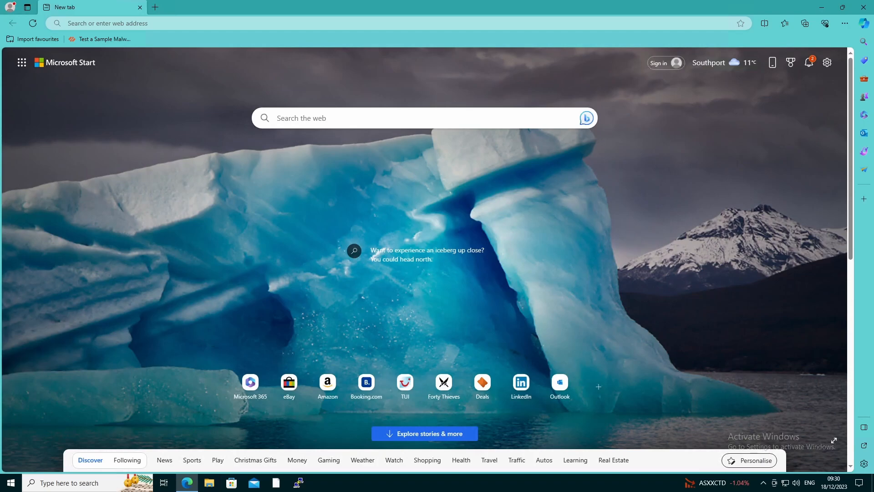
mouse_move(279, 27)
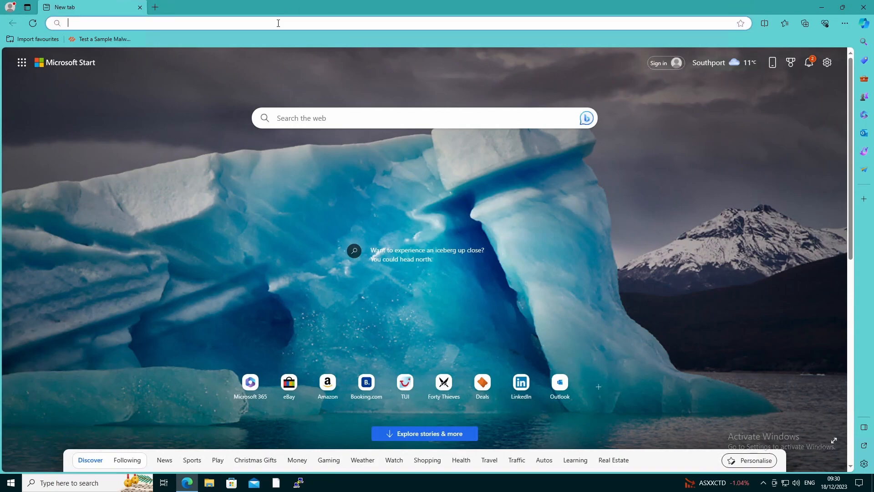
Step: Load gambling.com in Edge, which shows the default Web Page Blocked page for category gambling
type("g")
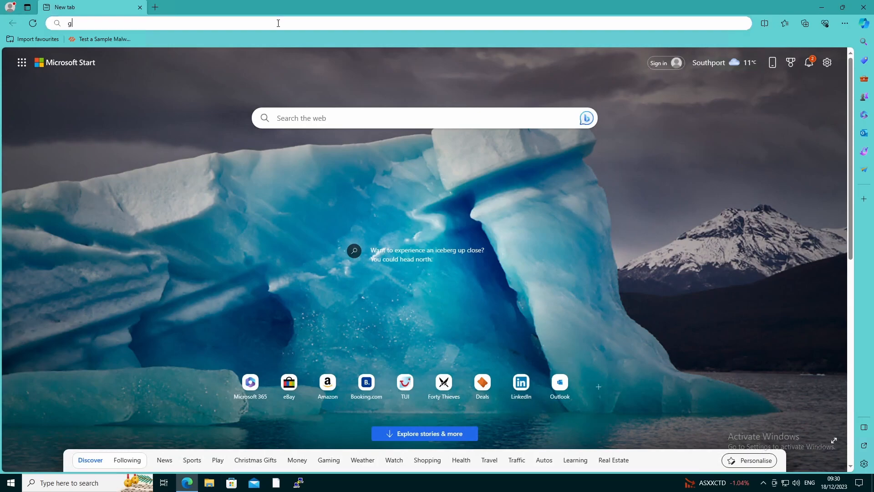
type("amblk")
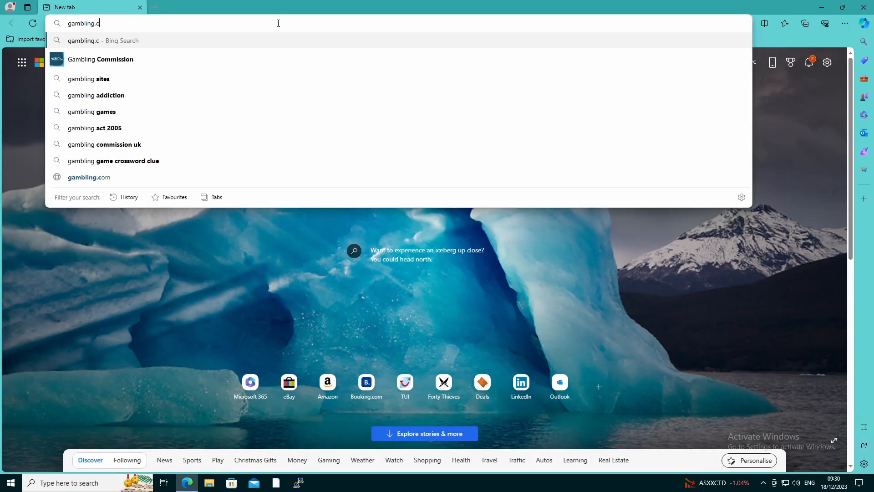
left_click(89, 177)
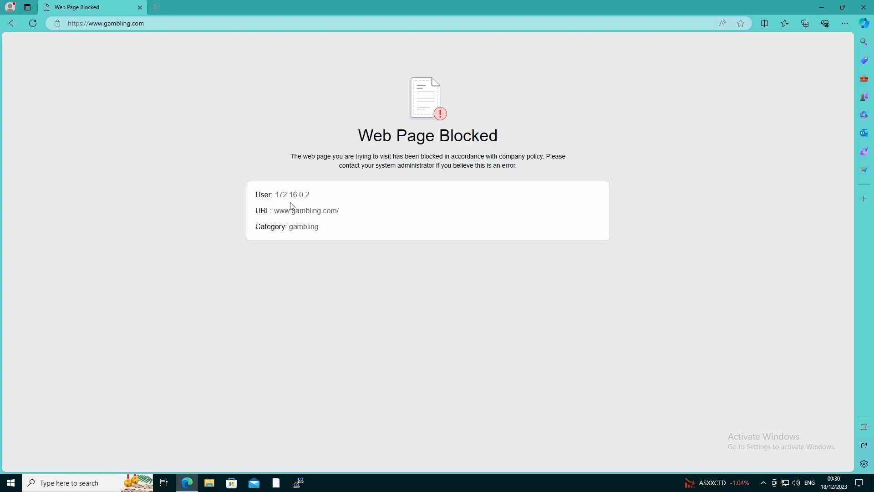
mouse_move(310, 211)
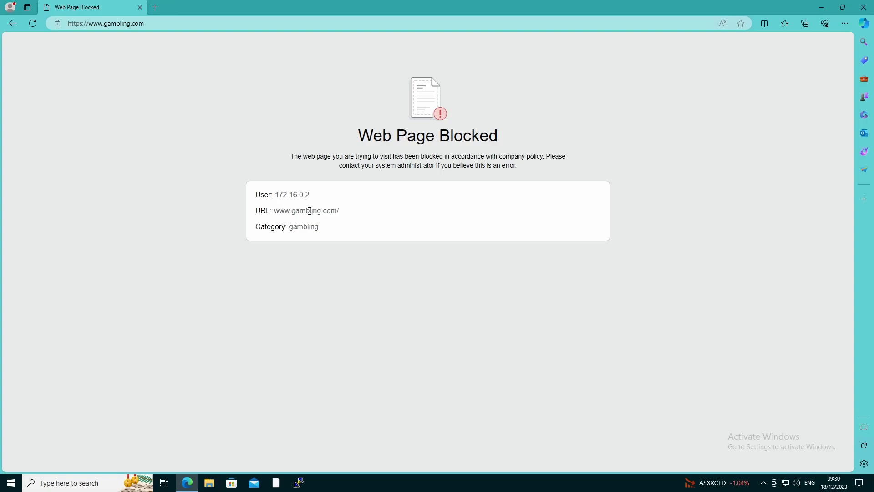
mouse_move(329, 244)
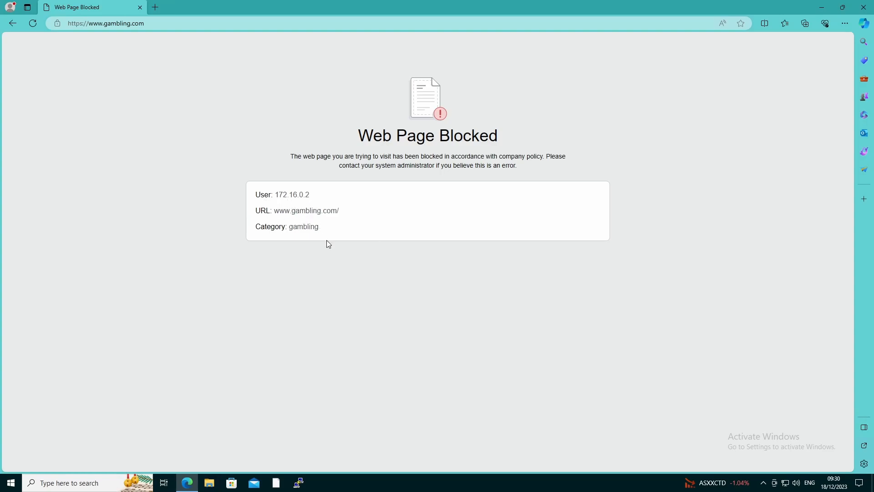
mouse_move(153, 28)
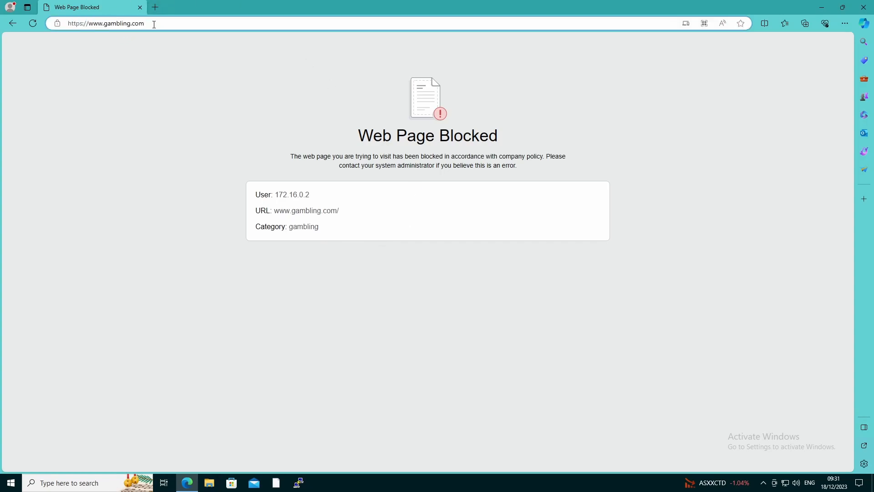
type("http://")
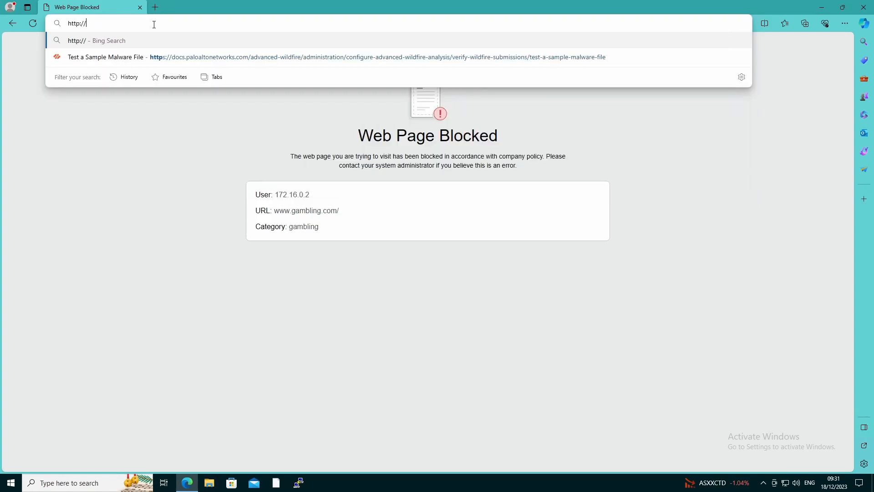
type("h")
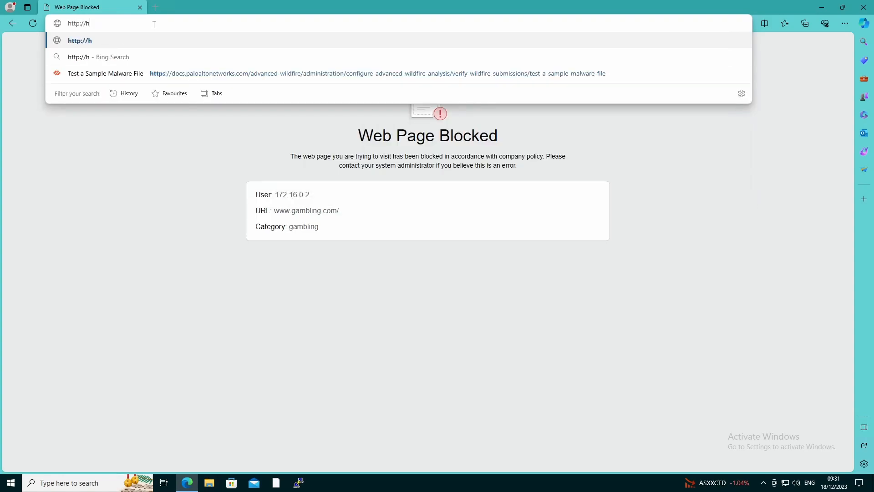
type("omegrown.com")
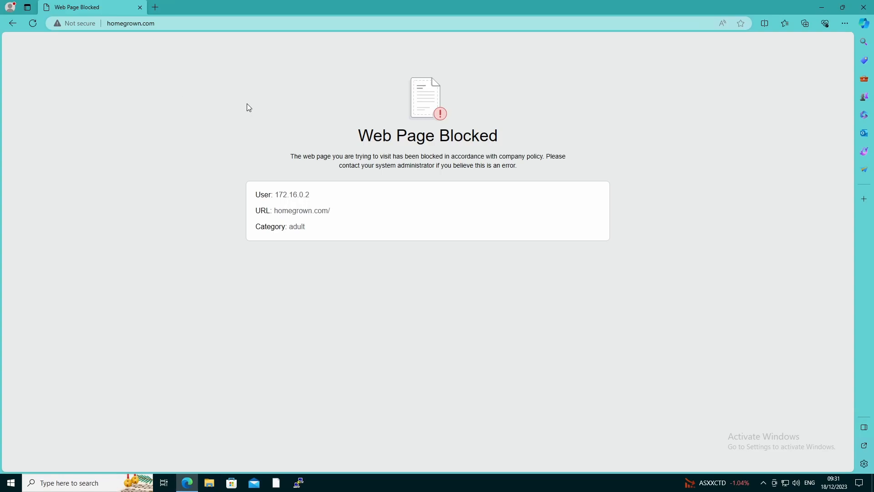
mouse_move(492, 149)
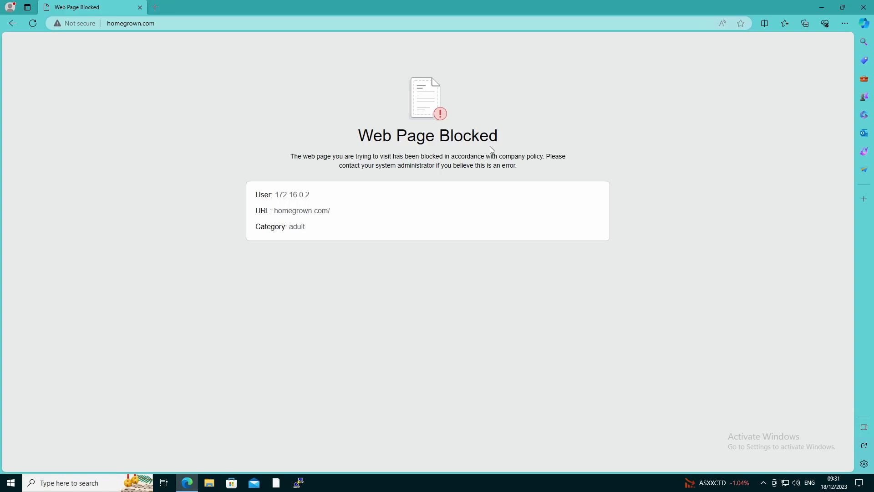
mouse_move(416, 329)
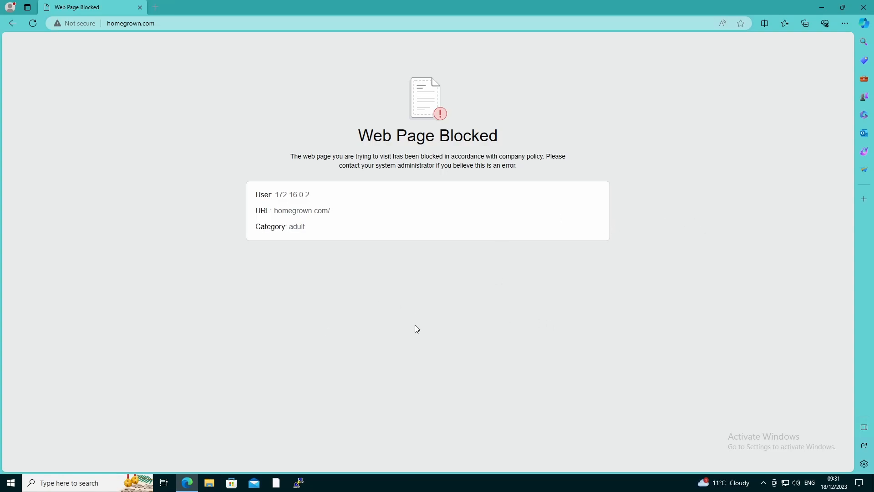
mouse_move(395, 298)
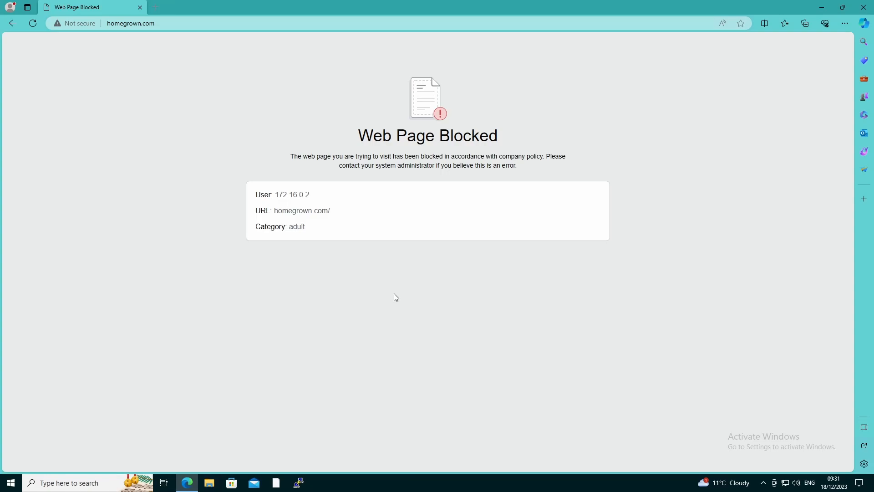
mouse_move(351, 304)
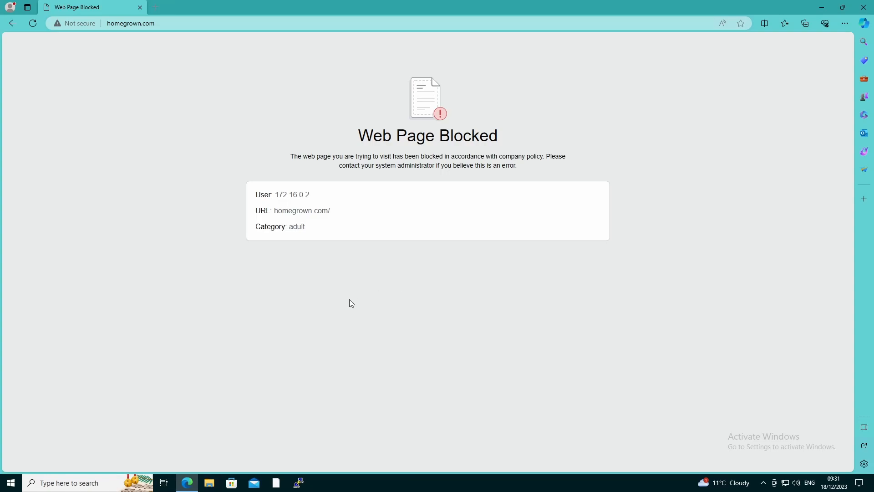
mouse_move(356, 322)
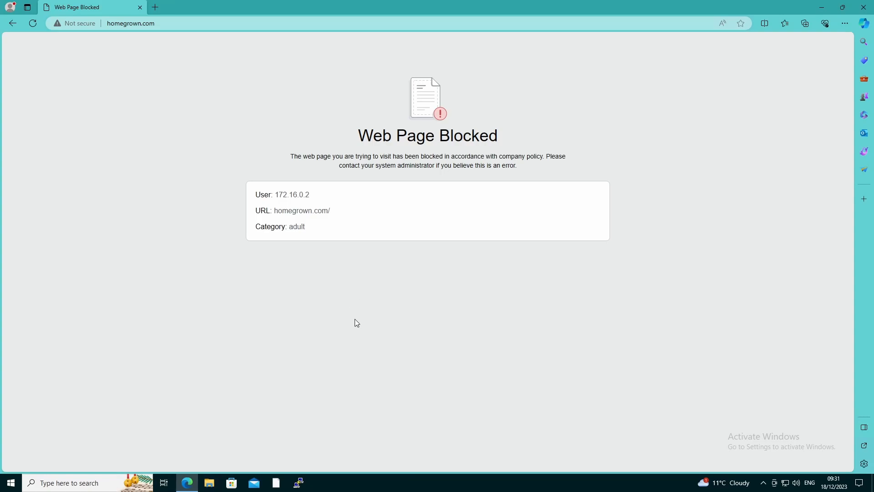
mouse_move(361, 317)
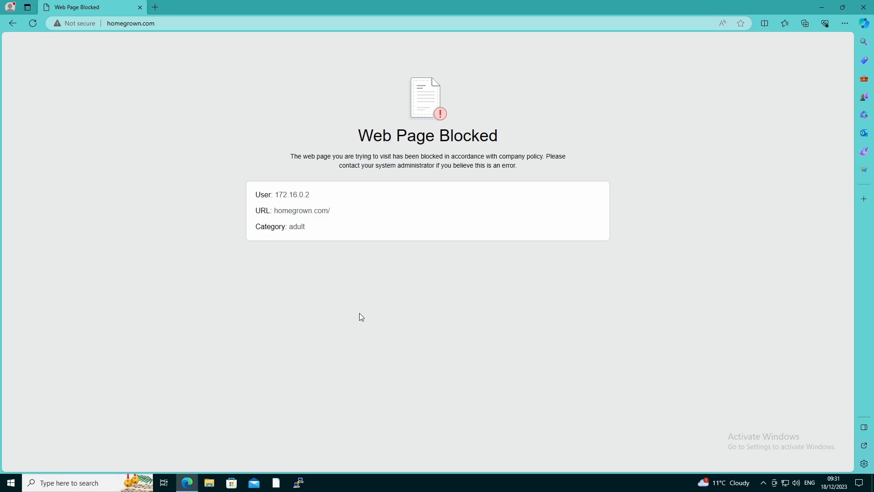
mouse_move(290, 333)
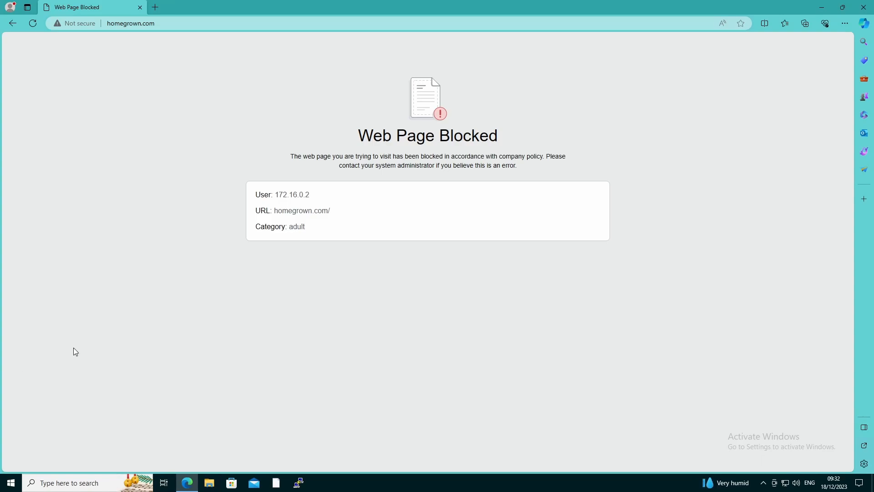
mouse_move(733, 68)
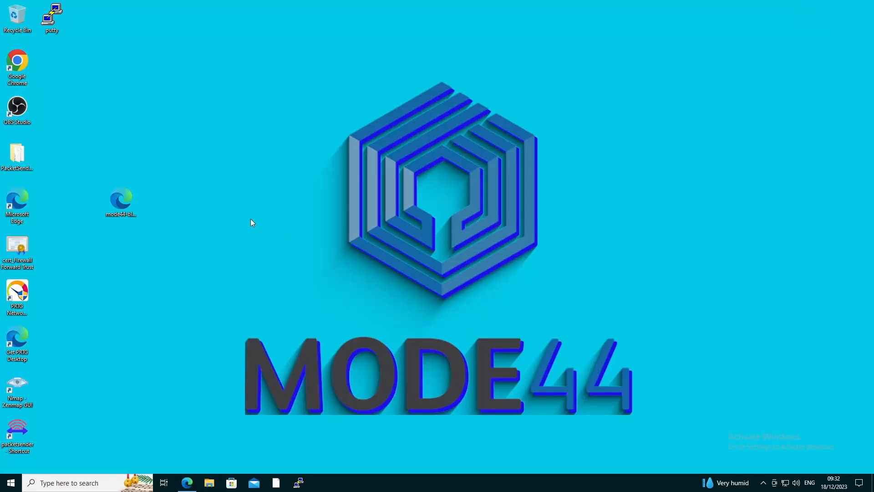
Step: Open the desktop mode44-block-page.html custom block page in a second Edge tab
double_click(120, 199)
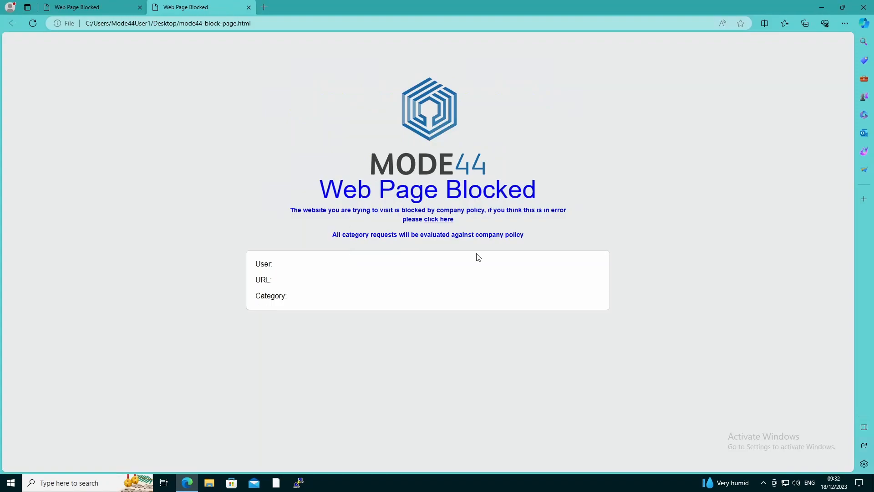
mouse_move(518, 189)
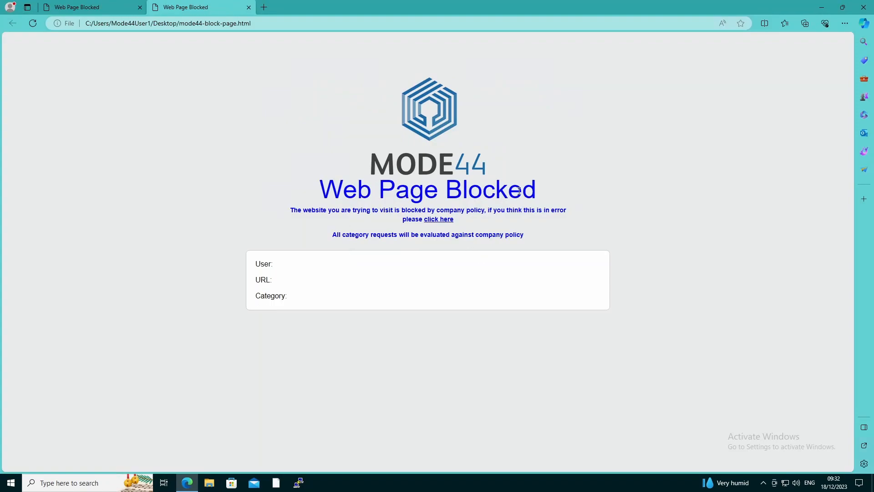
mouse_move(433, 151)
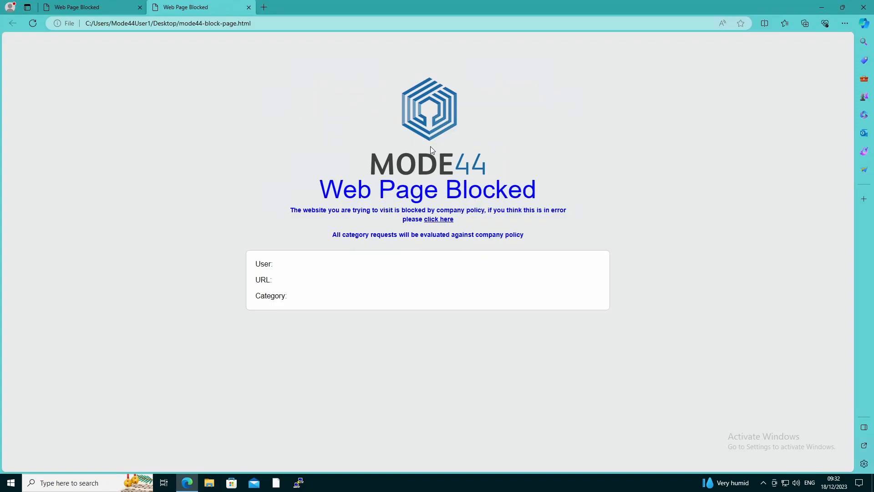
mouse_move(432, 106)
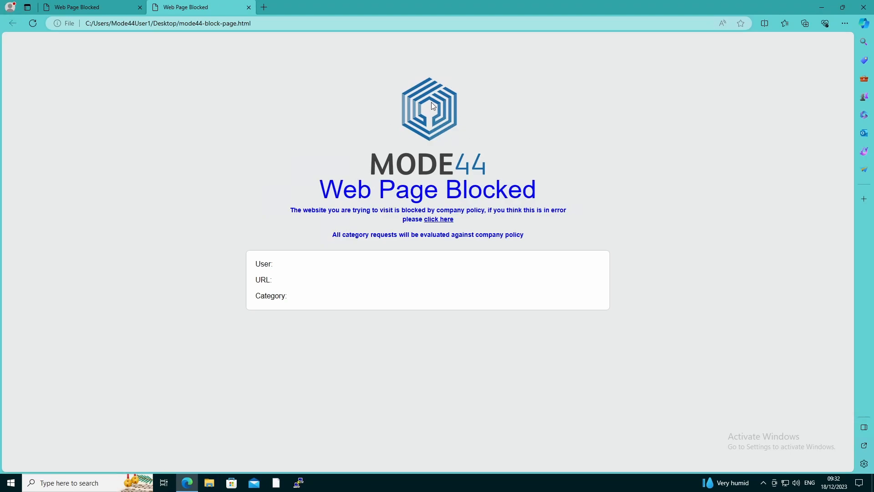
mouse_move(383, 221)
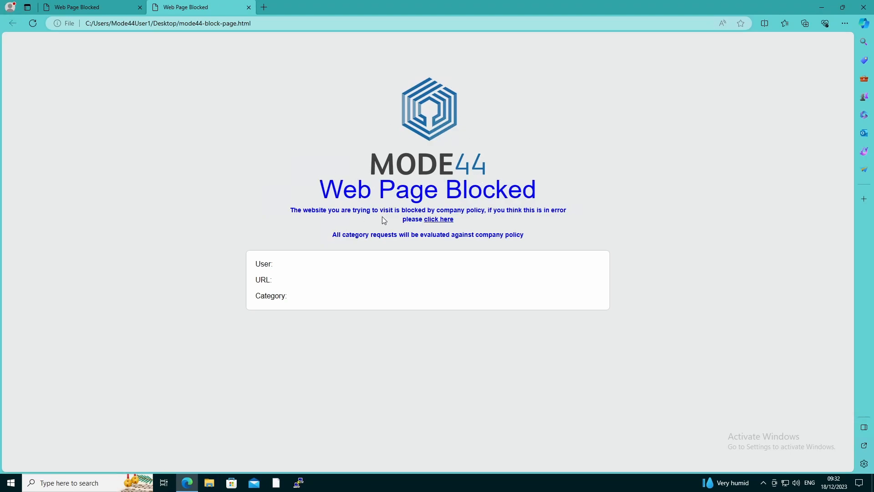
mouse_move(490, 224)
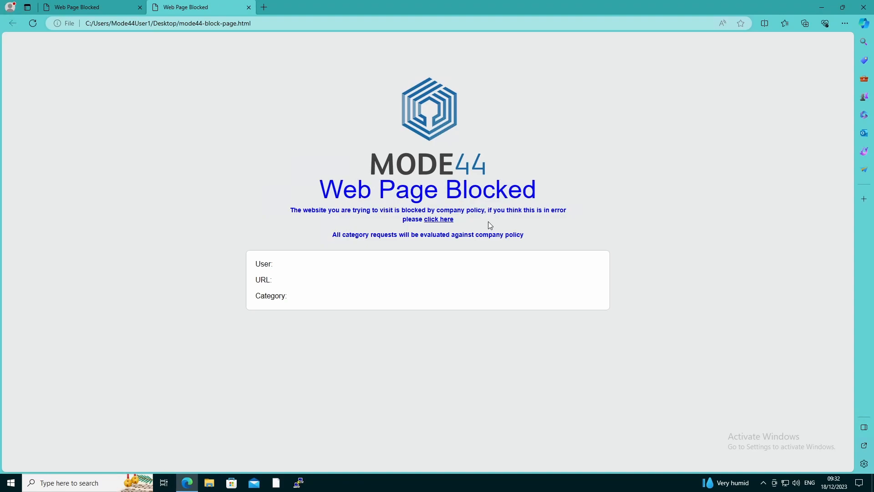
mouse_move(508, 228)
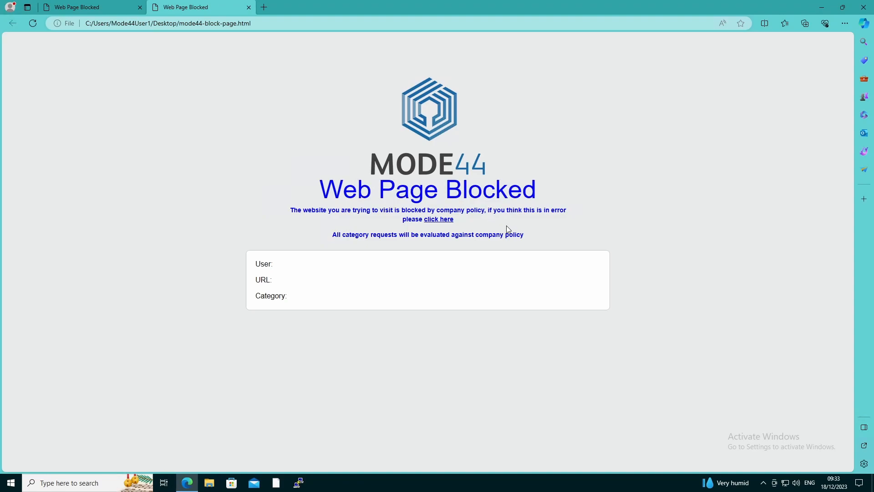
mouse_move(449, 229)
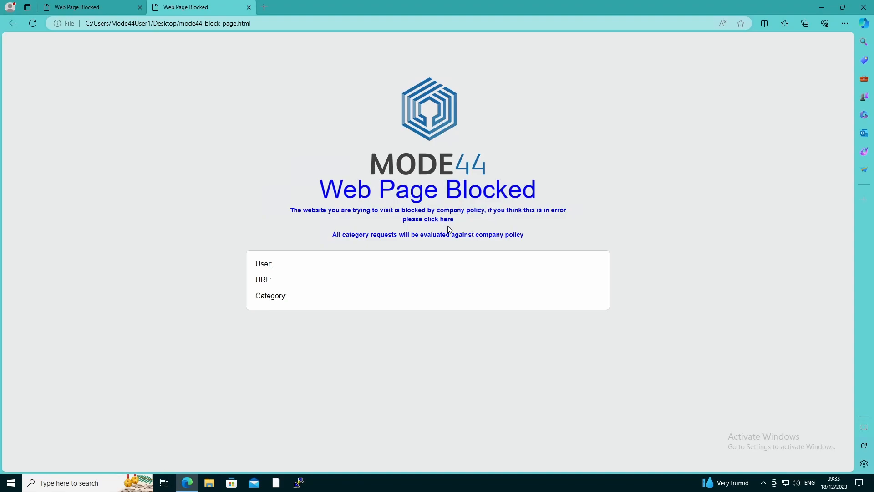
Step: Follow the block page's help link to the Mode 44 site and accept its cookie notice
left_click(439, 218)
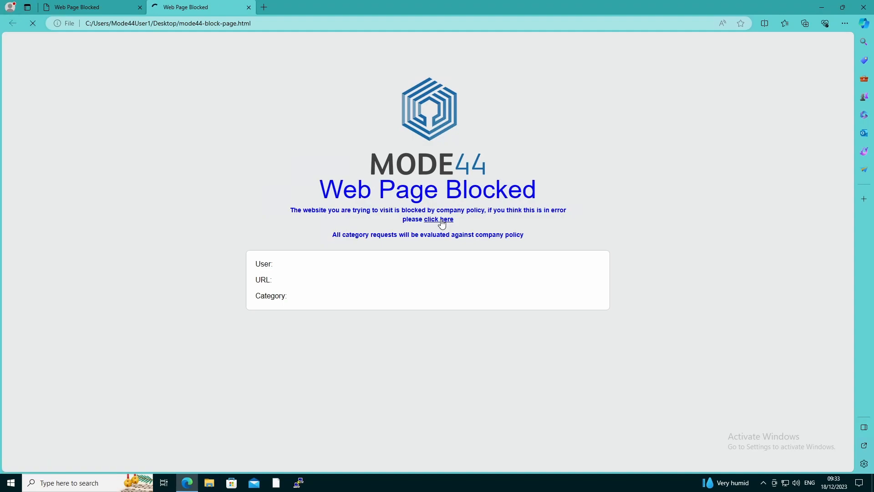
left_click(439, 219)
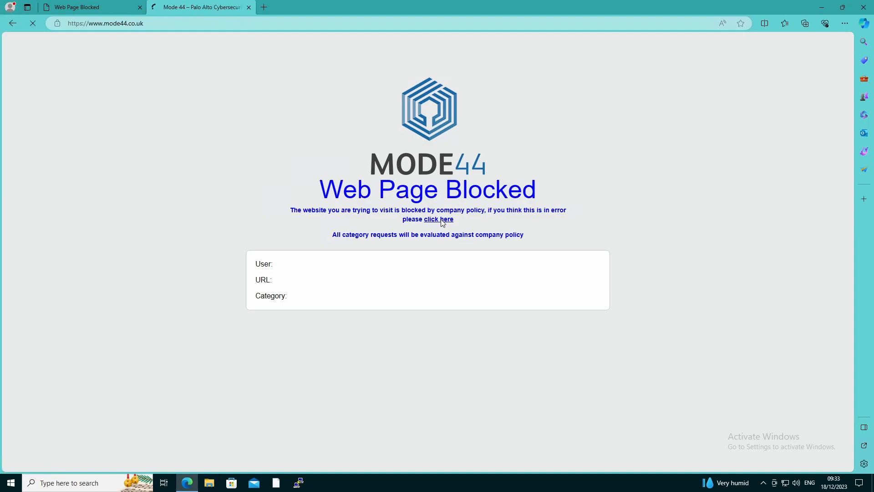
left_click(439, 219)
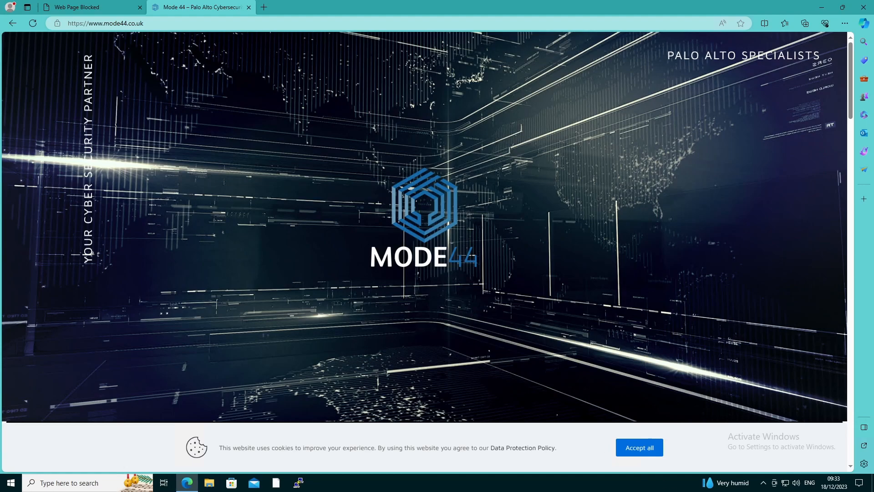
left_click(638, 447)
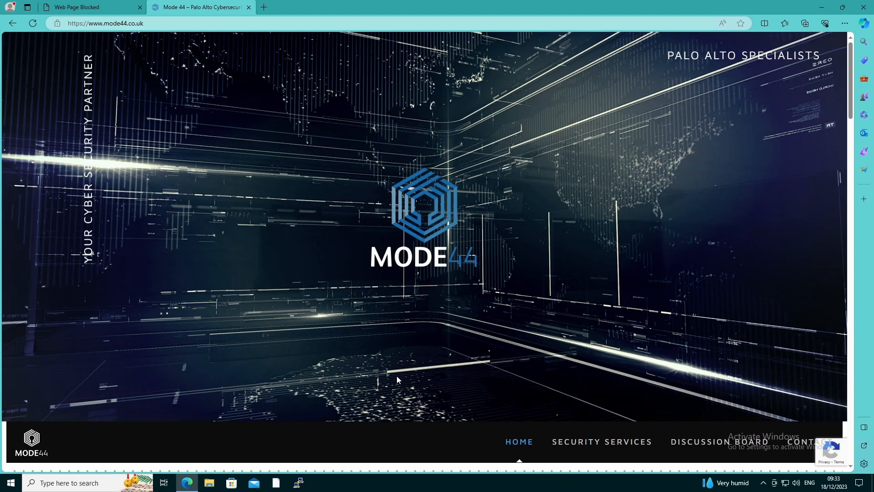
mouse_move(25, 97)
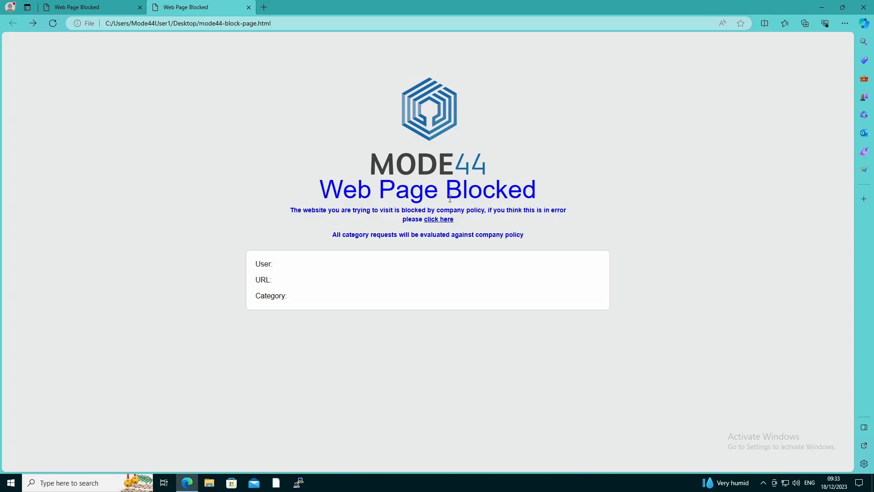
mouse_move(390, 147)
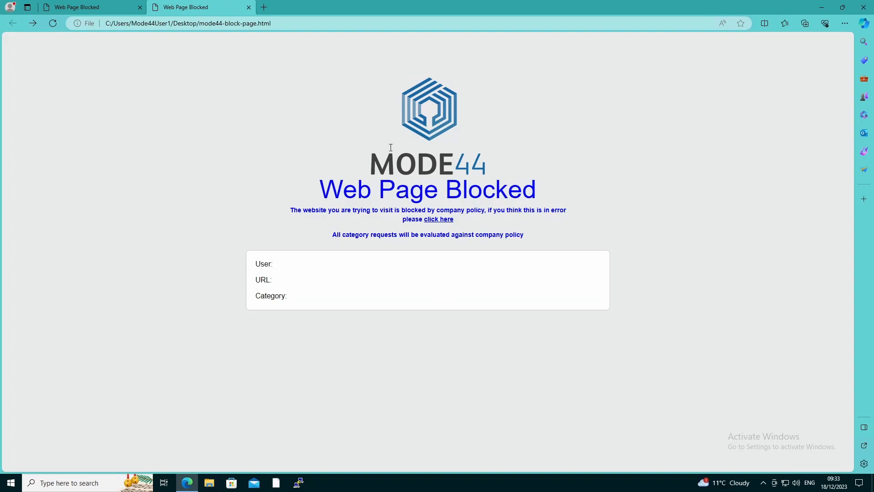
mouse_move(420, 352)
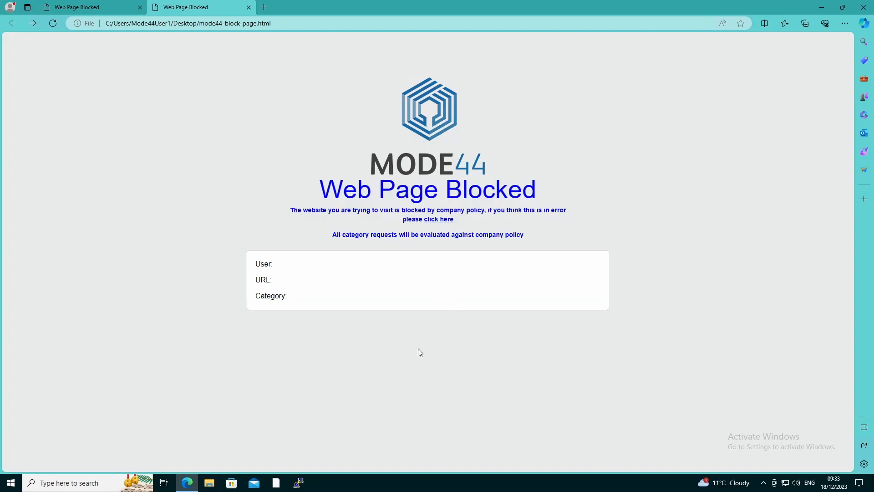
mouse_move(309, 346)
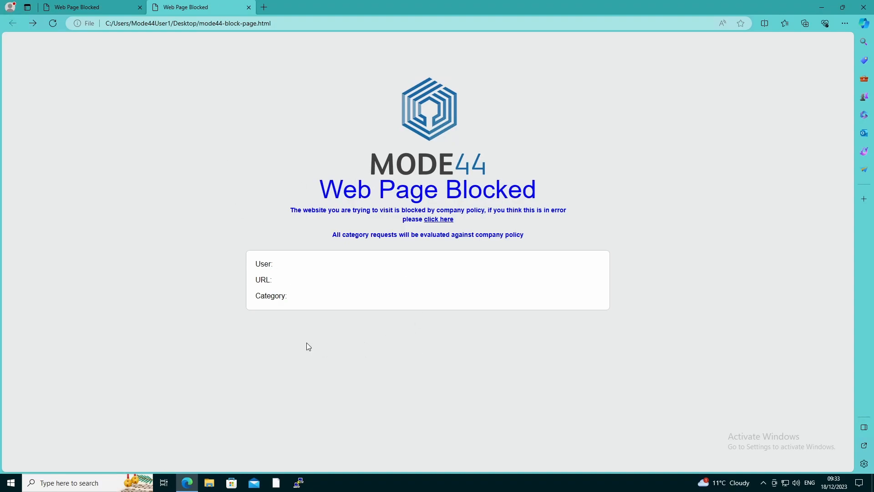
mouse_move(326, 300)
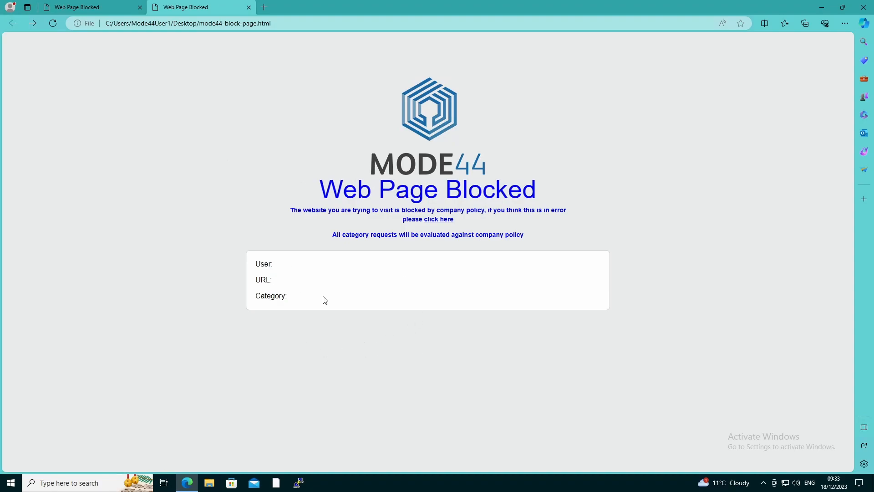
mouse_move(305, 303)
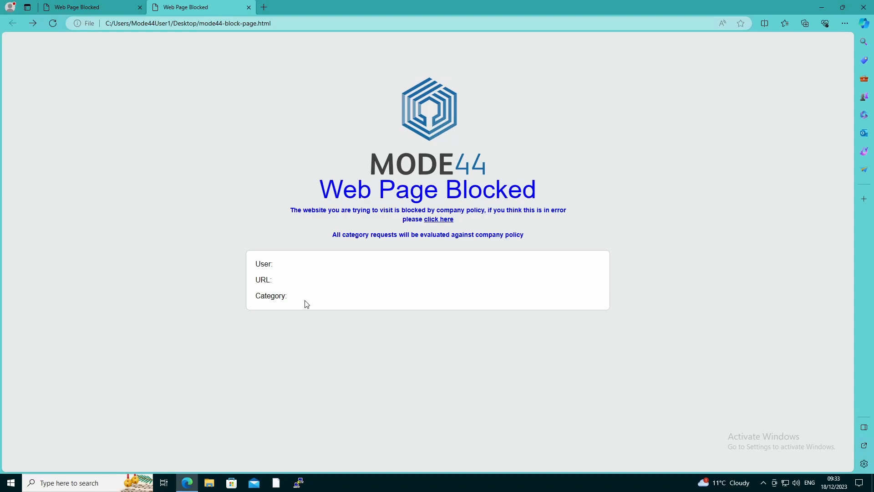
mouse_move(830, 74)
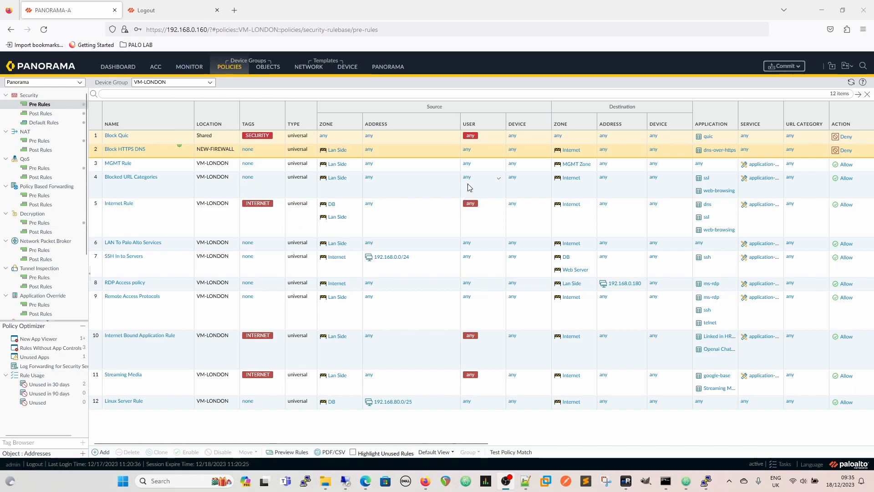
mouse_move(322, 191)
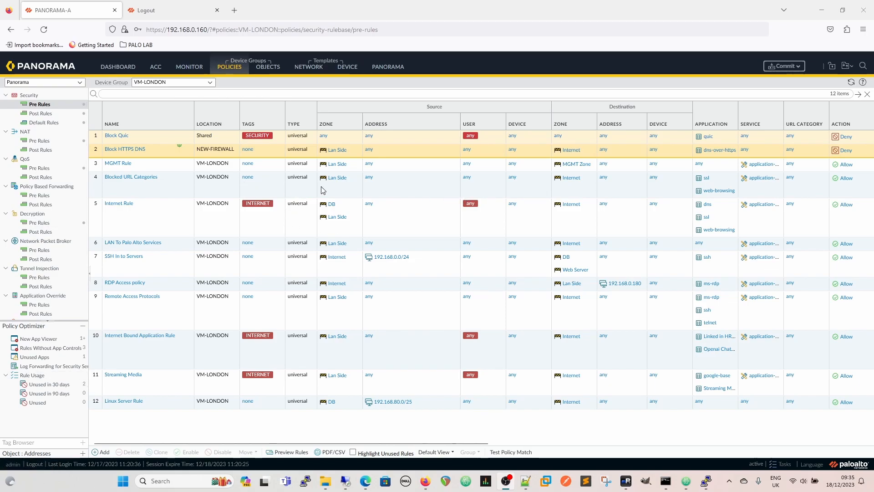
mouse_move(343, 197)
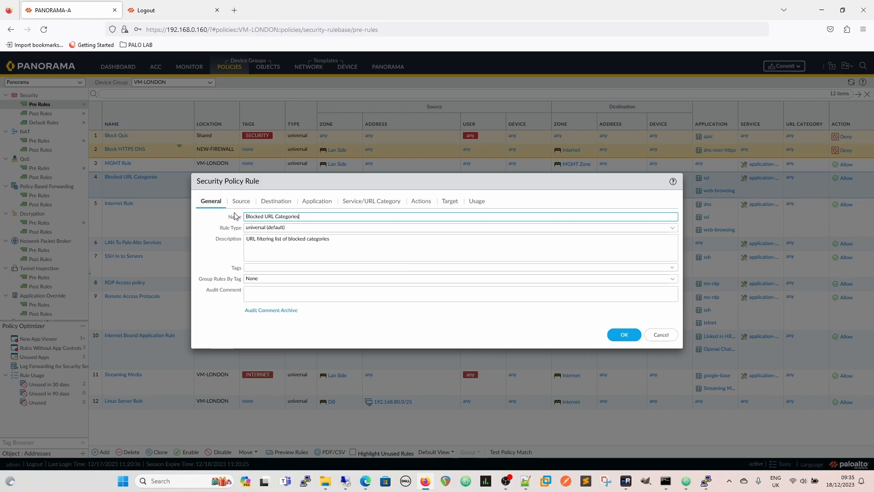
Step: Review the Blocked URL Categories rule's Source (Lan Side) and Destination (Internet) settings
left_click(240, 200)
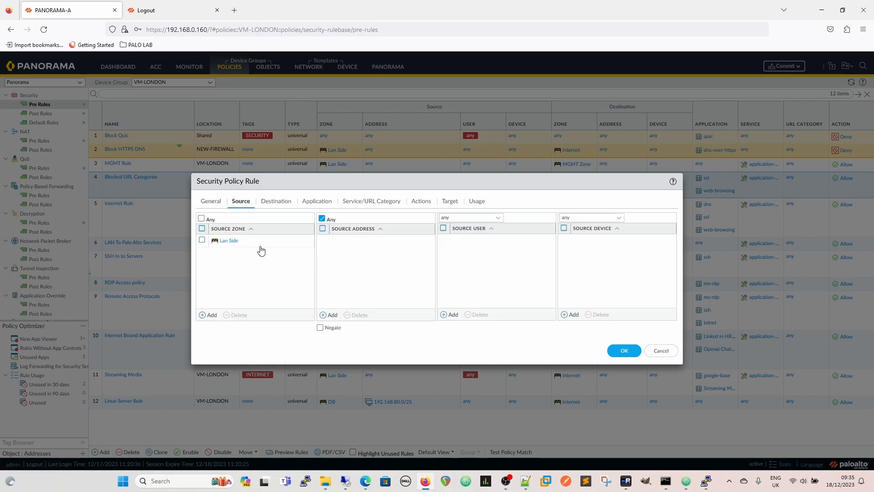
left_click(276, 201)
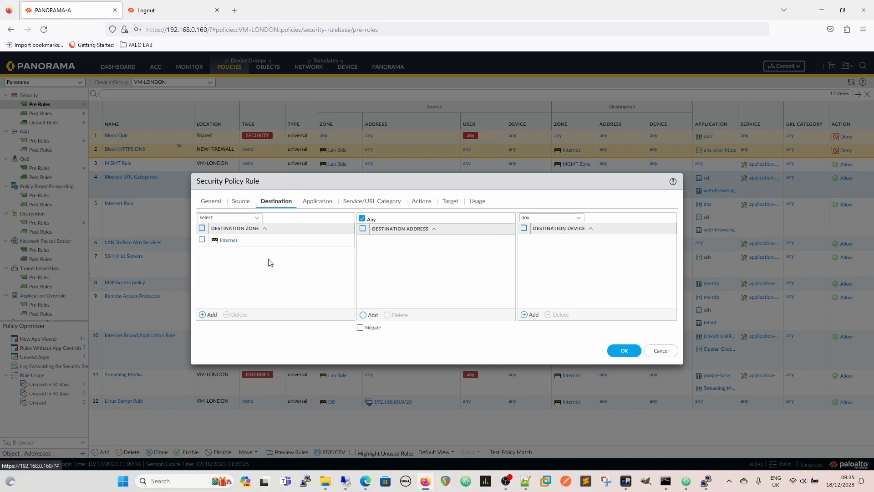
left_click(240, 201)
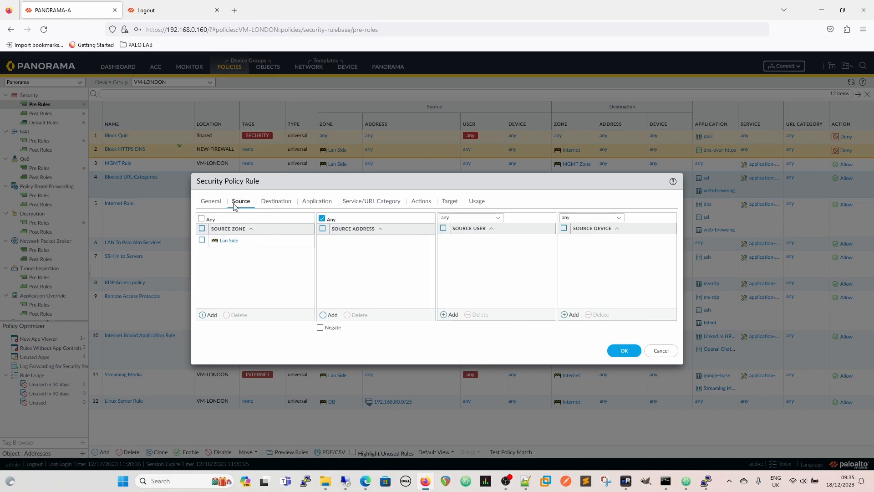
mouse_move(383, 288)
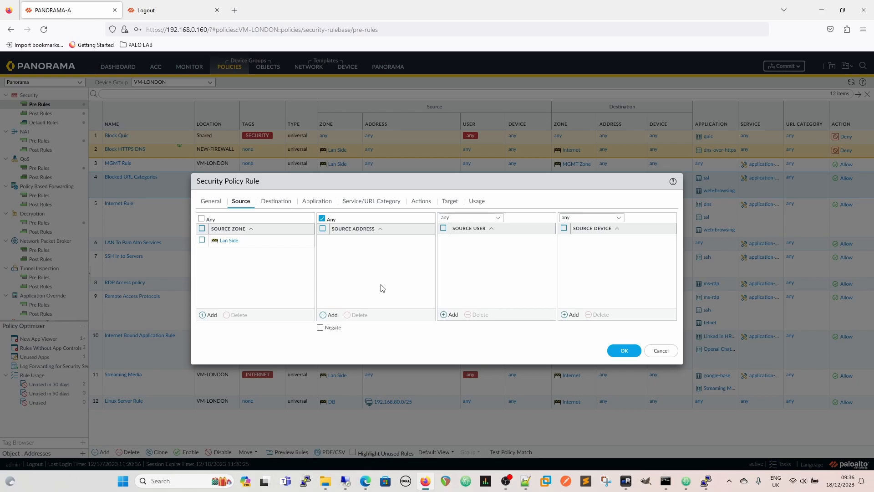
mouse_move(263, 261)
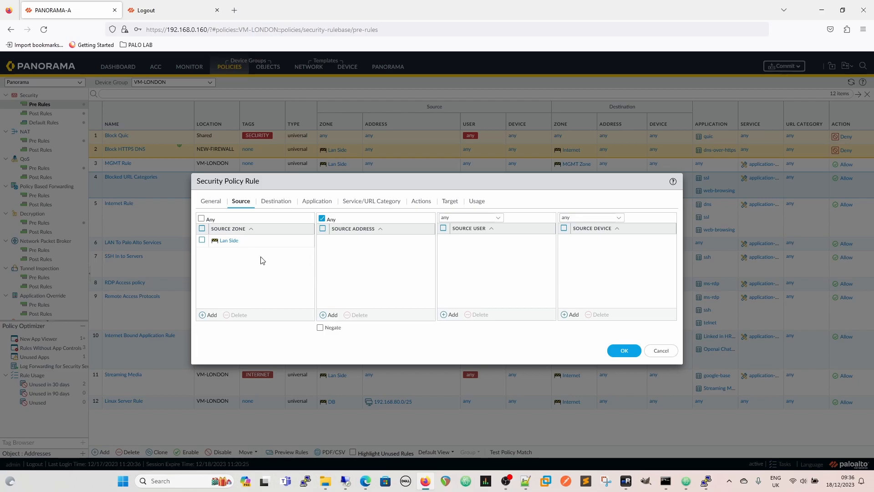
mouse_move(446, 266)
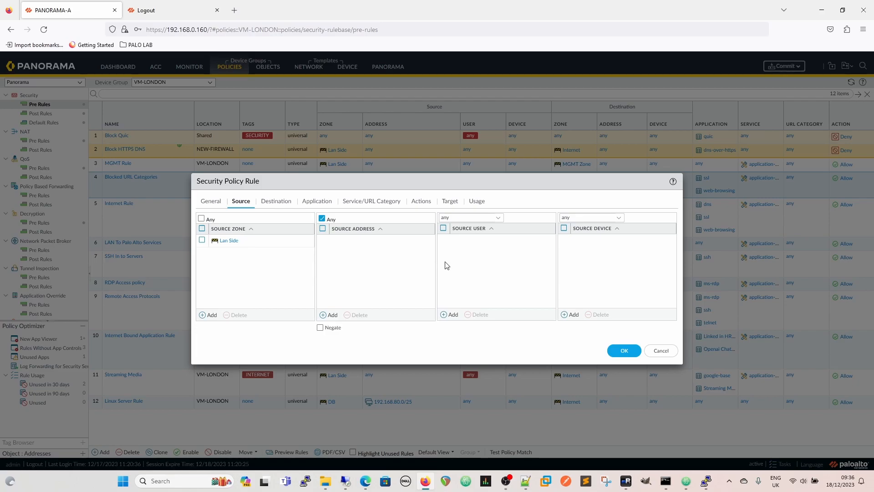
mouse_move(386, 269)
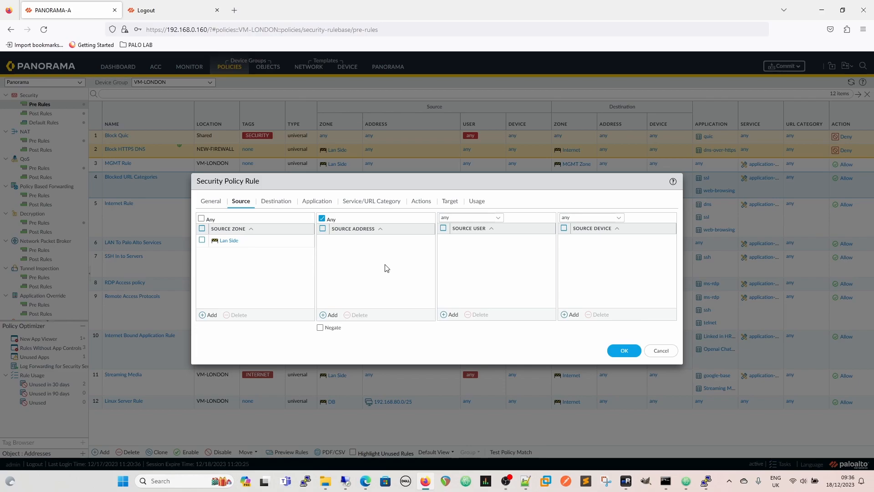
mouse_move(497, 286)
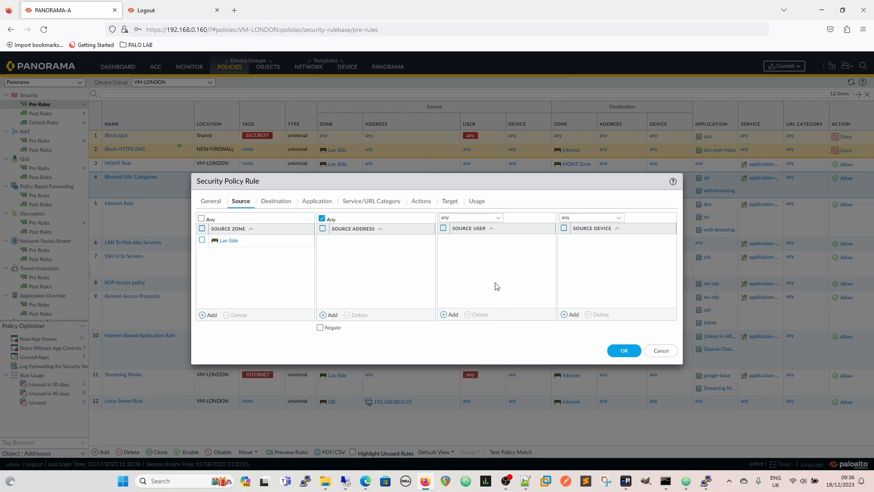
mouse_move(368, 259)
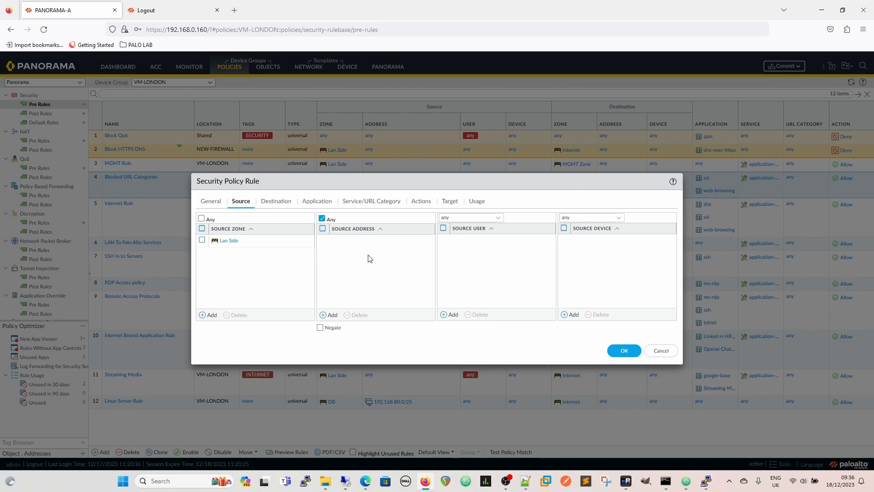
mouse_move(520, 276)
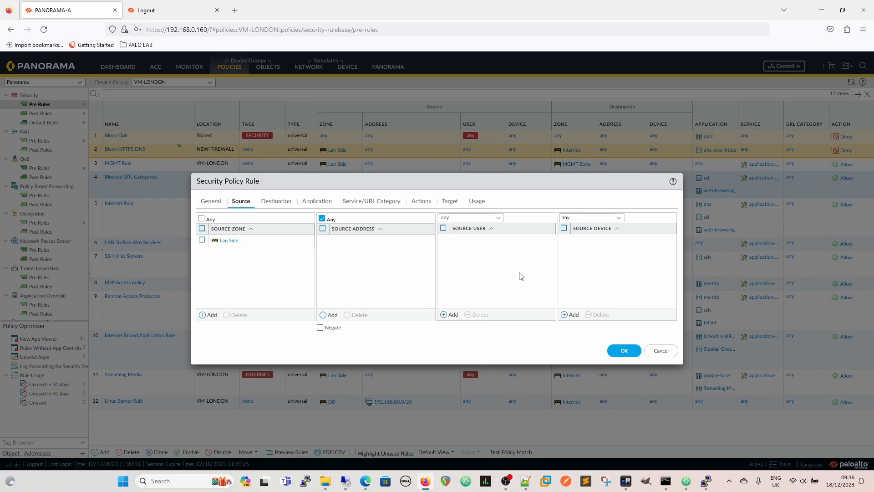
mouse_move(397, 278)
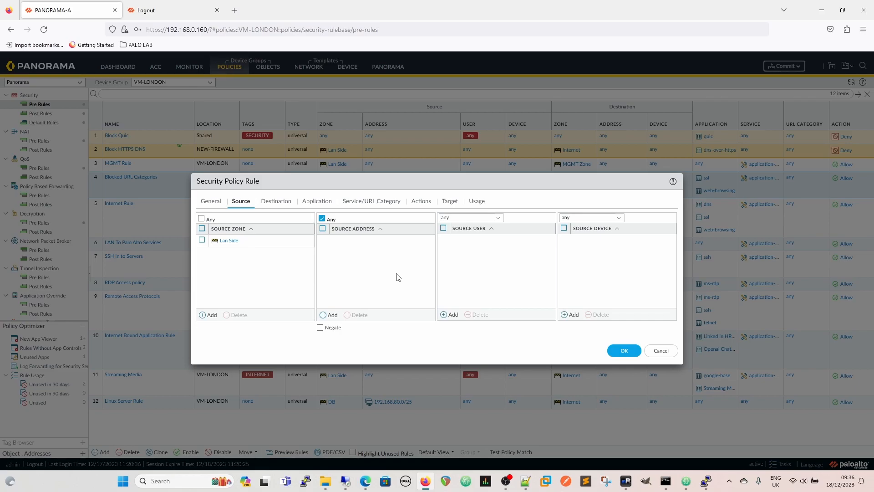
Step: Review the rule's destination, then its applications ssl and web-browsing
left_click(276, 201)
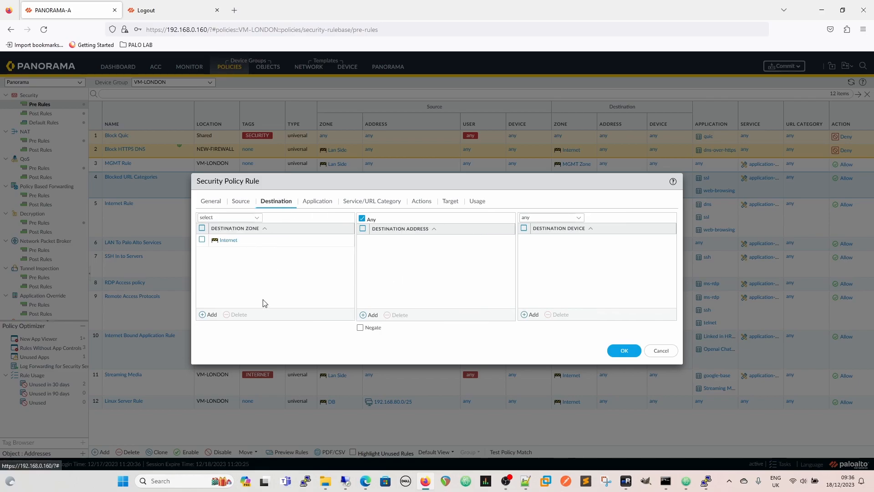
mouse_move(395, 269)
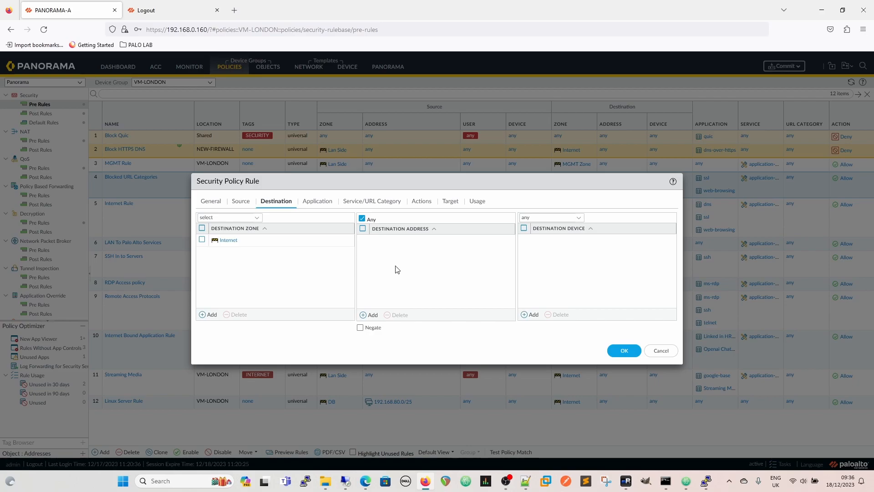
mouse_move(325, 201)
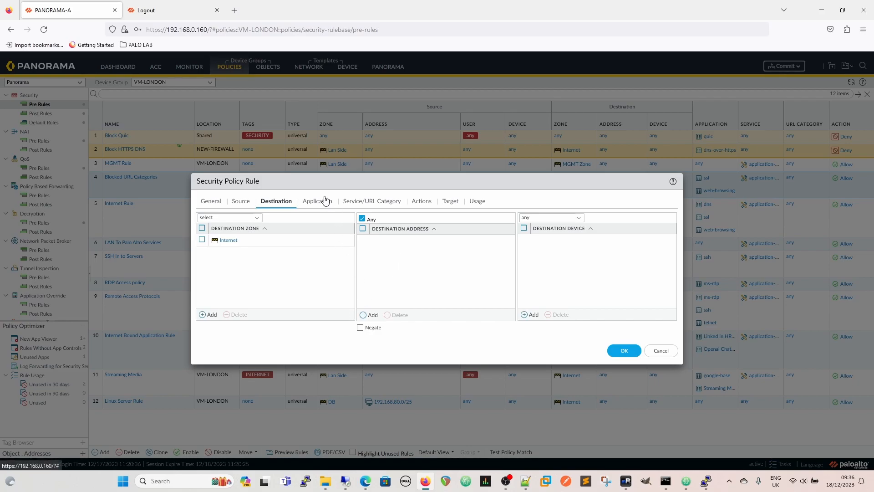
left_click(316, 200)
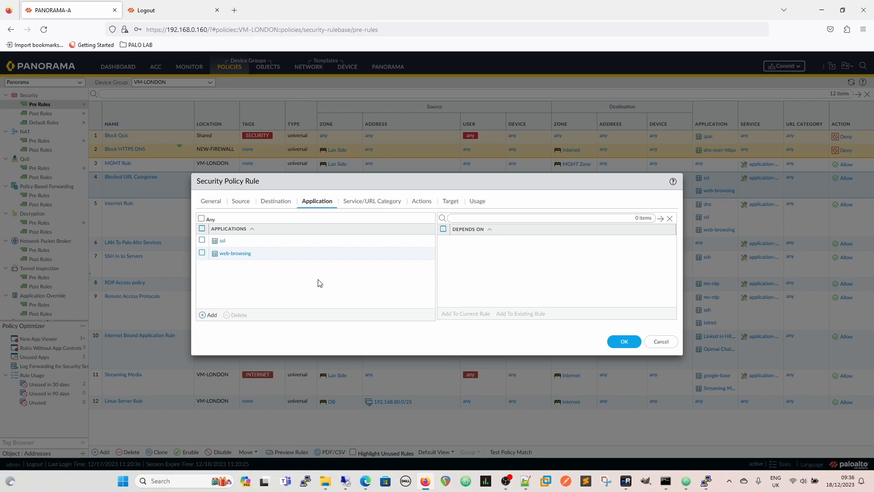
Step: Review the rule's Service/URL Category settings with category adult, keeping the Allow action
left_click(371, 201)
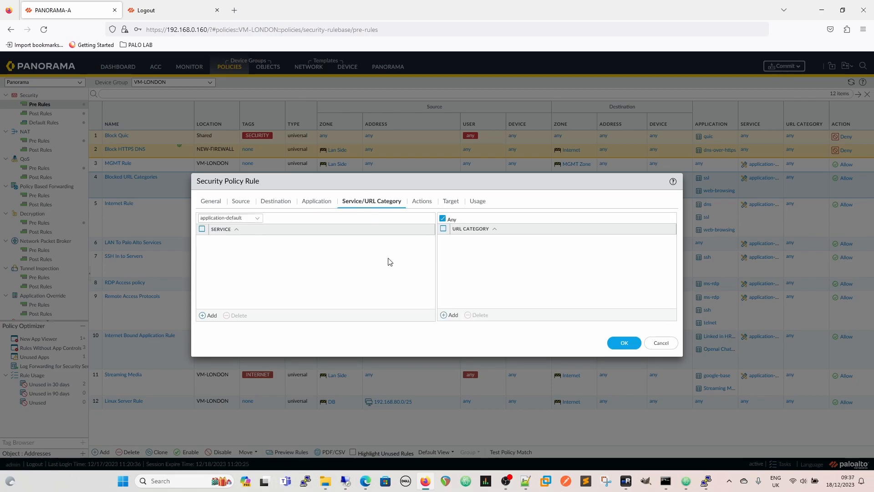
mouse_move(495, 266)
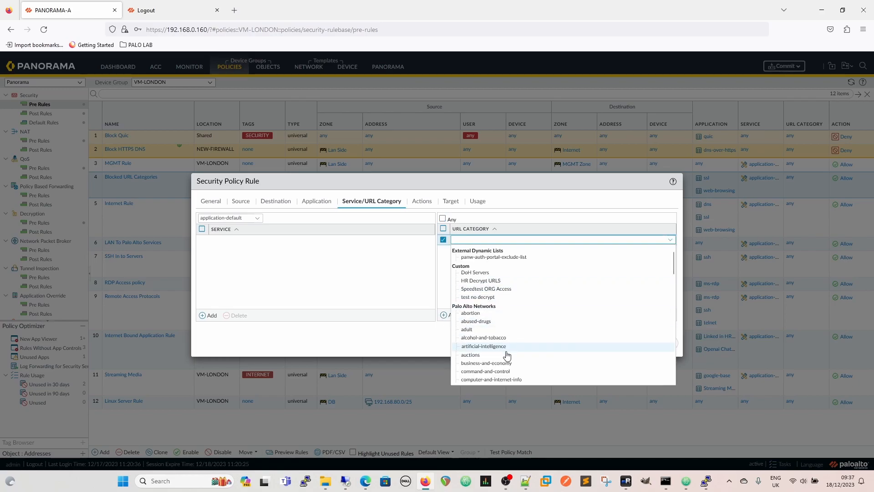
left_click(467, 330)
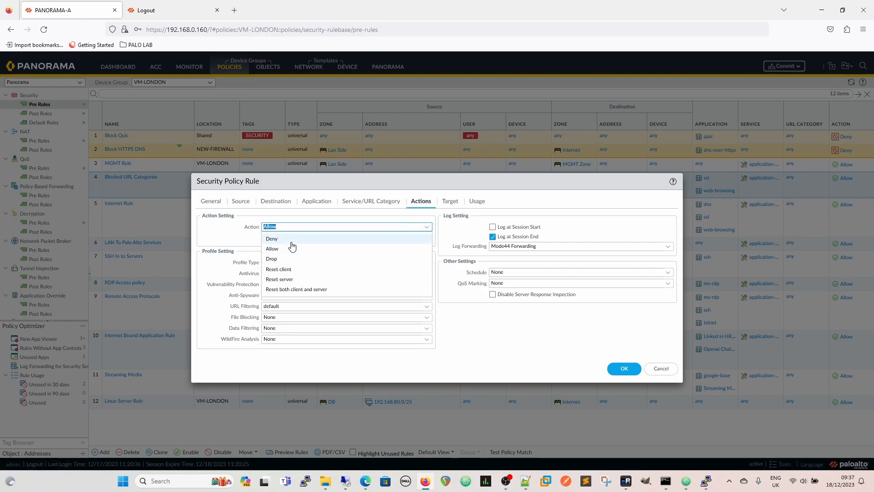
left_click(271, 249)
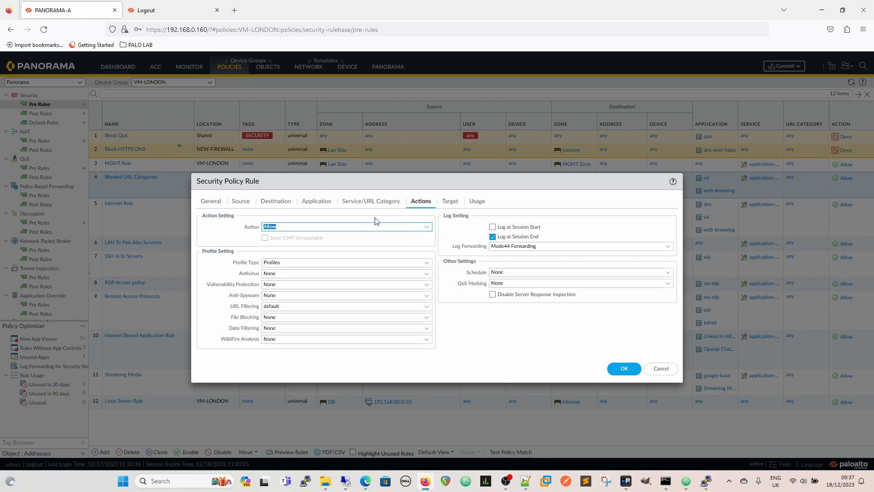
mouse_move(450, 243)
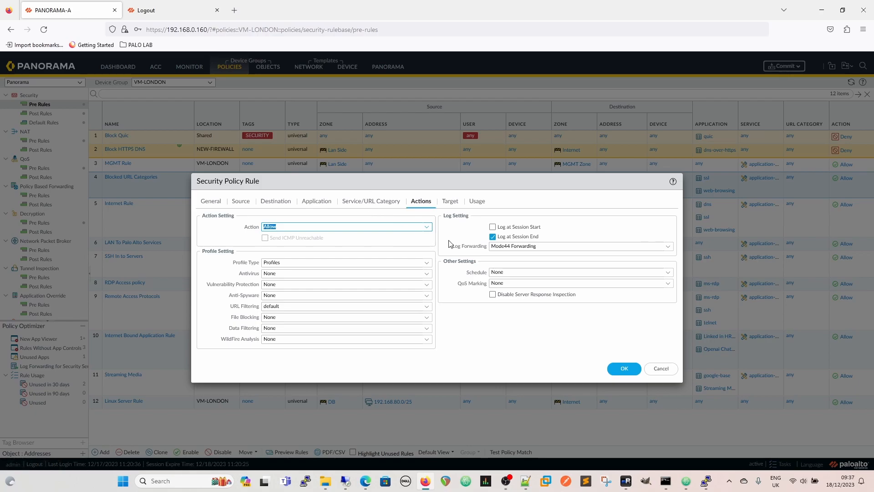
mouse_move(168, 365)
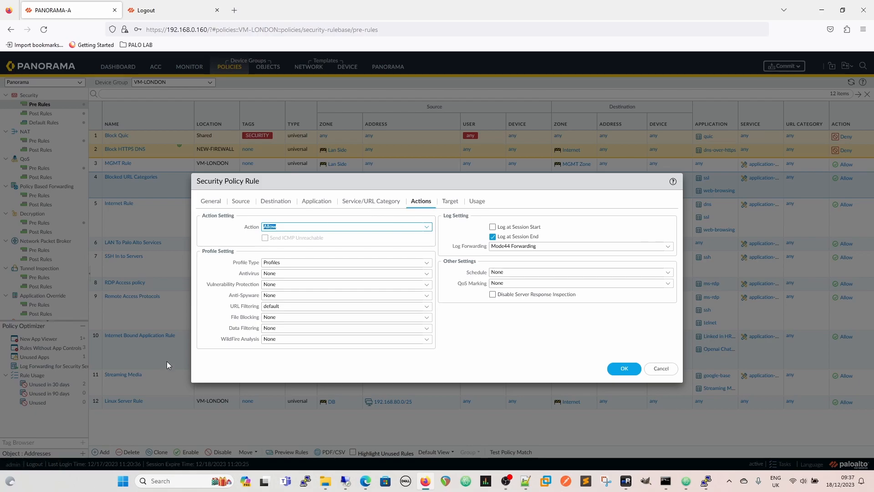
mouse_move(387, 341)
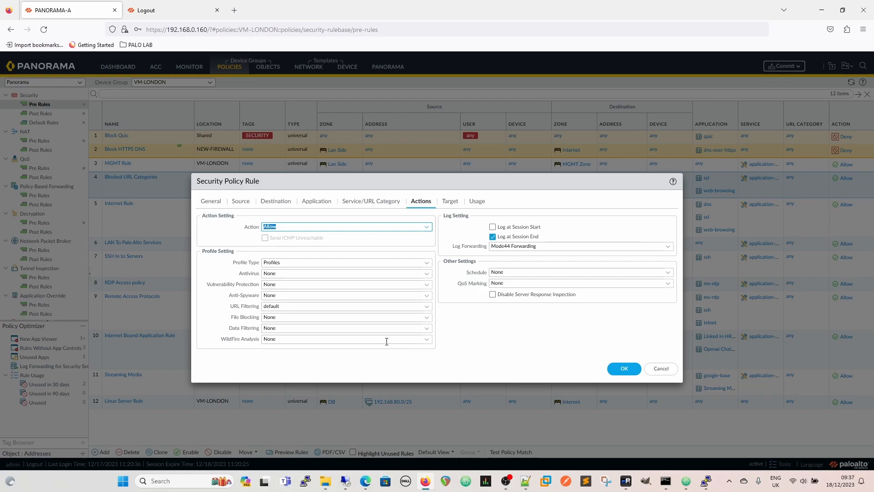
mouse_move(370, 206)
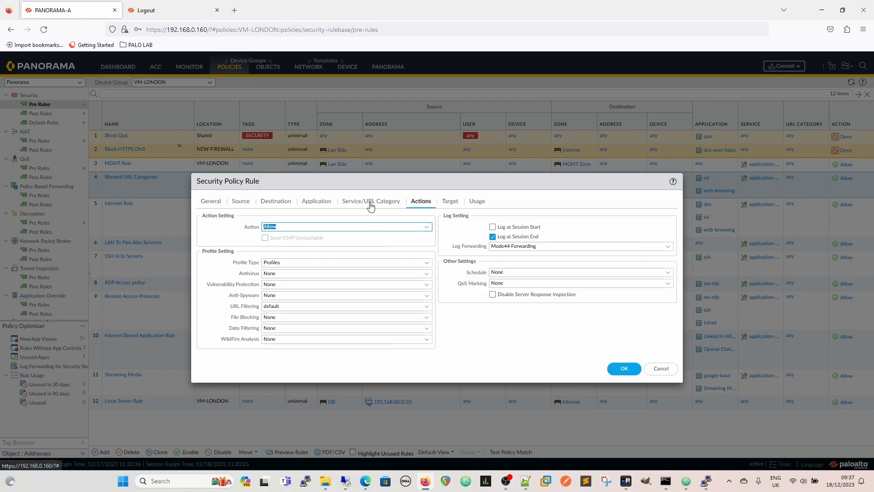
left_click(371, 200)
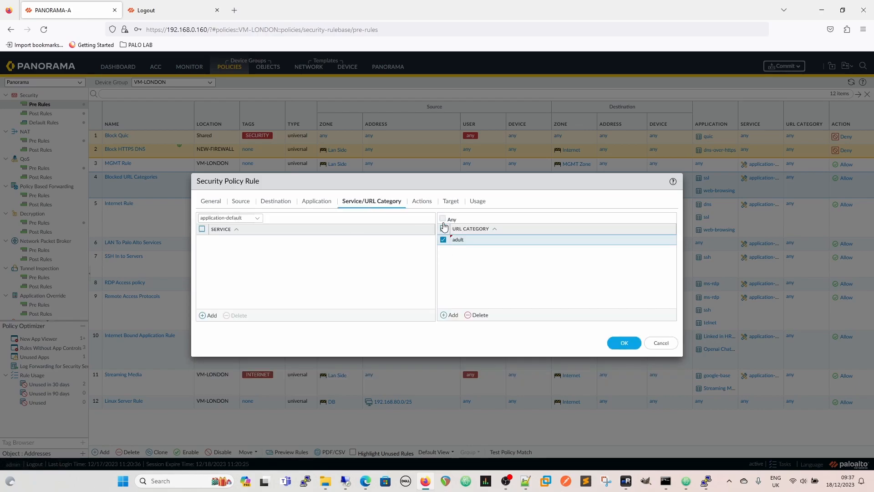
left_click(443, 219)
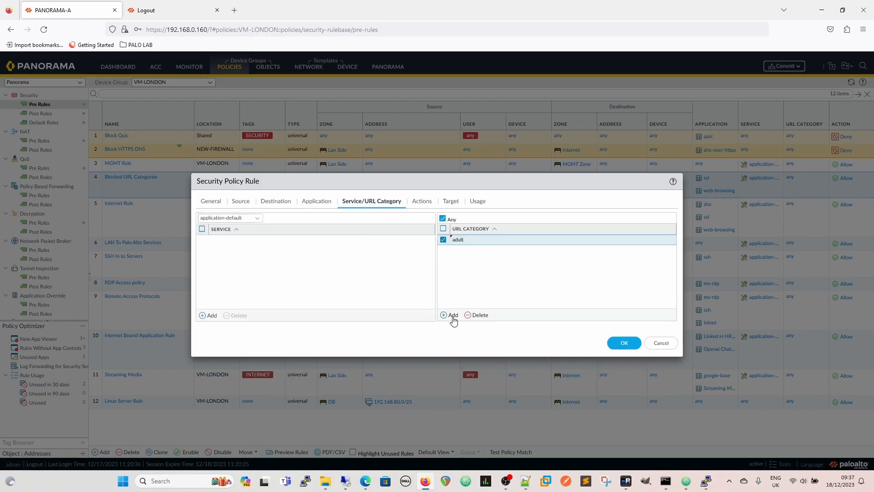
Step: In the rule's Actions settings, keep URL Filtering set to the default profile
left_click(420, 201)
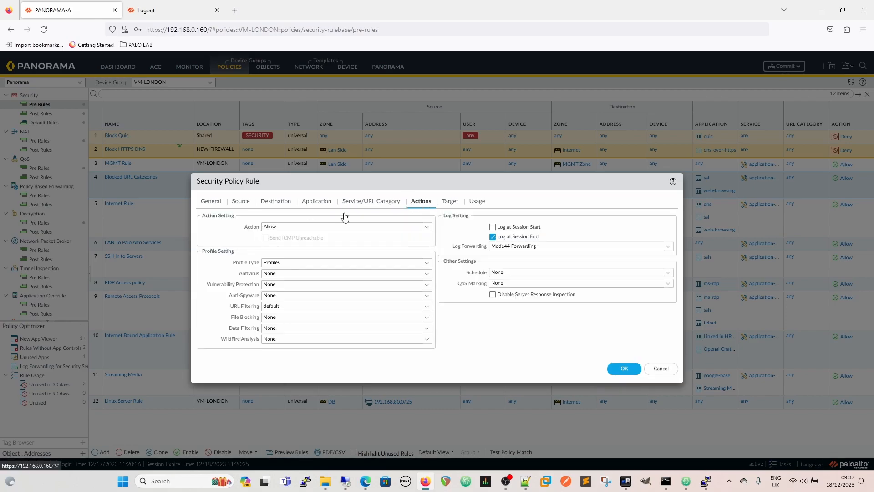
mouse_move(301, 304)
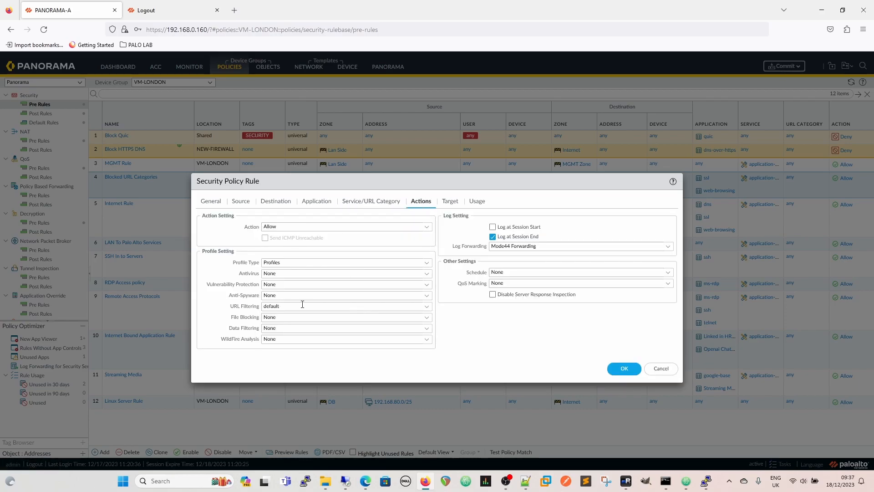
mouse_move(454, 316)
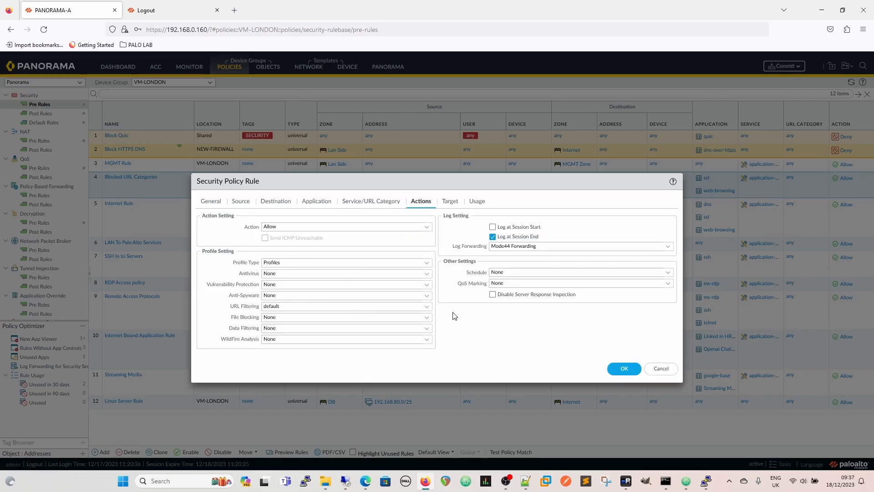
left_click(346, 306)
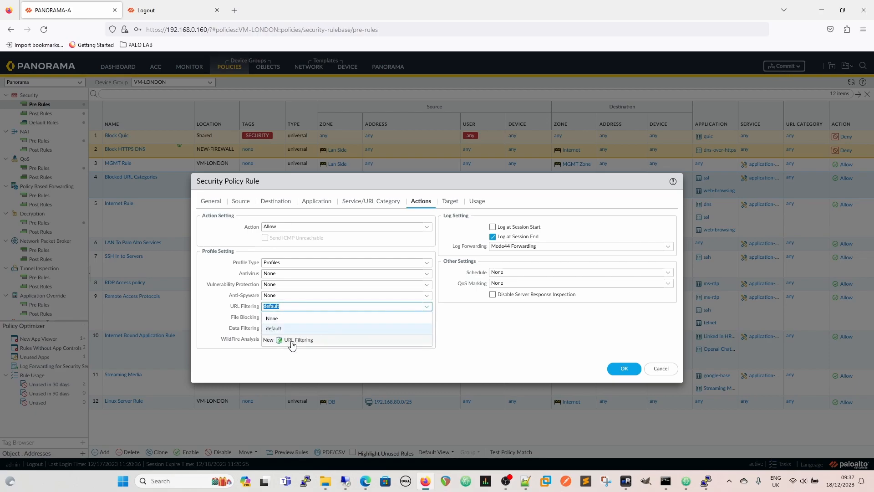
left_click(273, 328)
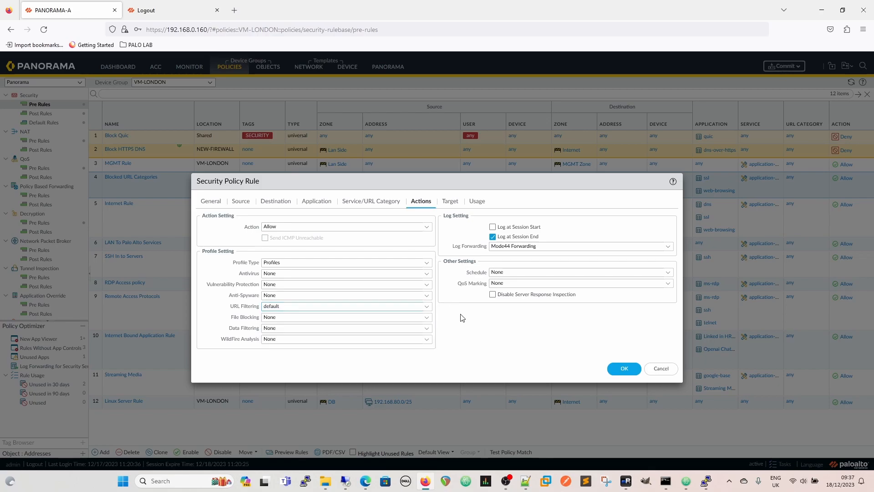
mouse_move(612, 342)
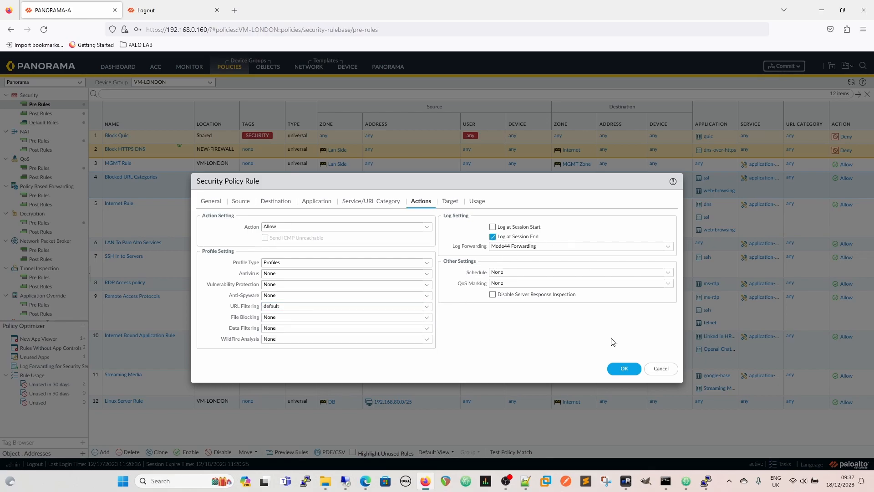
mouse_move(511, 313)
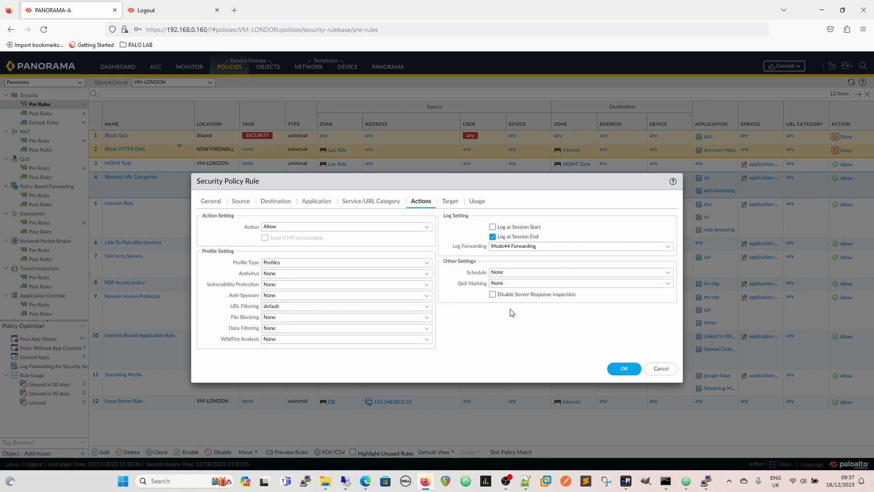
mouse_move(686, 270)
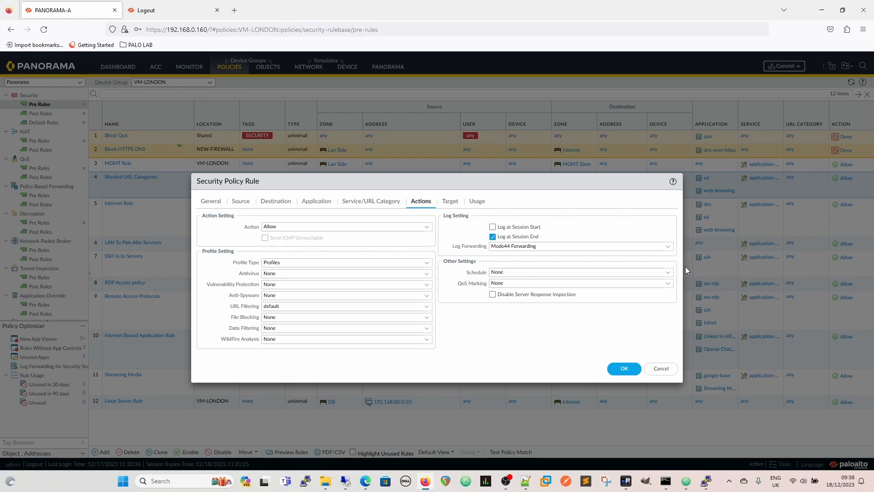
mouse_move(449, 201)
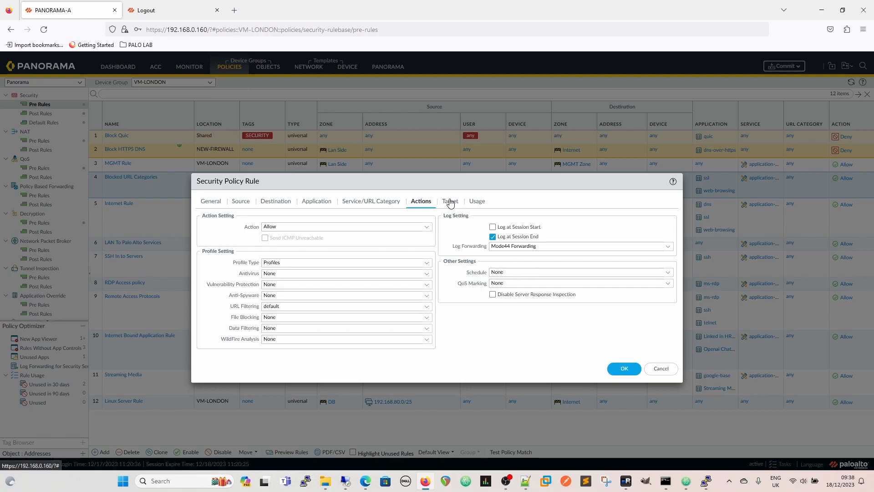
Step: Review the rule's Target settings, keeping any-device targeting with VM-LONDON ticked
left_click(449, 201)
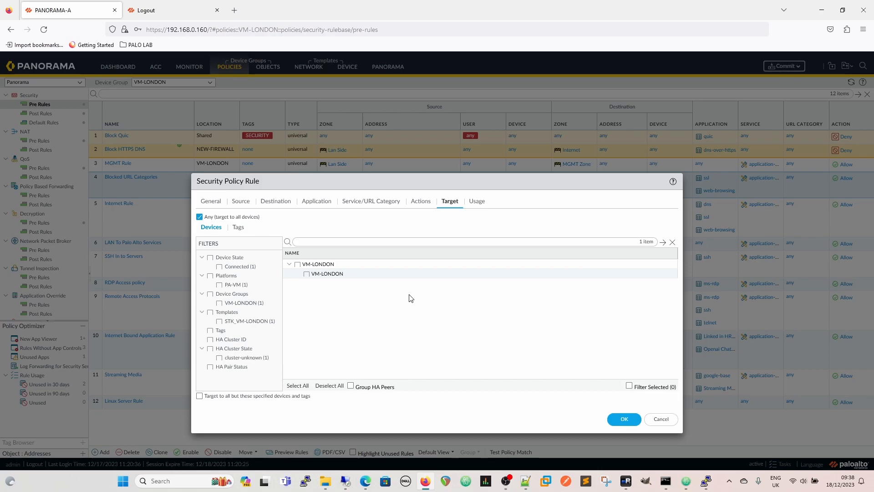
mouse_move(351, 320)
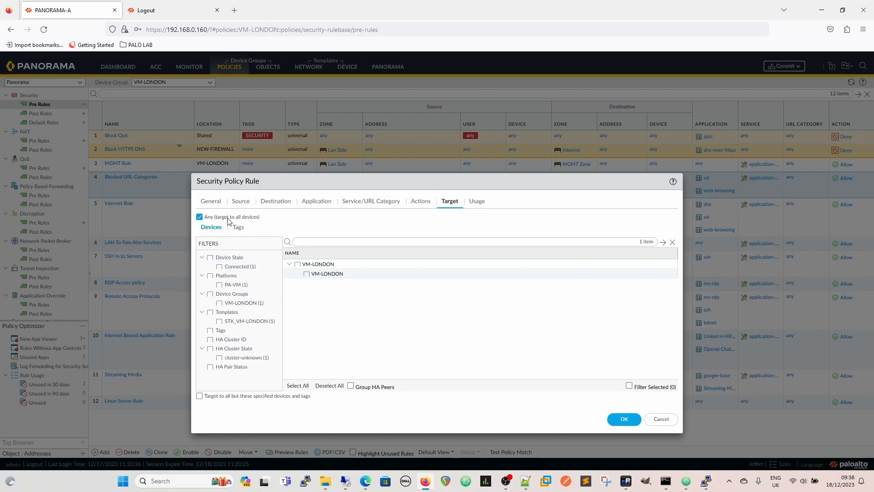
mouse_move(277, 223)
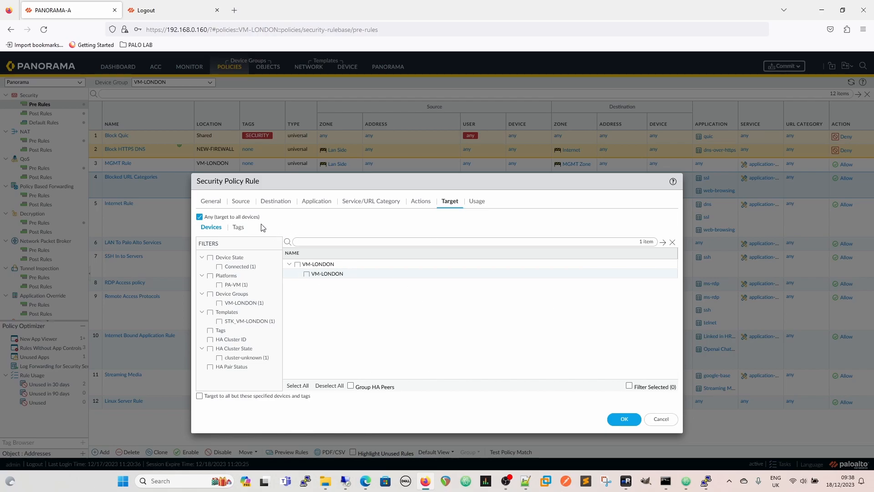
mouse_move(360, 326)
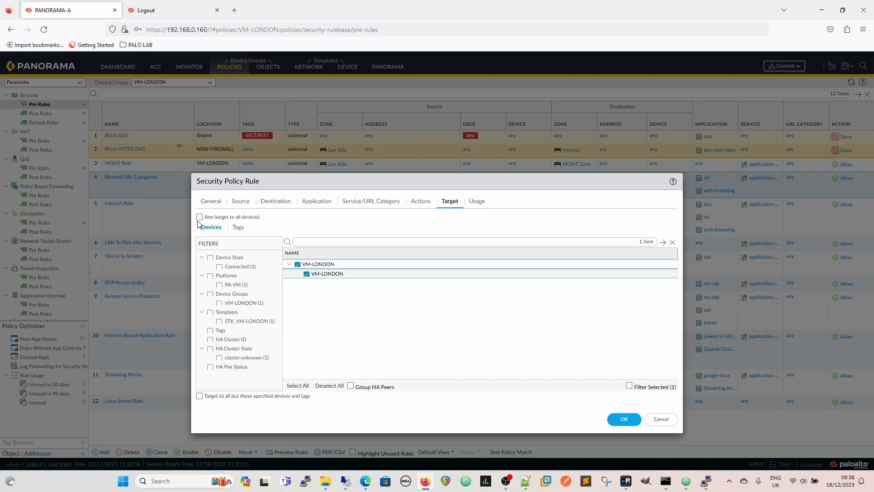
left_click(199, 217)
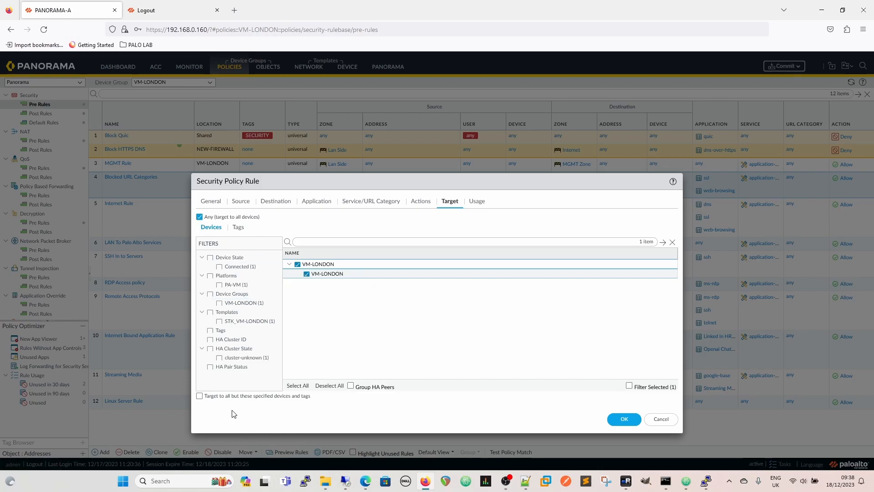
mouse_move(300, 403)
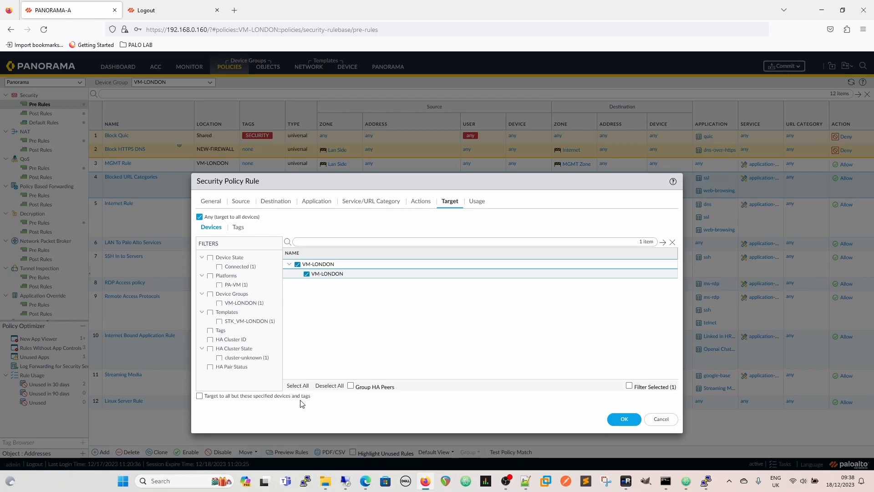
mouse_move(315, 413)
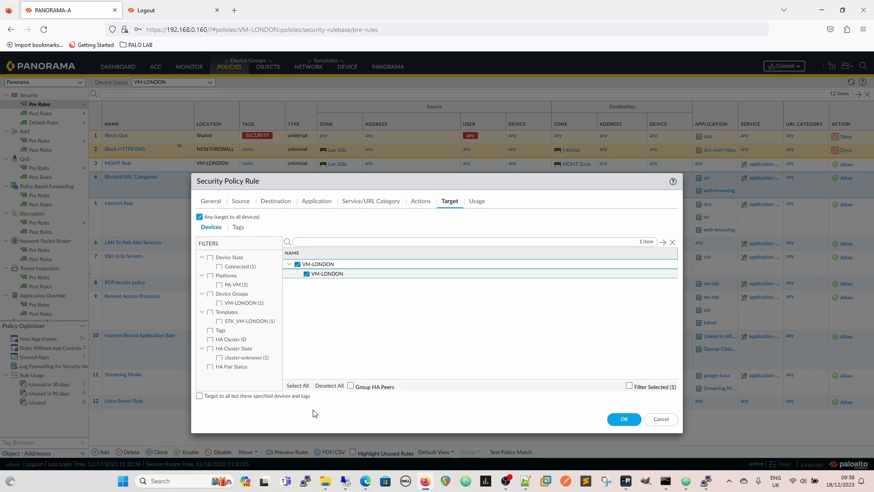
mouse_move(388, 454)
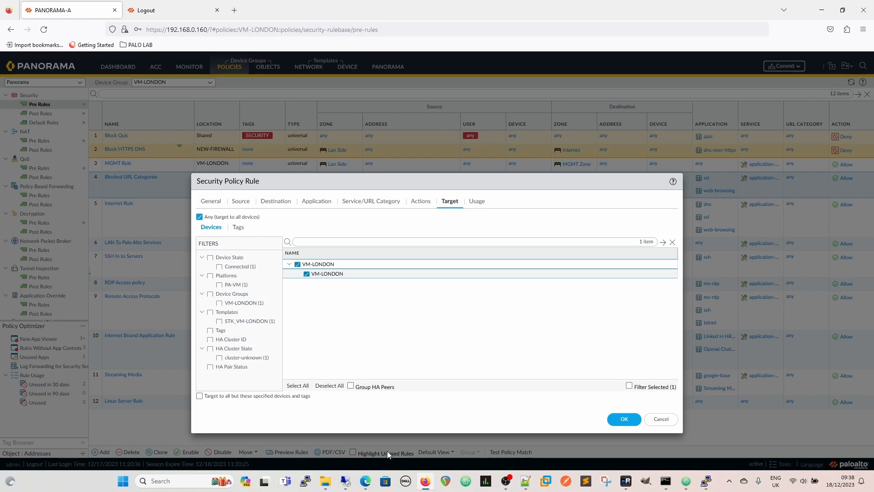
mouse_move(381, 350)
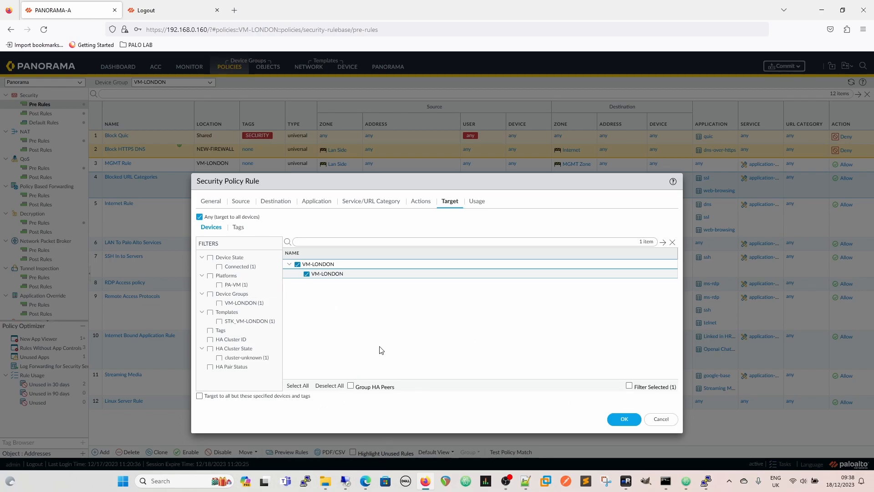
mouse_move(362, 205)
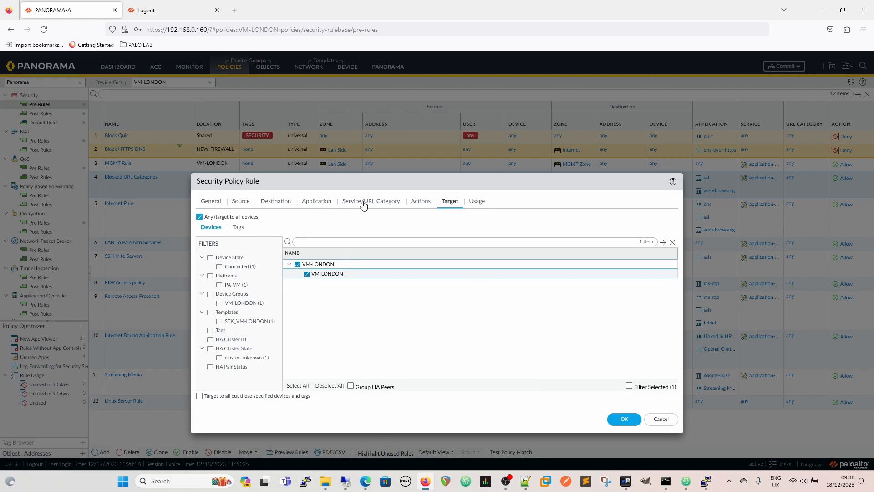
Step: Remove the adult URL category from the rule and close the Security Policy Rule dialog
left_click(420, 201)
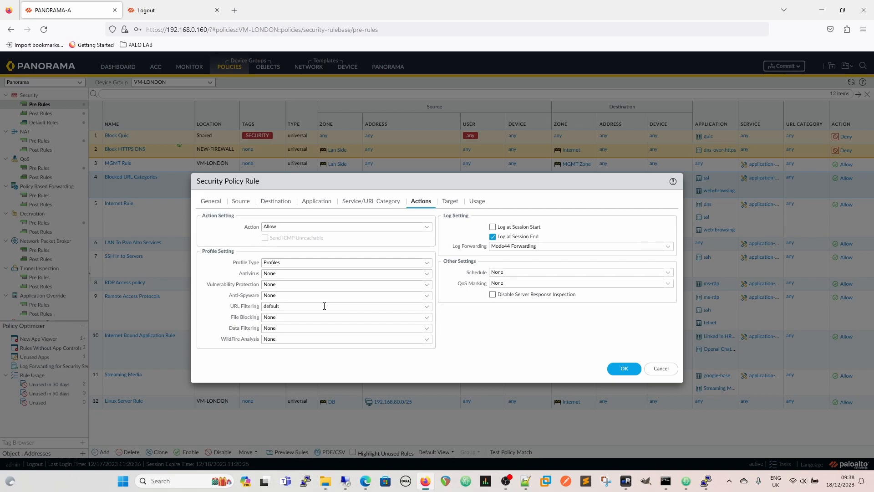
mouse_move(471, 337)
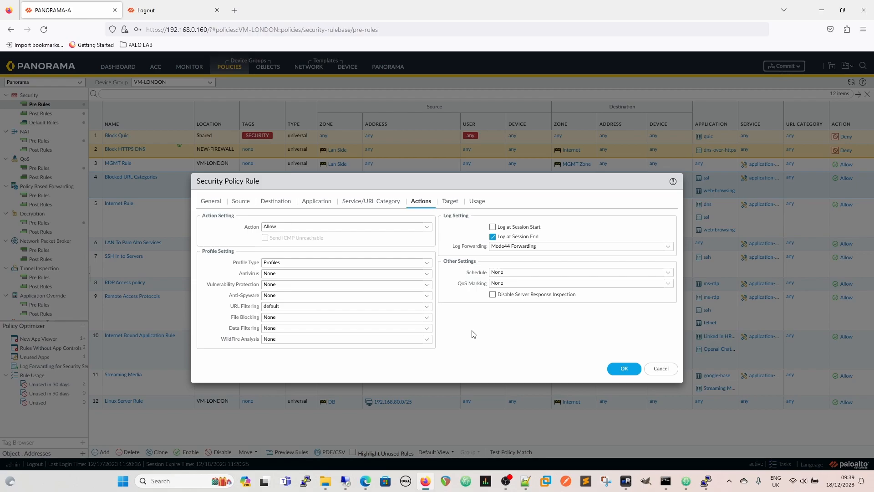
left_click(317, 201)
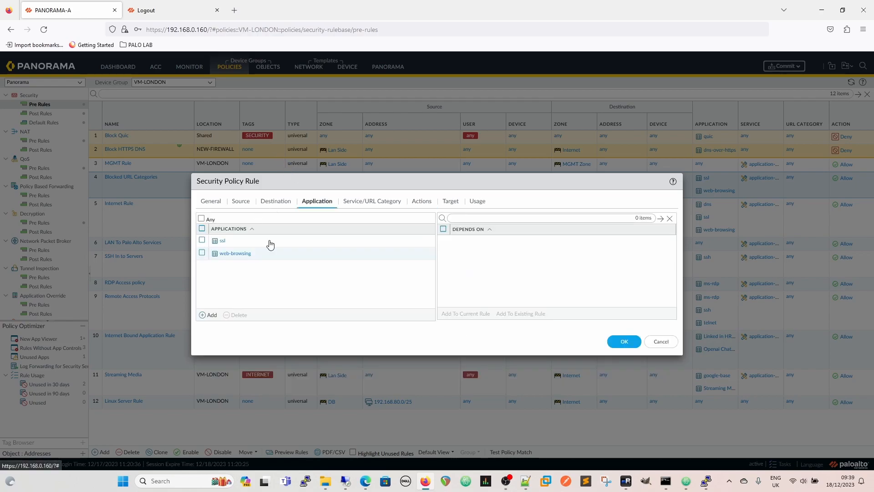
left_click(371, 201)
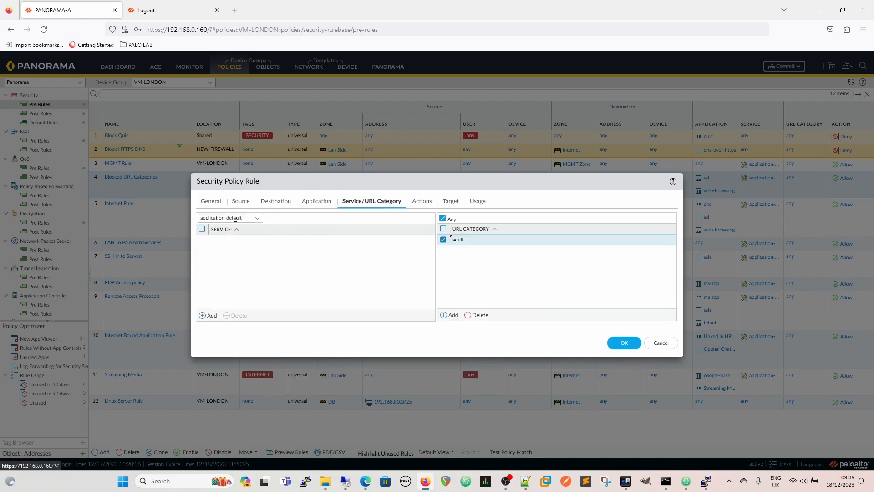
mouse_move(232, 264)
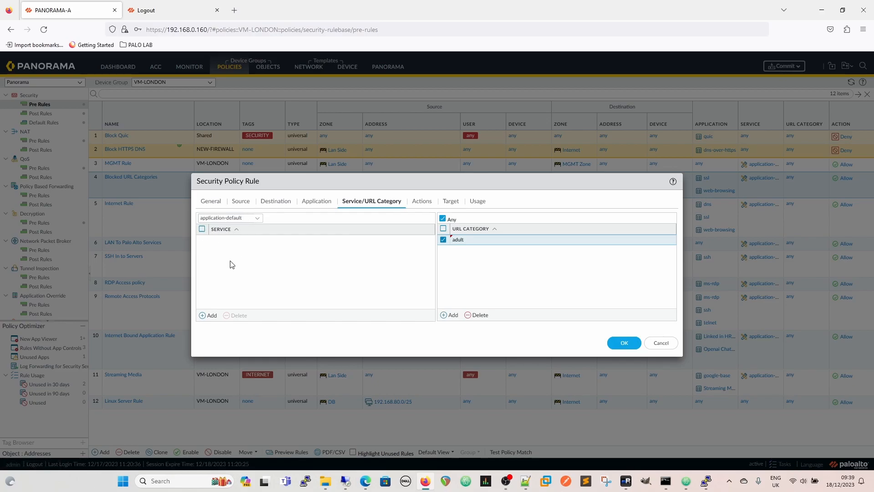
mouse_move(462, 266)
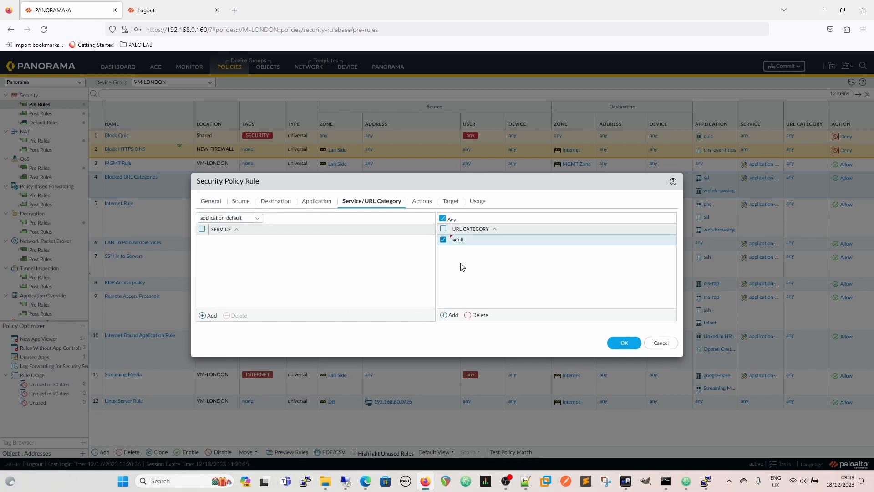
left_click(479, 315)
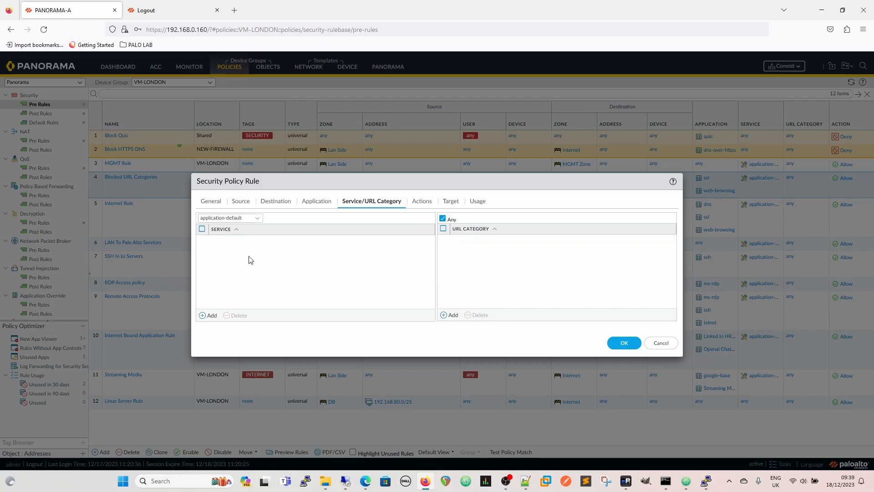
mouse_move(256, 267)
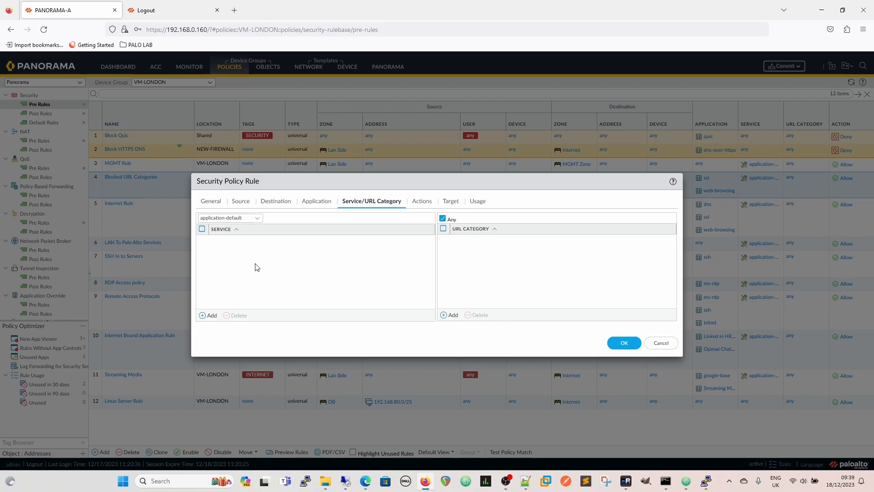
mouse_move(483, 337)
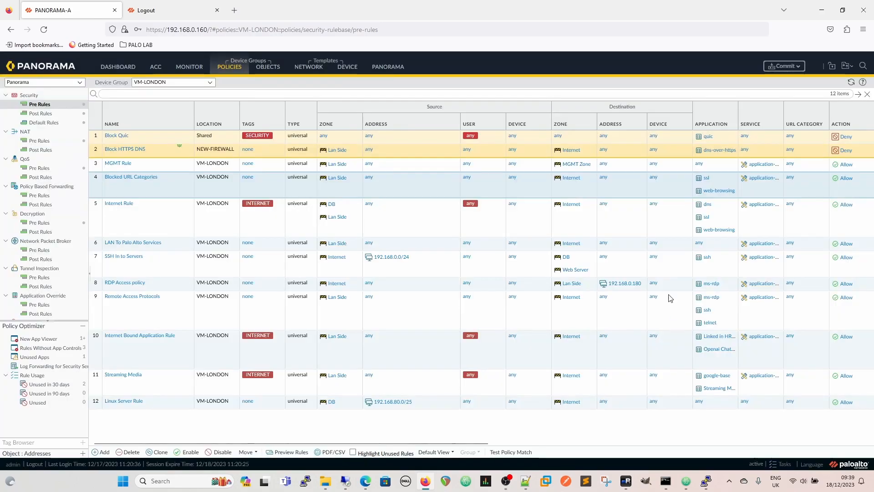
mouse_move(273, 73)
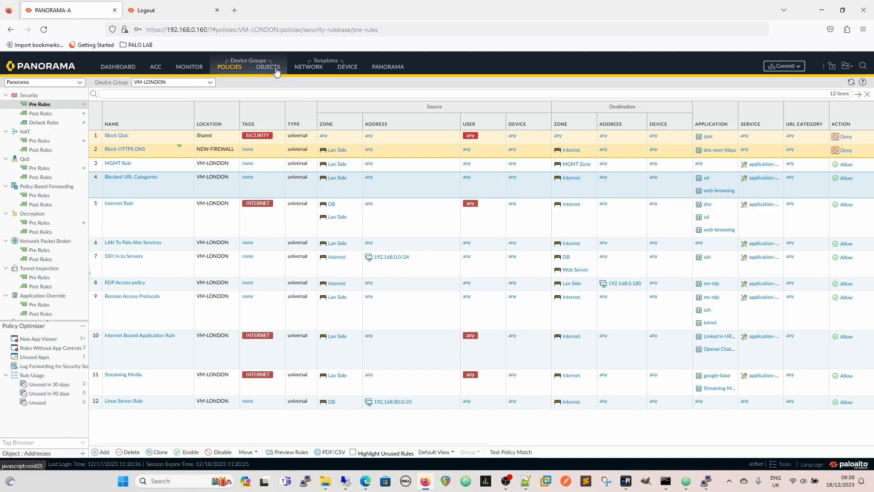
Step: Under Objects, open the VM-LONDON 'default' URL Filtering profile and review its 81 category actions
left_click(268, 66)
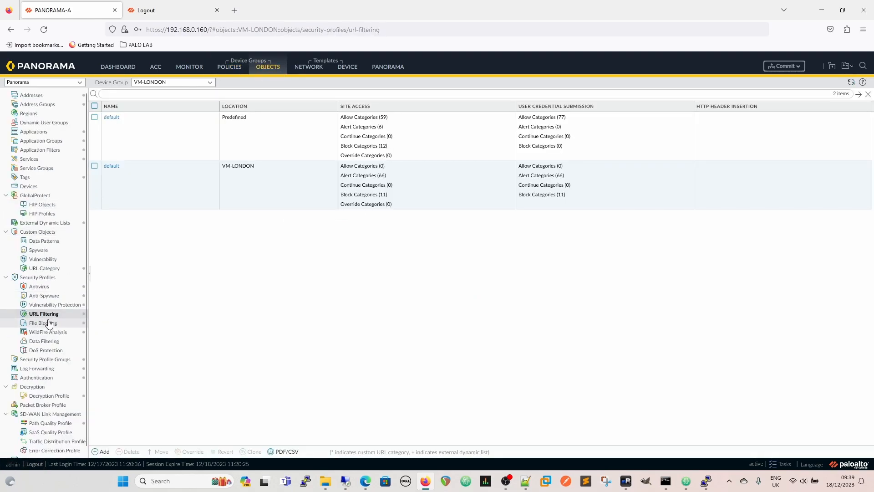
left_click(95, 166)
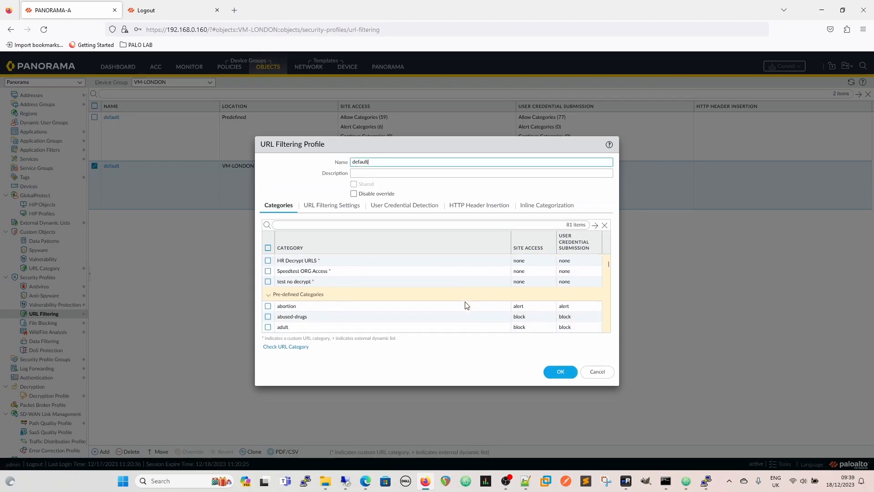
scroll("down", 3)
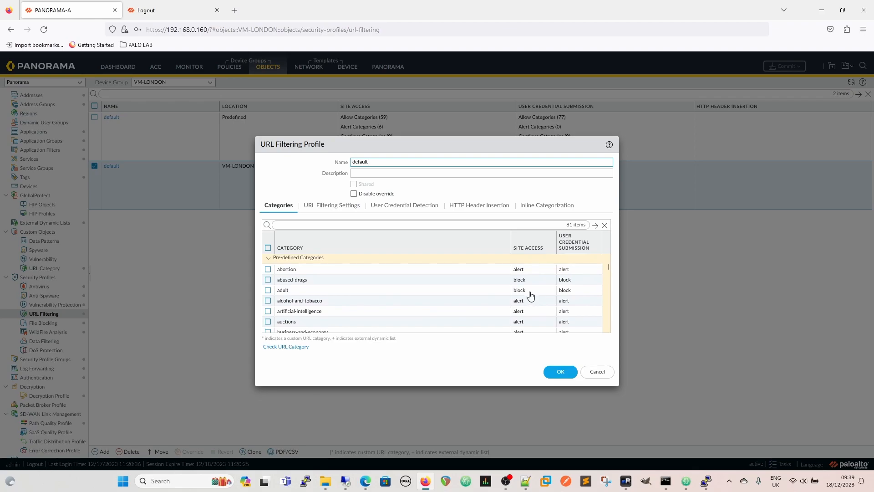
scroll("down", 3)
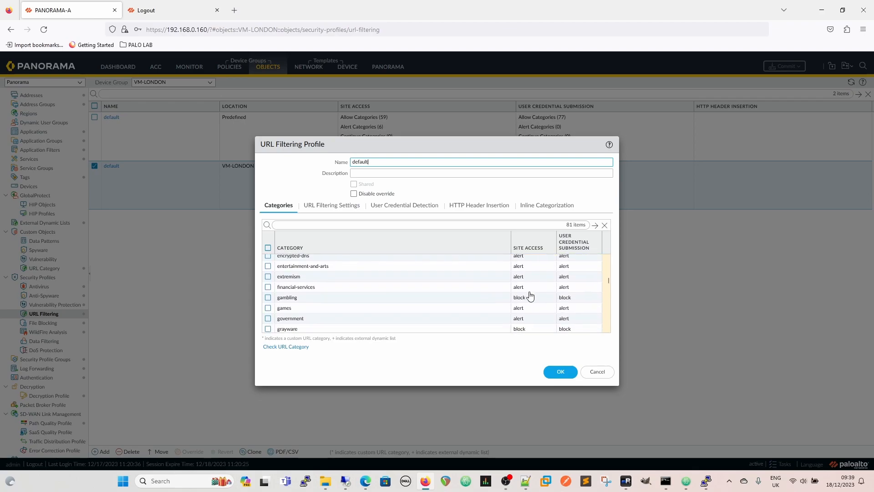
scroll("down", 3)
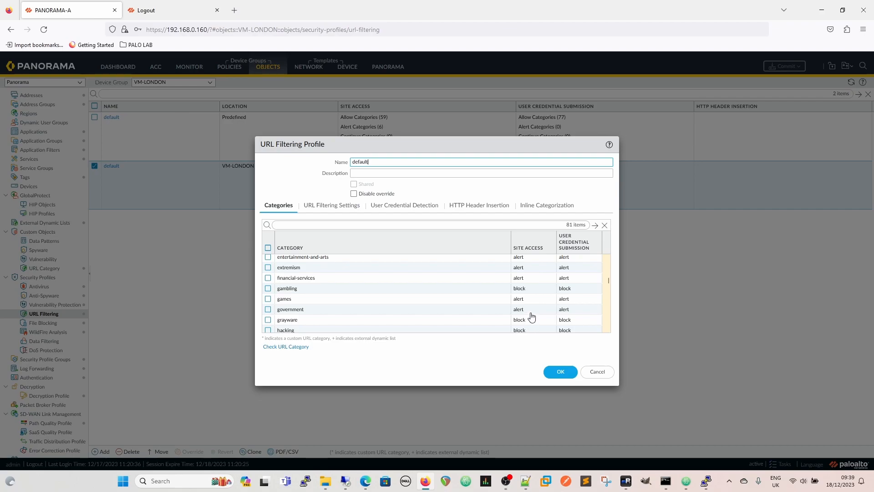
mouse_move(467, 343)
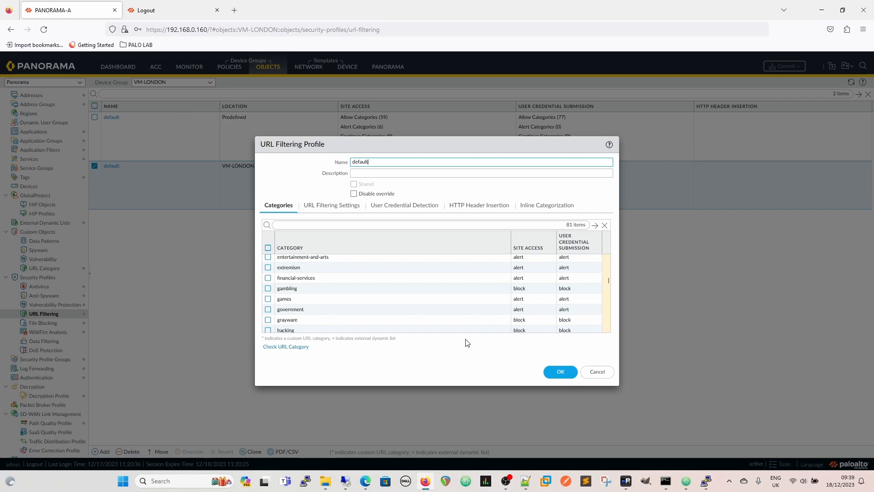
mouse_move(402, 341)
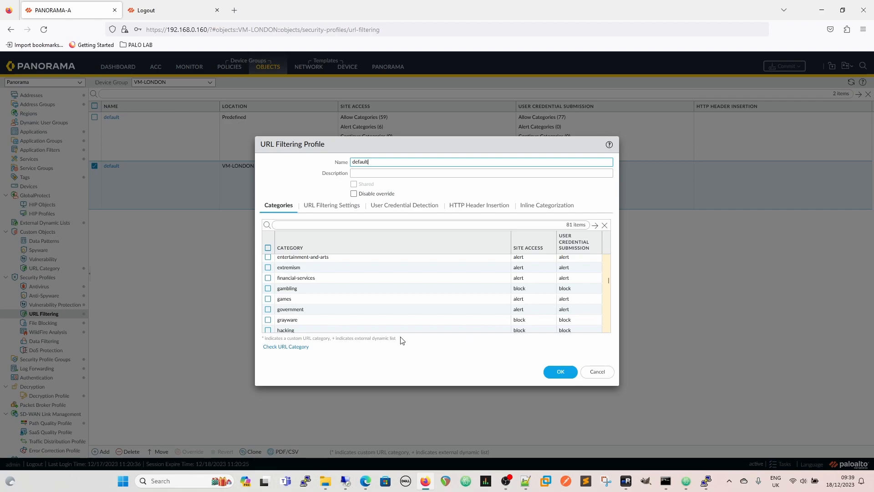
mouse_move(407, 359)
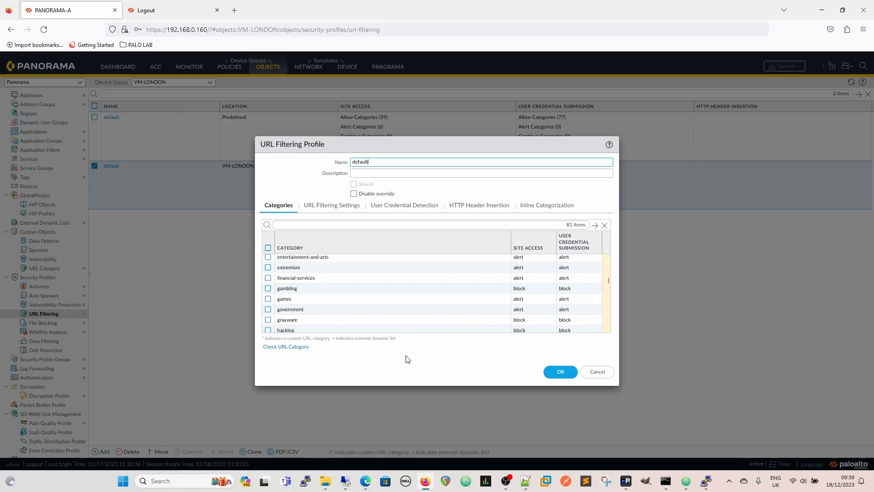
mouse_move(396, 358)
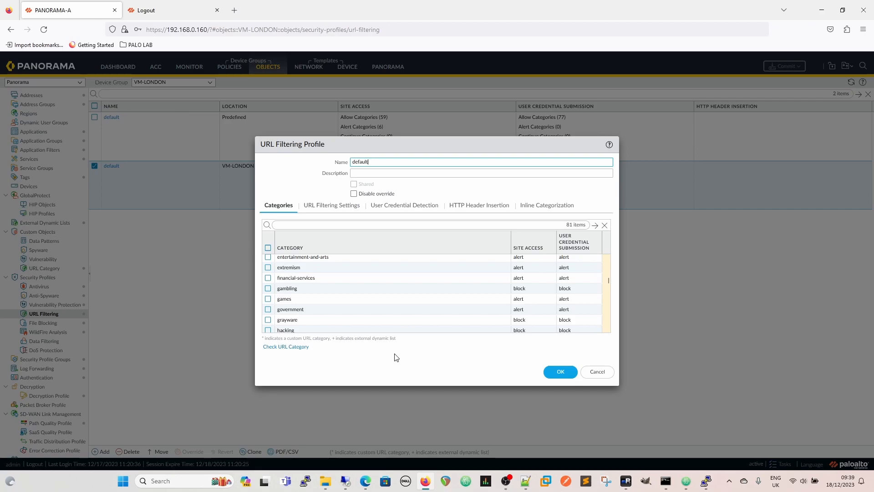
scroll("up", 3)
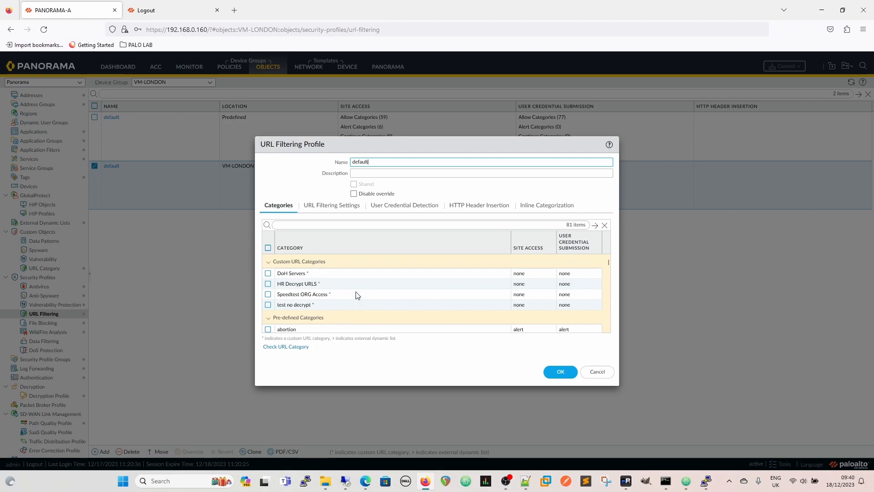
mouse_move(372, 314)
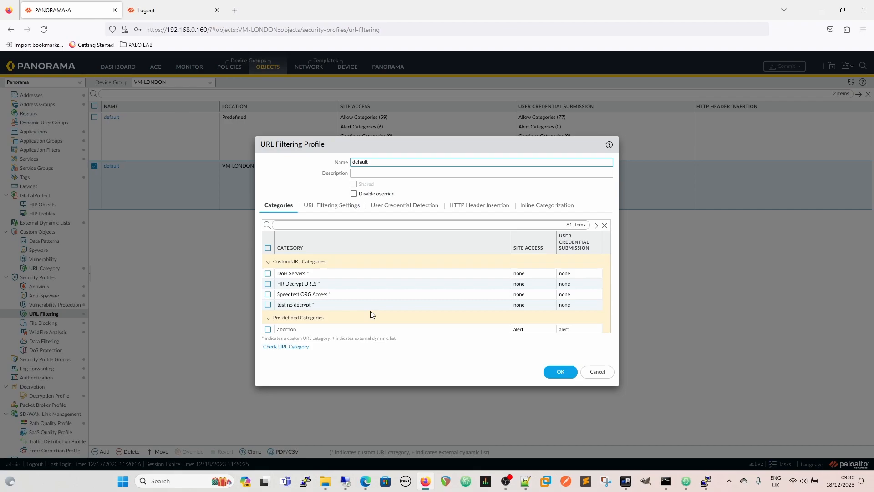
mouse_move(445, 295)
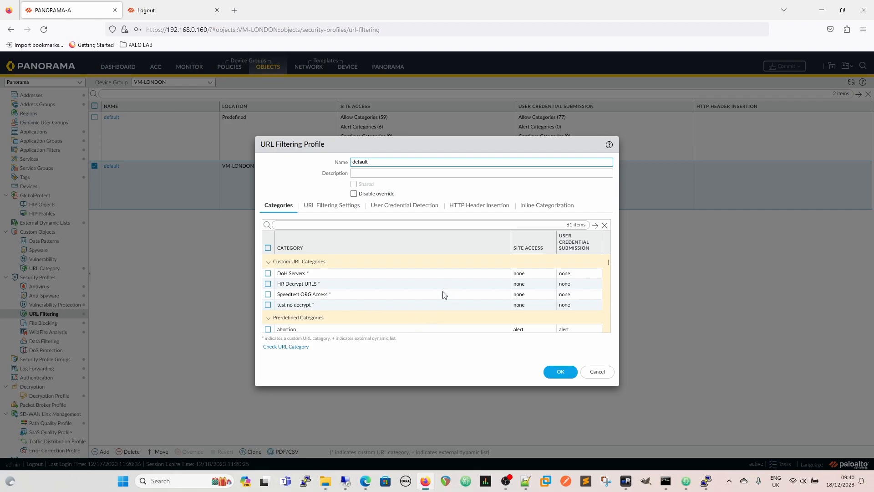
mouse_move(532, 327)
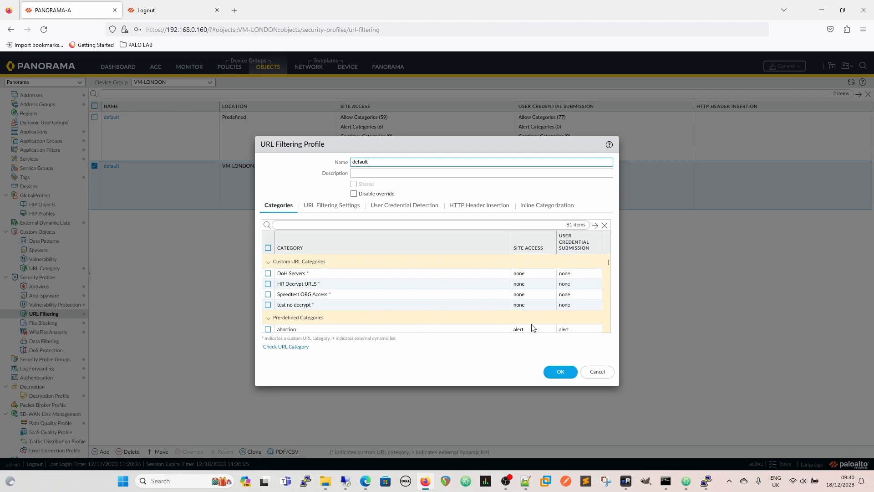
scroll("down", 3)
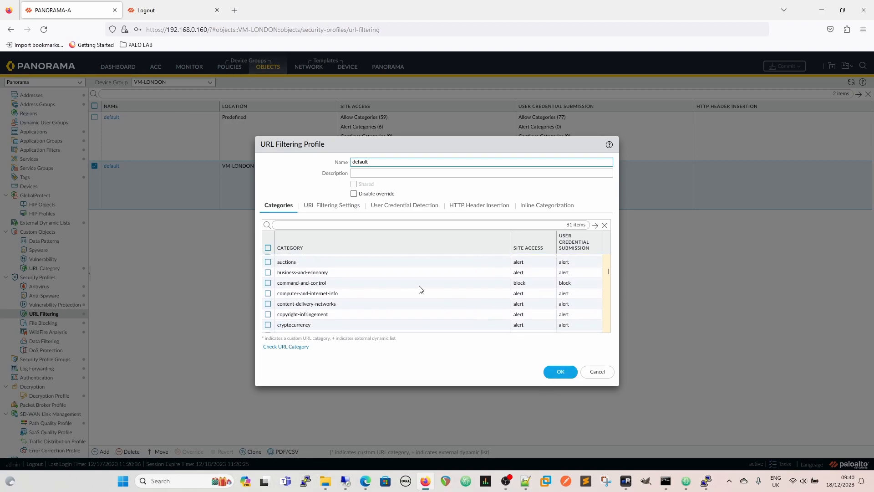
mouse_move(519, 288)
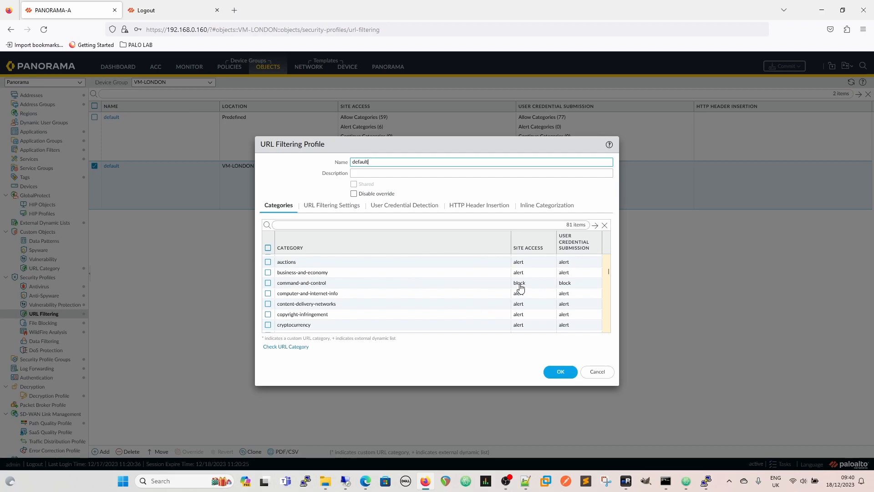
Step: Check business-and-economy's Site Access options, keep alert, and close the profile with OK
left_click(530, 272)
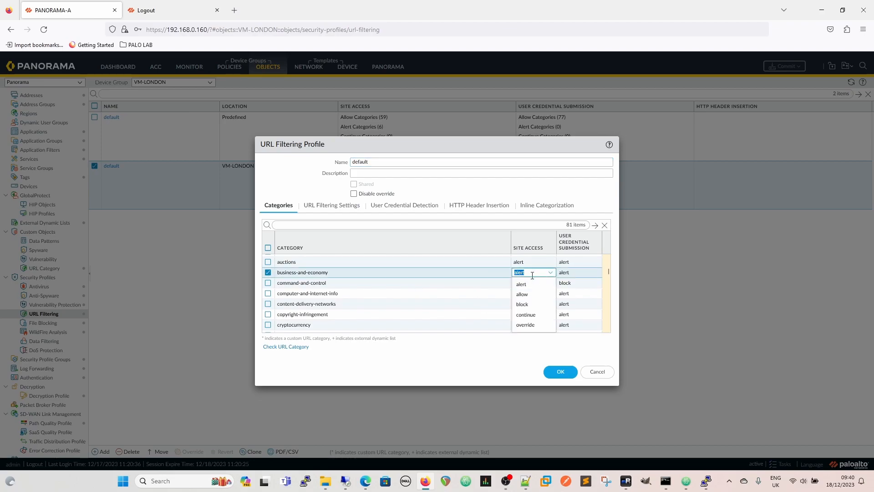
mouse_move(534, 290)
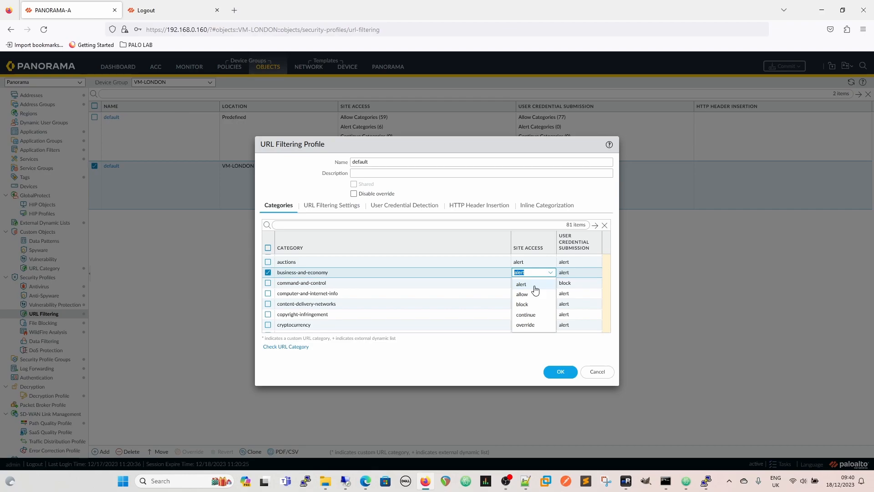
mouse_move(522, 293)
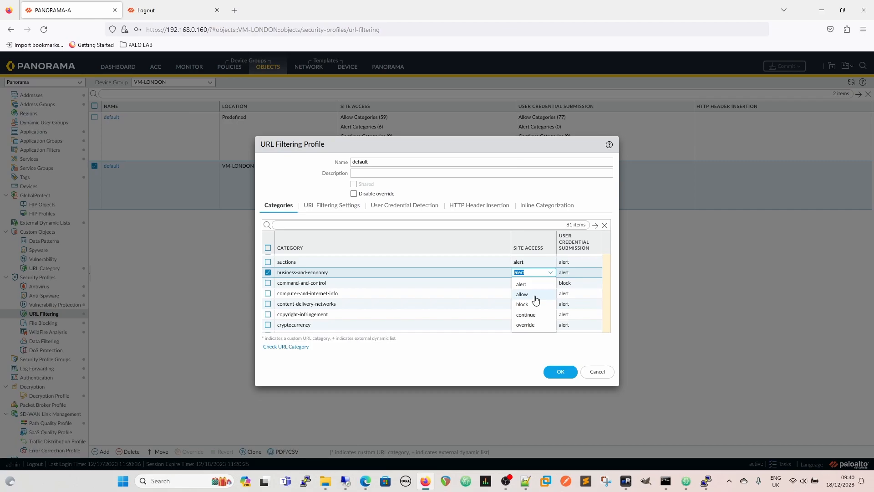
mouse_move(529, 305)
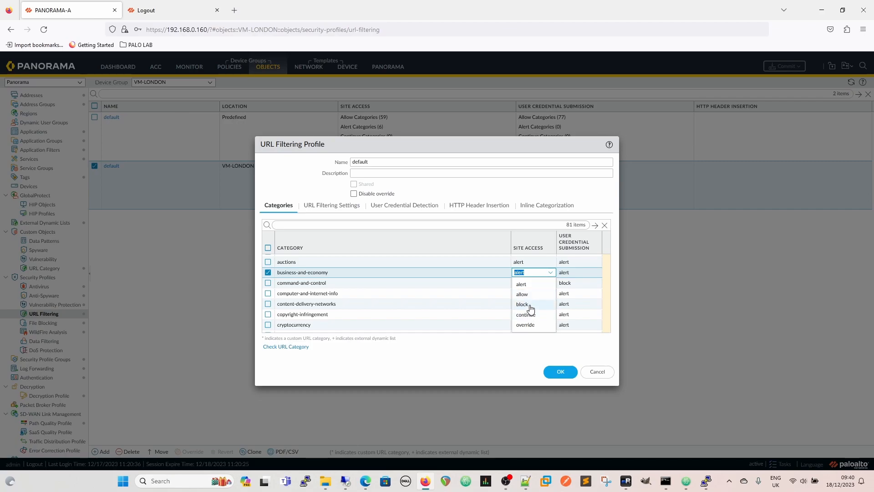
mouse_move(539, 316)
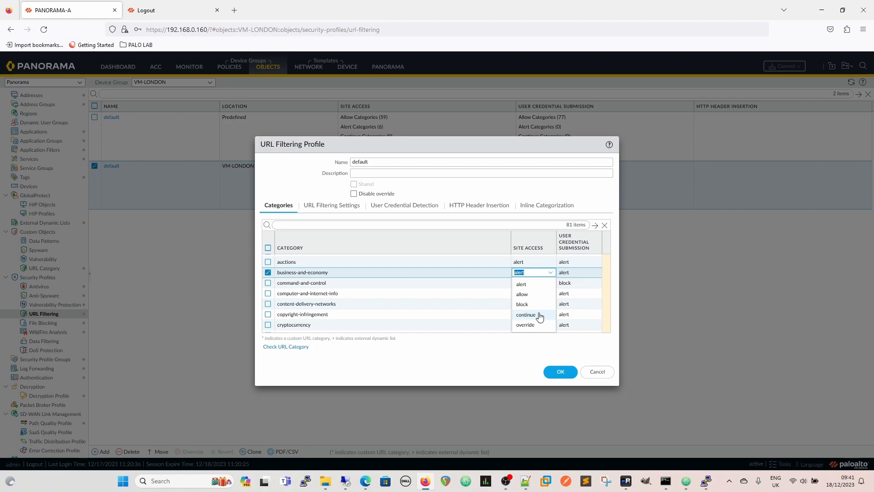
mouse_move(525, 325)
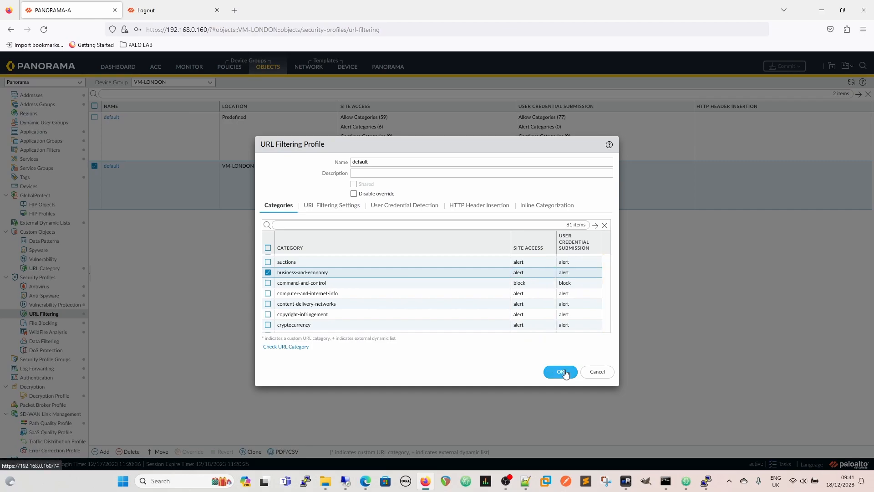
left_click(560, 372)
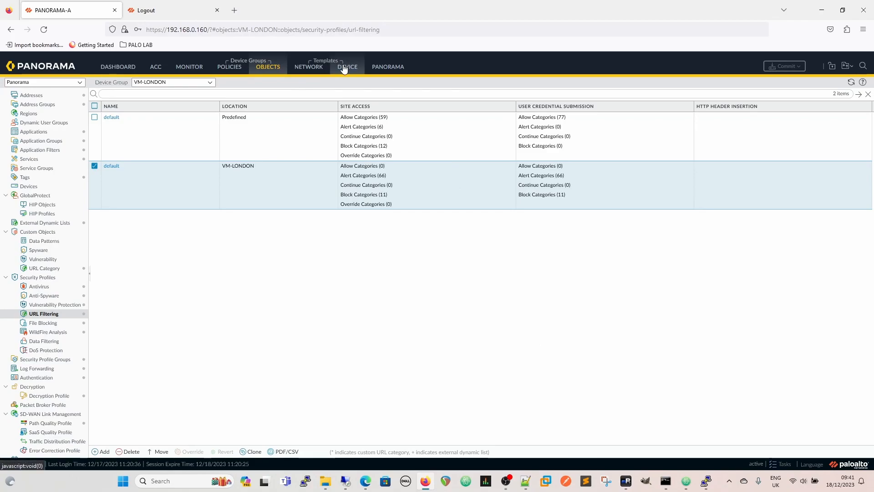
Step: In Device > Setup > Content-ID, confirm the vsys1 URL Admin Override with password and Transparent mode
left_click(347, 66)
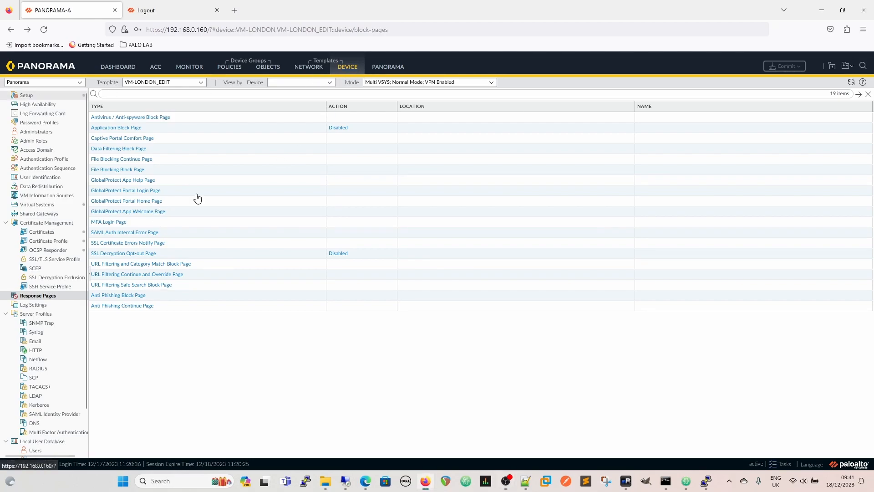
left_click(27, 95)
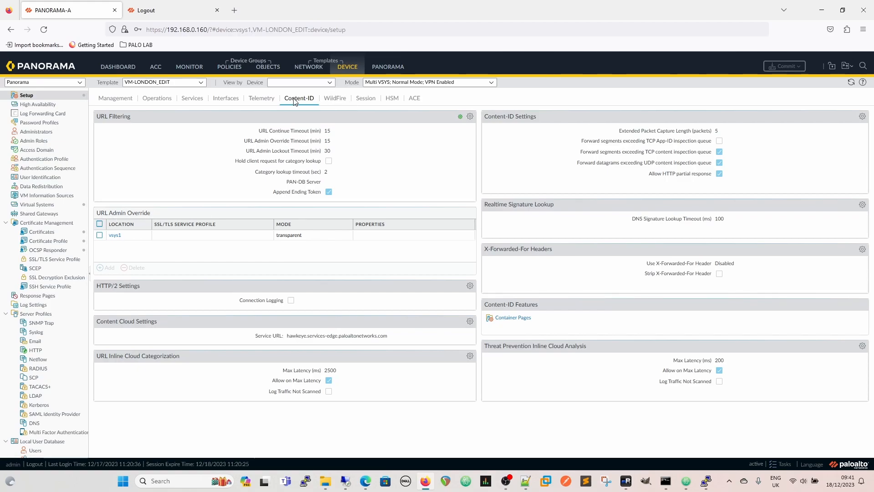
mouse_move(402, 188)
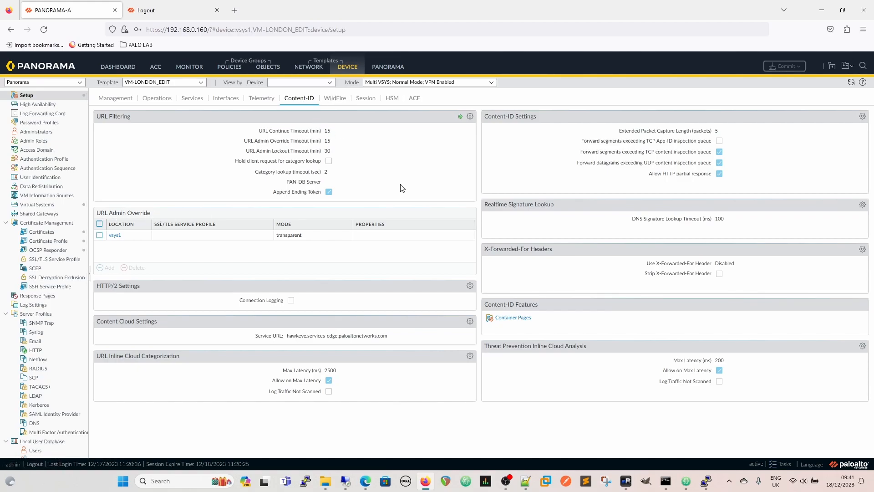
mouse_move(158, 259)
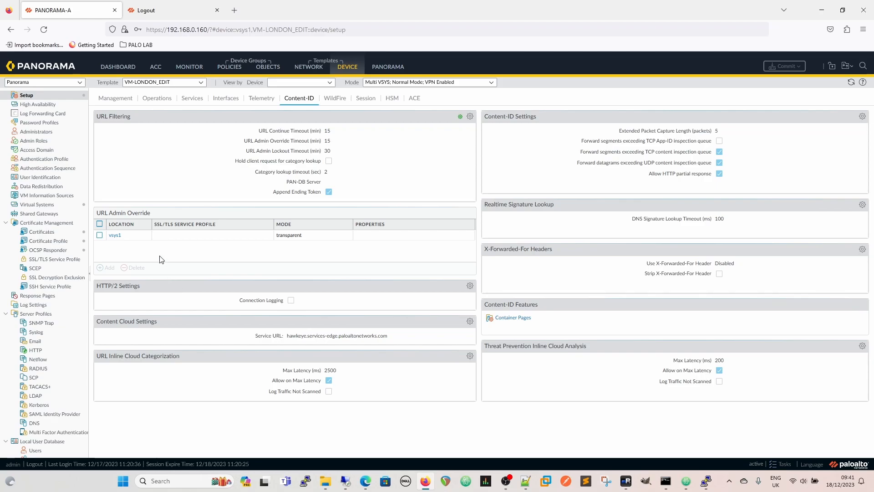
mouse_move(115, 236)
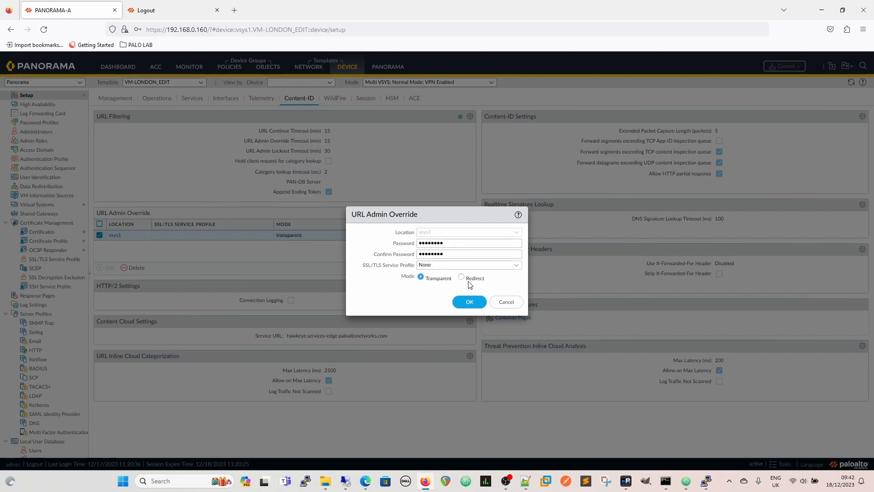
mouse_move(480, 273)
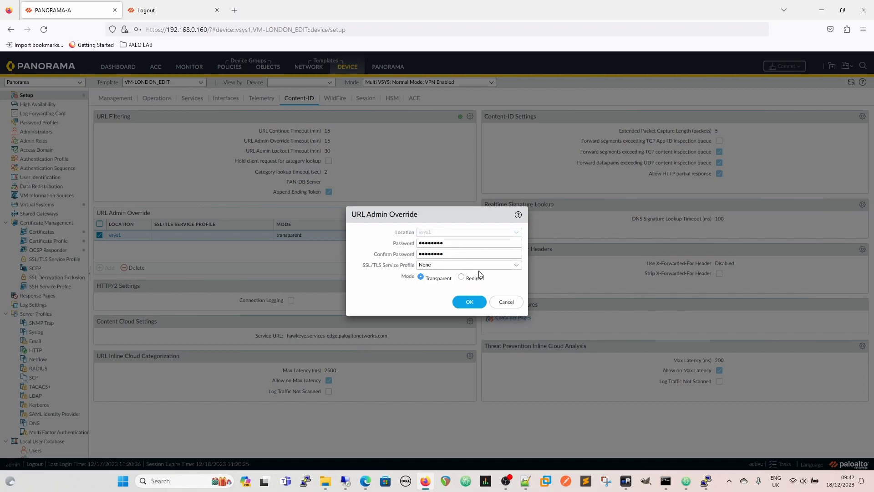
mouse_move(517, 290)
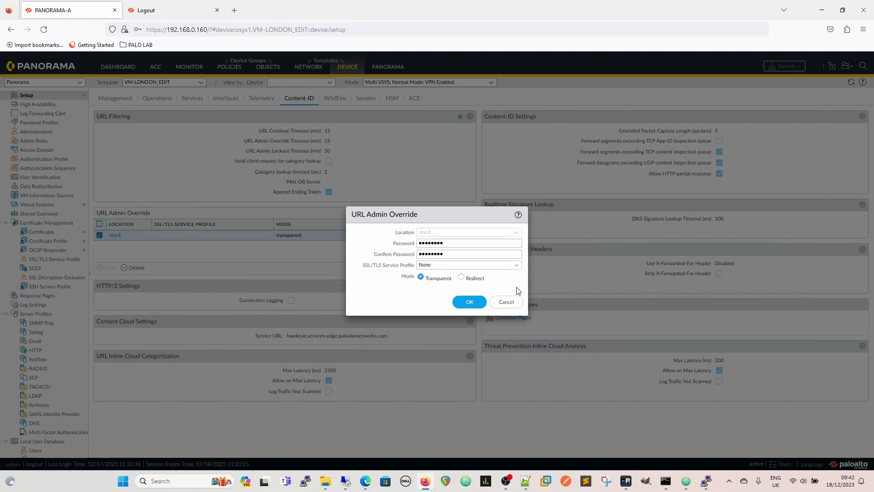
left_click(468, 302)
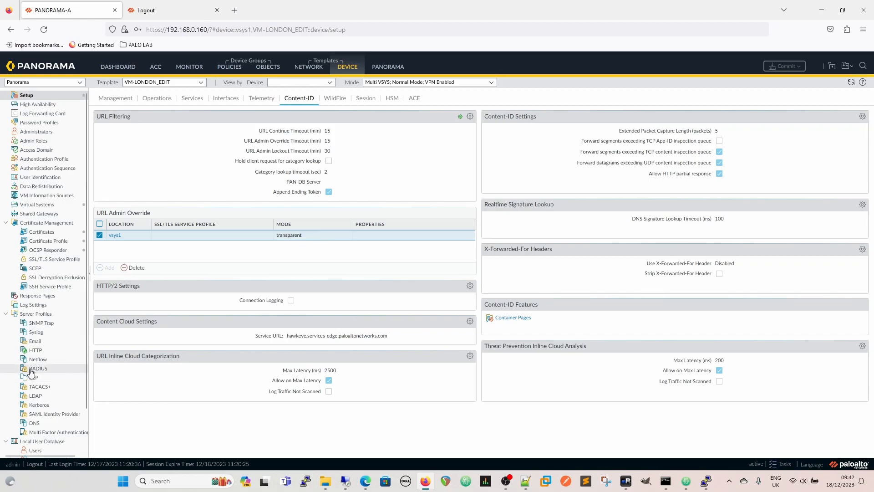
mouse_move(203, 189)
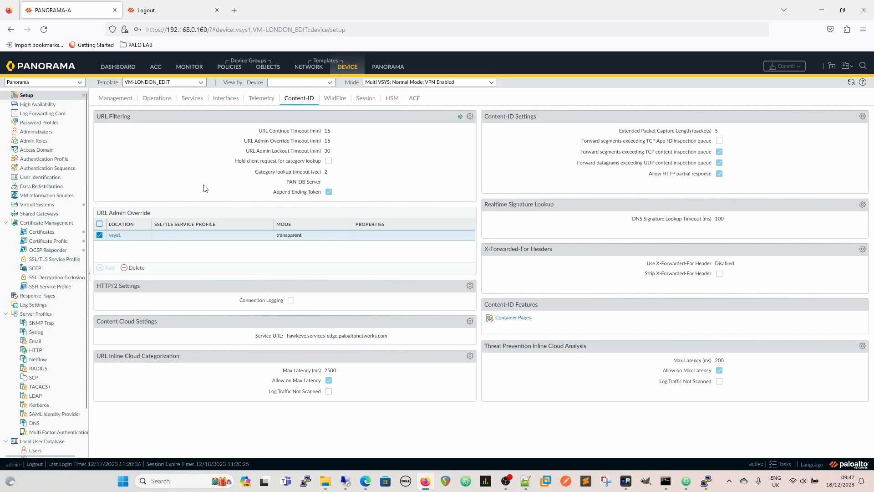
mouse_move(355, 191)
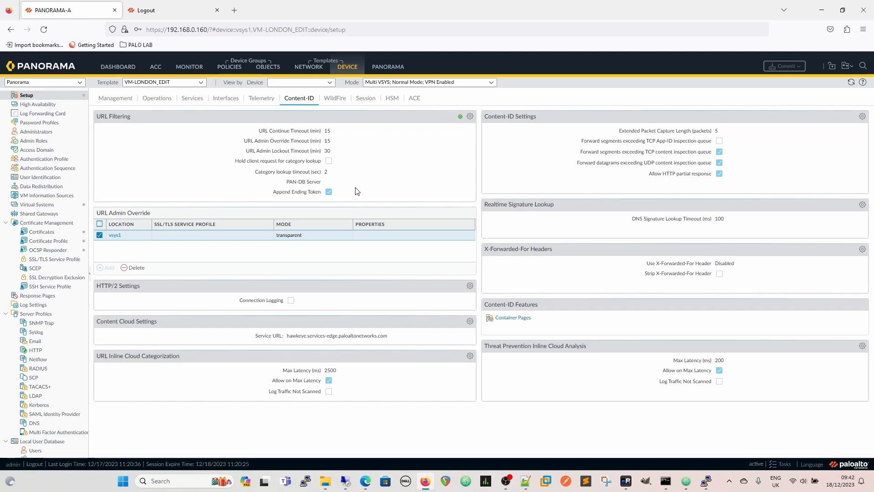
mouse_move(362, 190)
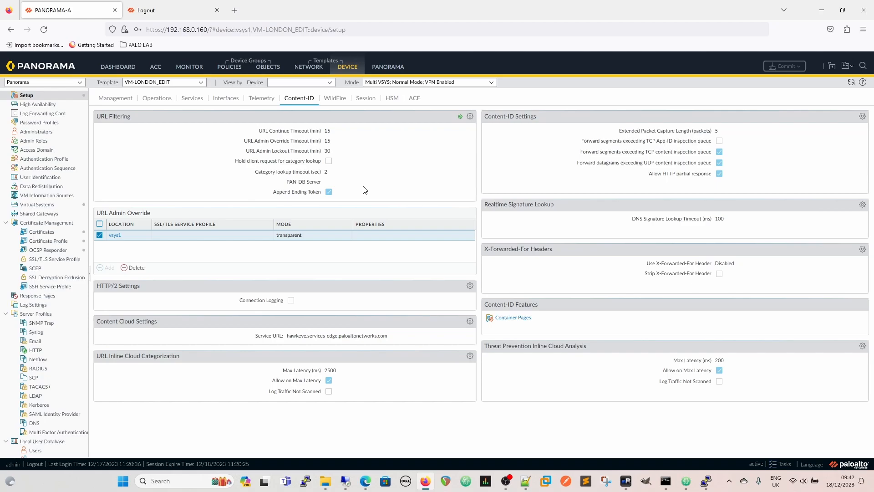
mouse_move(222, 176)
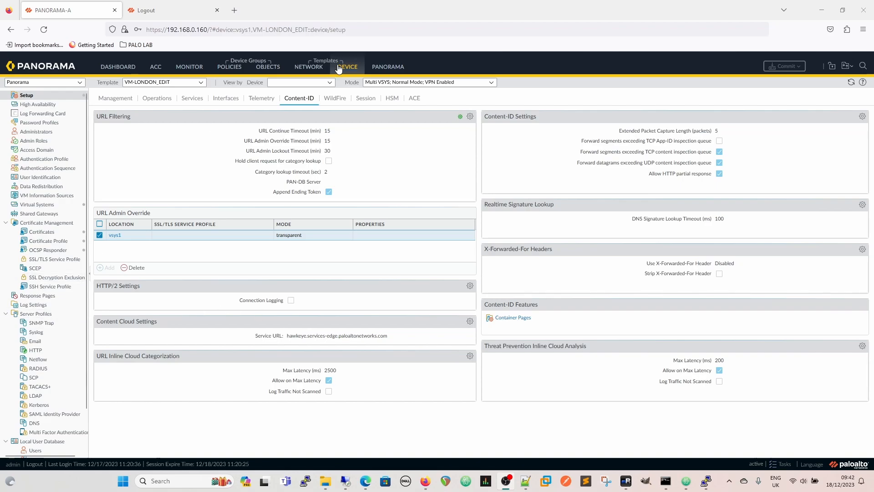
Step: View the template's URL Filtering and Category Match Block Page entry, then switch to the VM-LONDON firewall tab
left_click(37, 295)
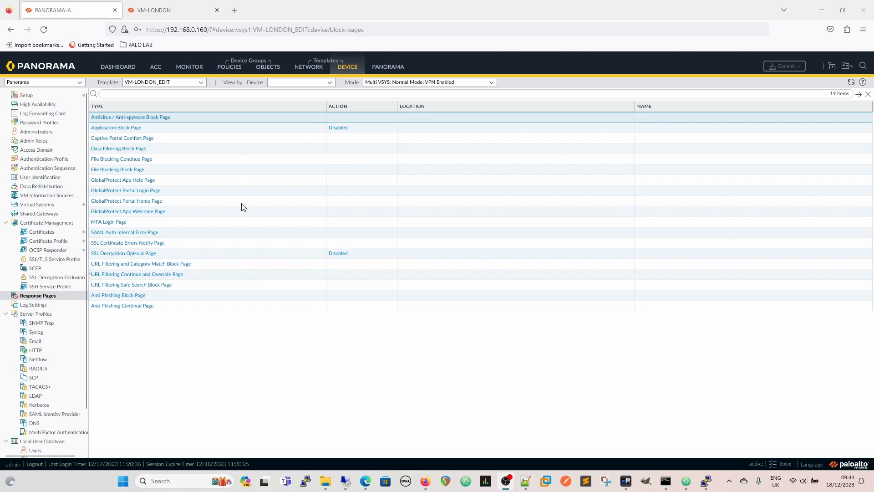
mouse_move(163, 338)
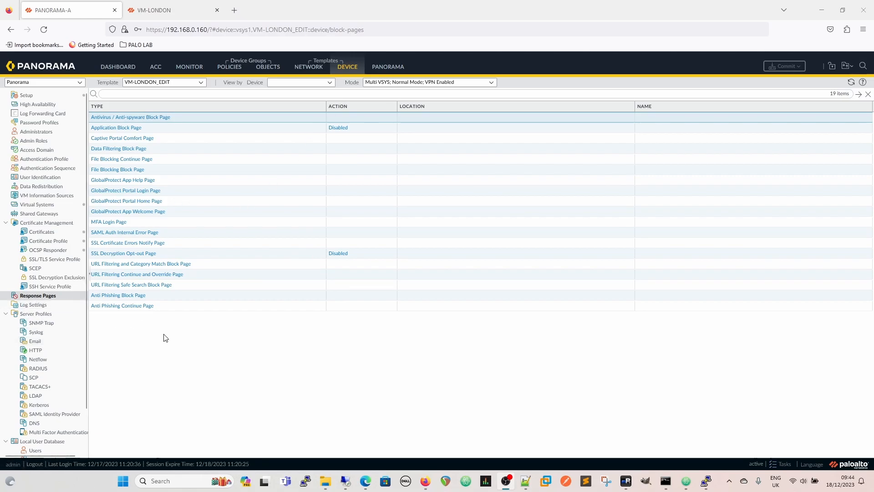
mouse_move(141, 263)
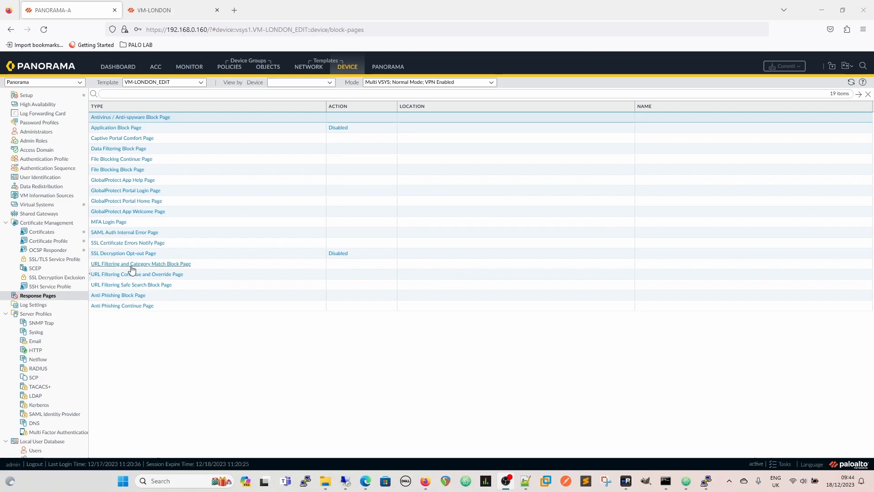
left_click(141, 263)
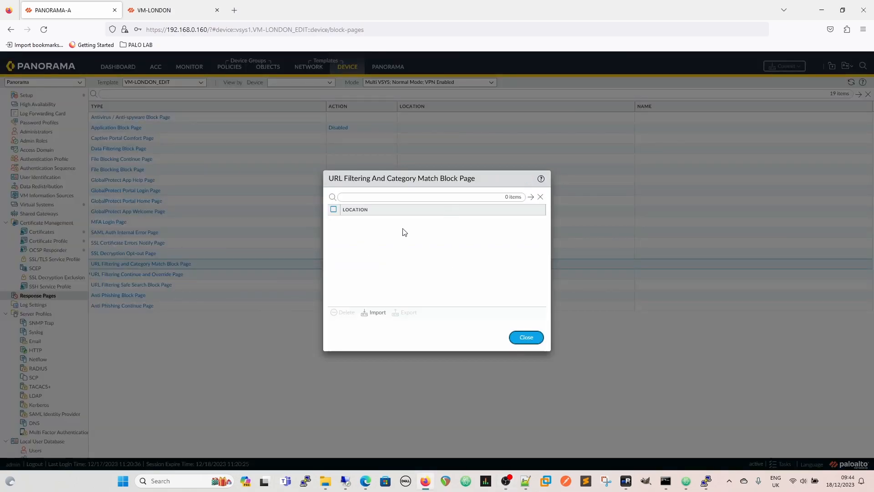
mouse_move(525, 337)
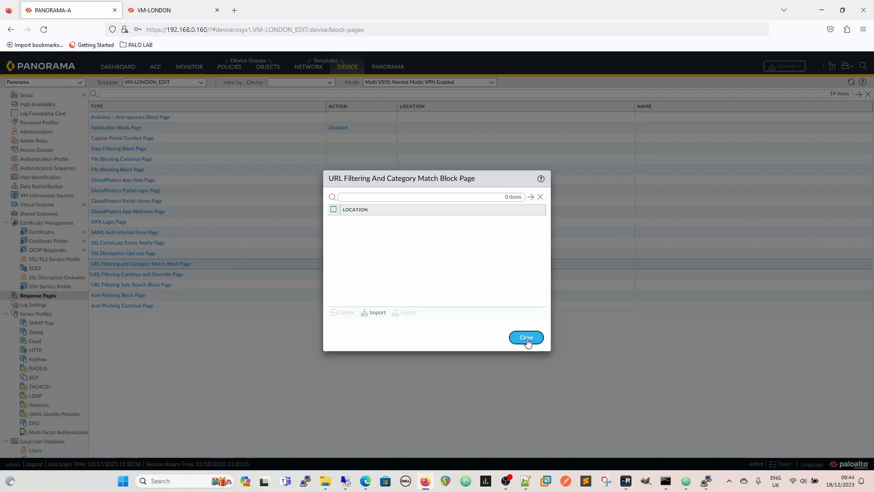
left_click(524, 338)
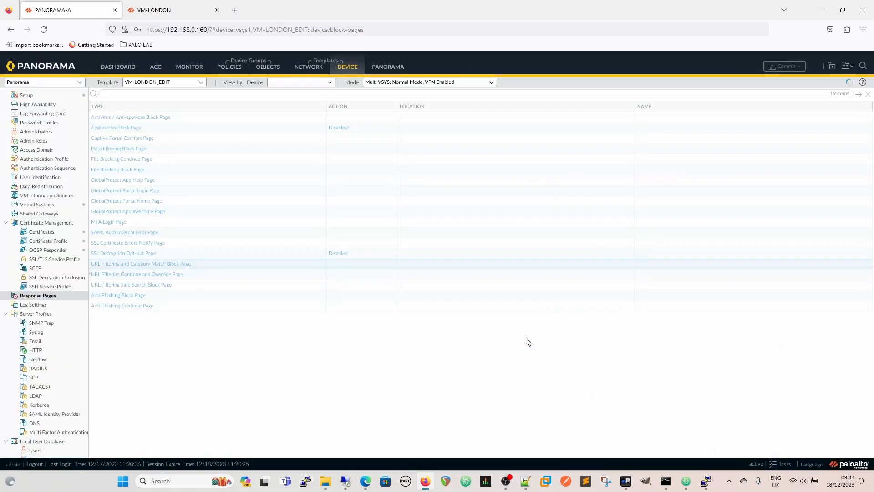
left_click(167, 10)
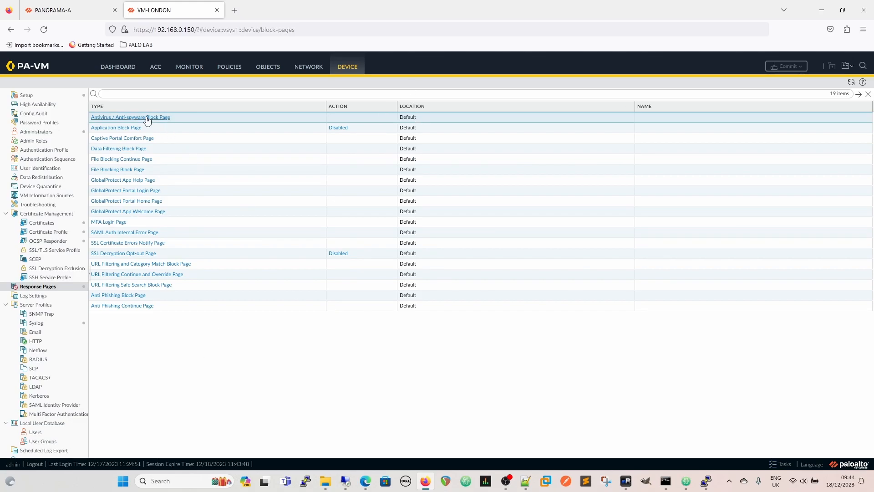
left_click(130, 117)
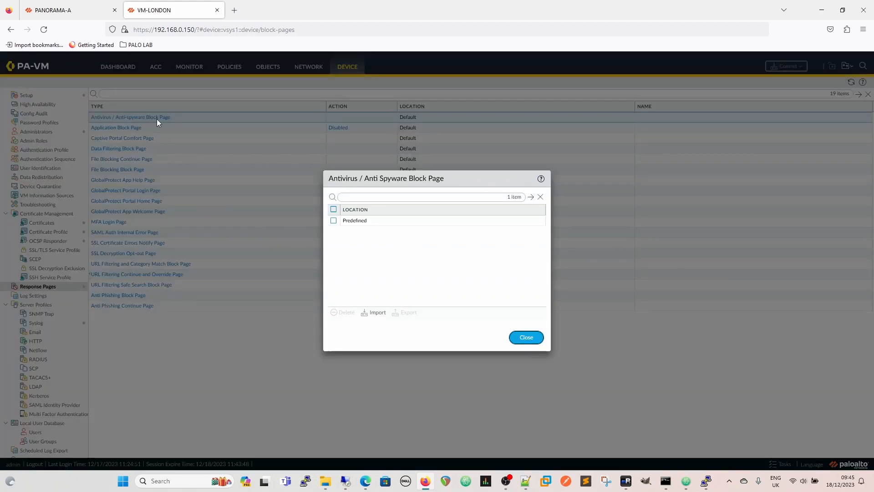
left_click(334, 220)
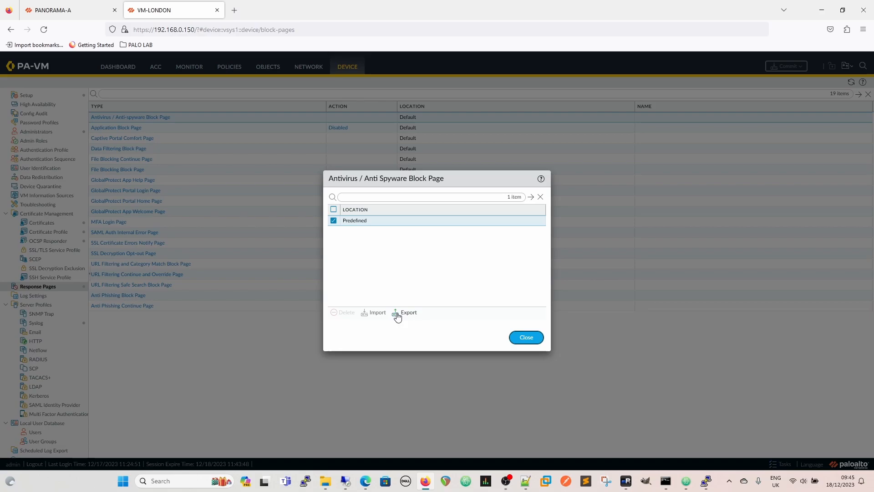
mouse_move(525, 337)
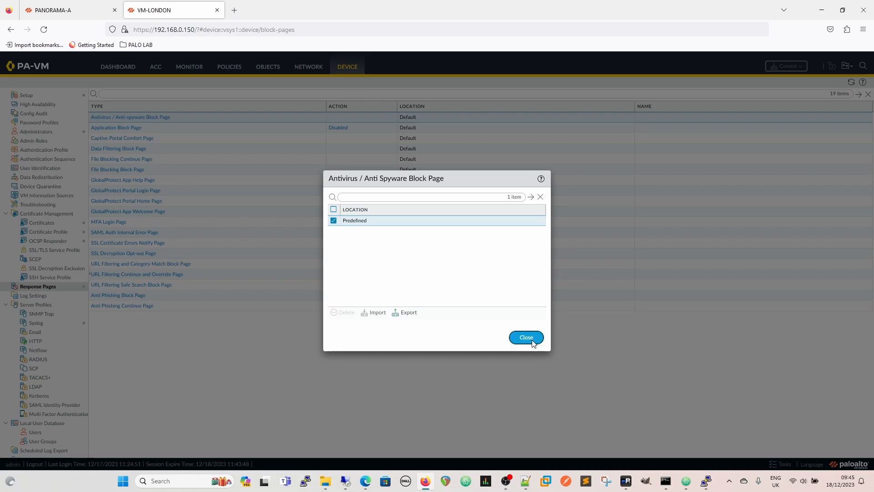
left_click(525, 337)
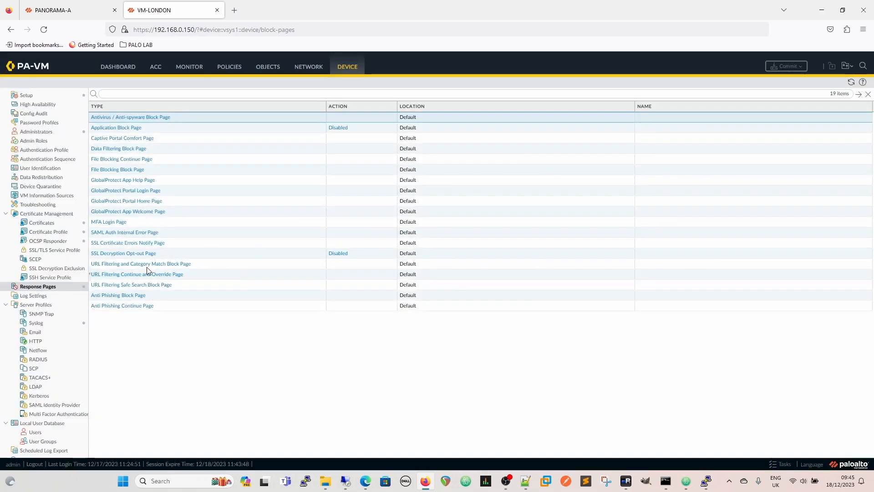
left_click(141, 263)
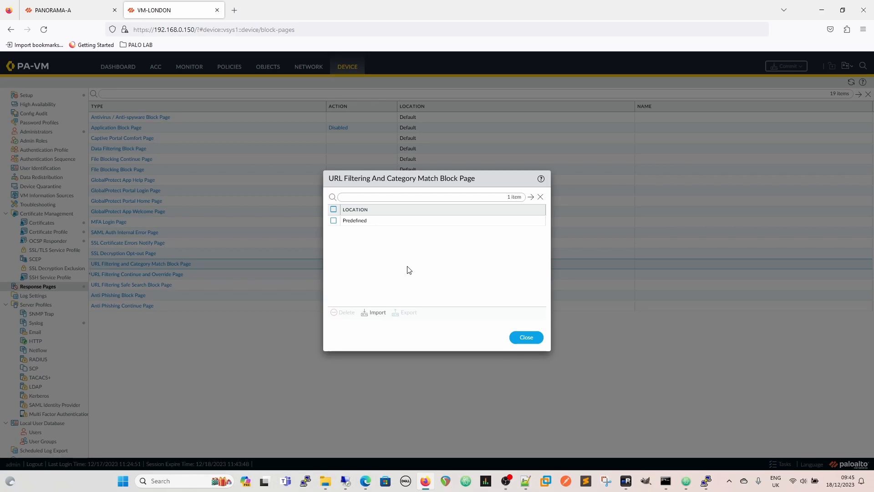
mouse_move(418, 277)
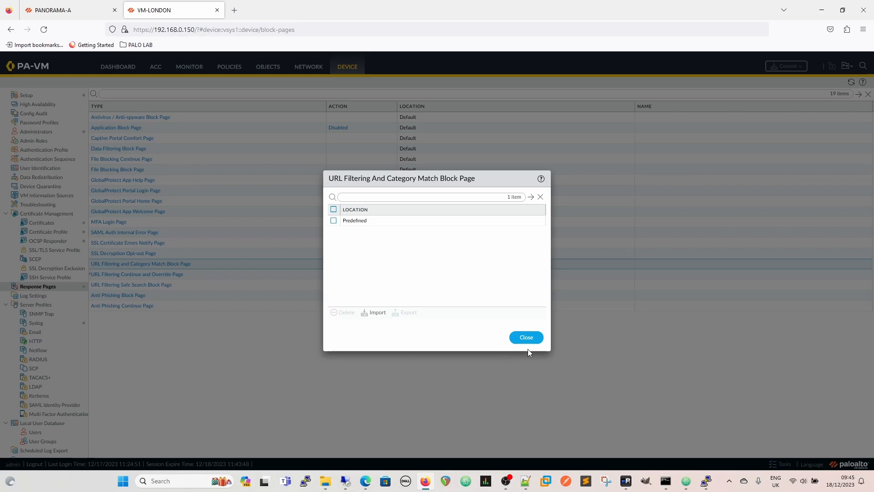
left_click(525, 336)
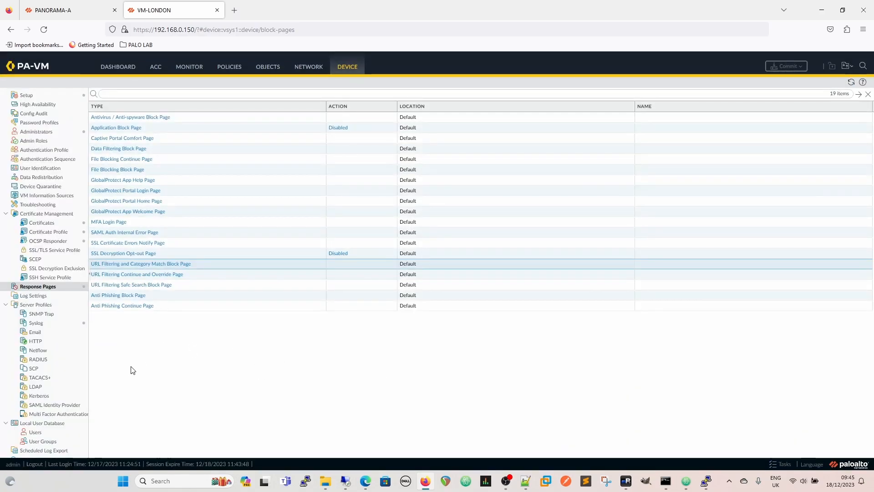
mouse_move(114, 310)
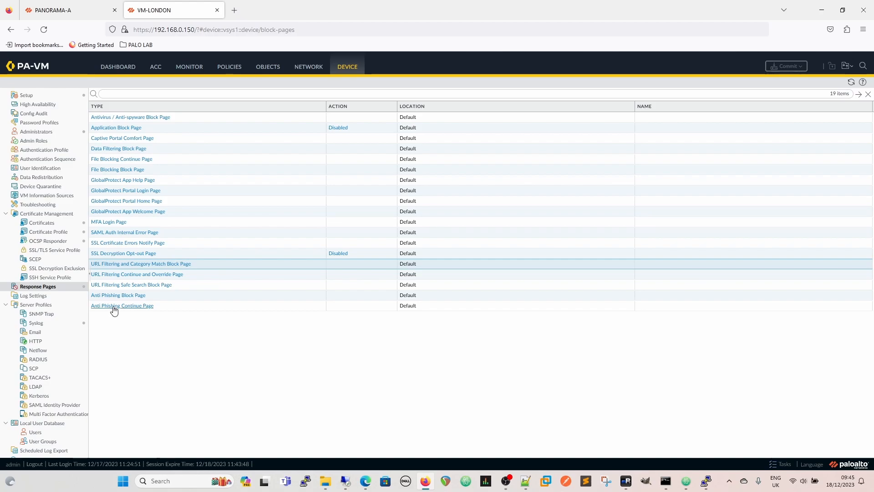
mouse_move(124, 295)
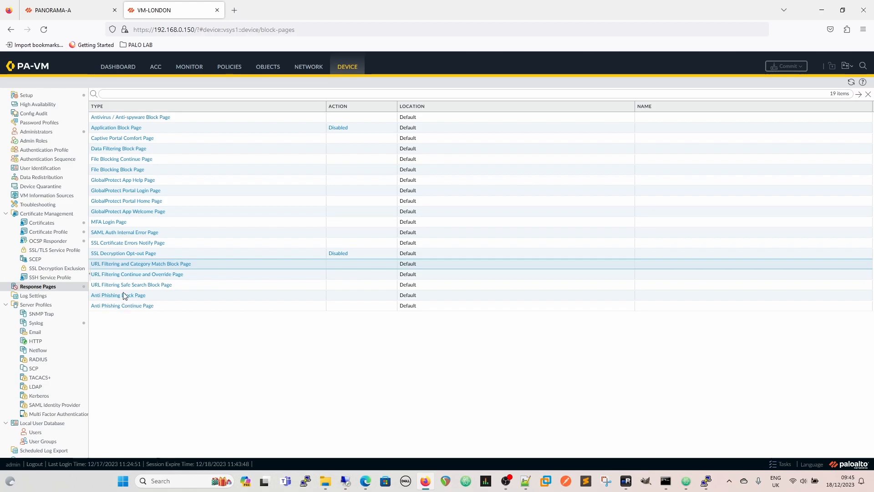
mouse_move(132, 310)
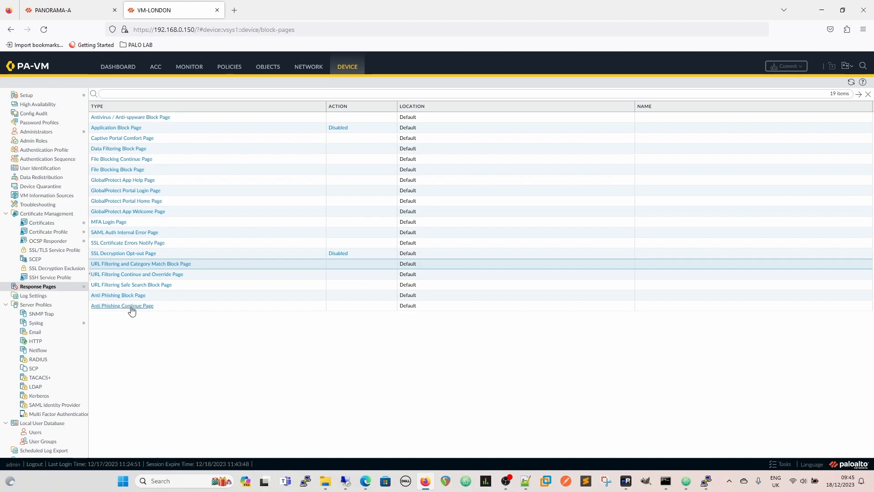
mouse_move(130, 300)
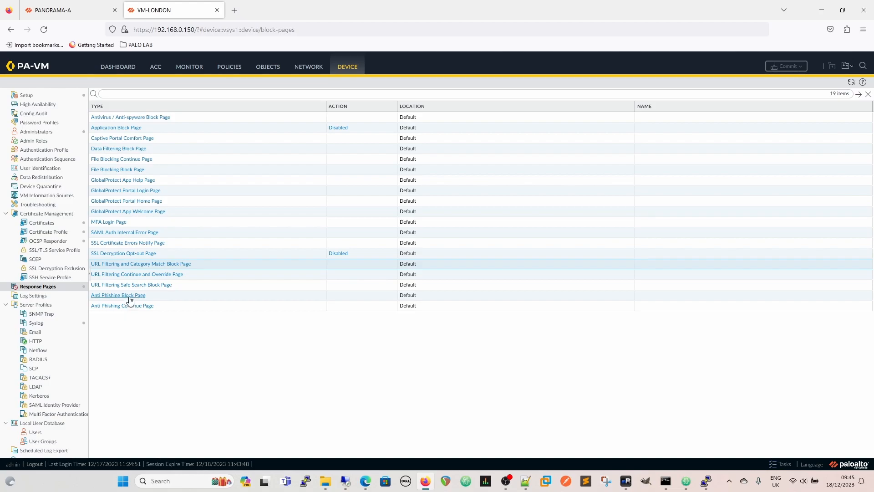
mouse_move(147, 117)
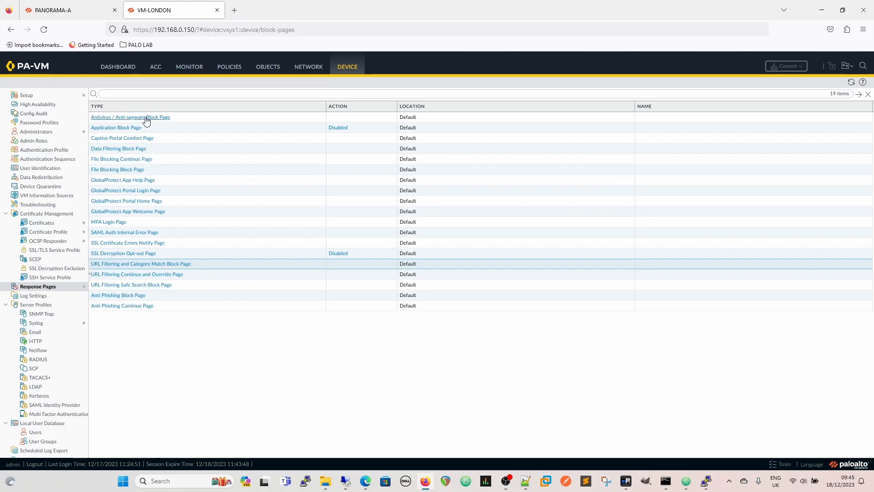
mouse_move(202, 388)
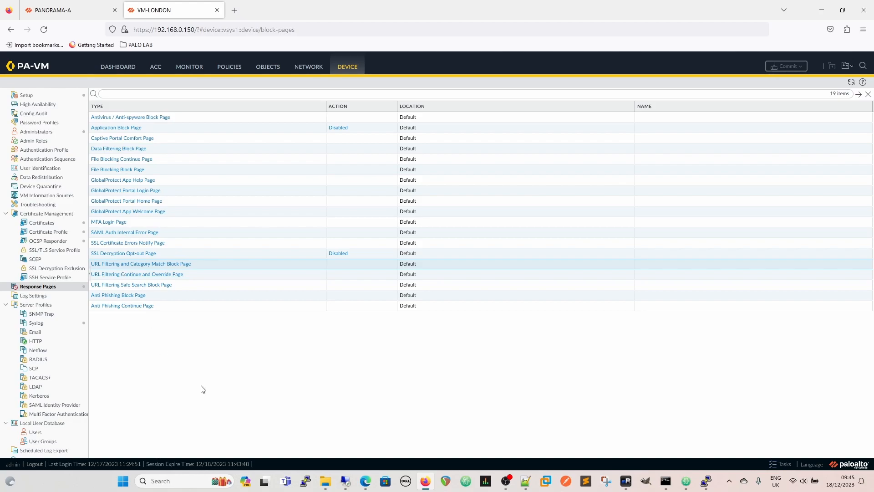
mouse_move(139, 186)
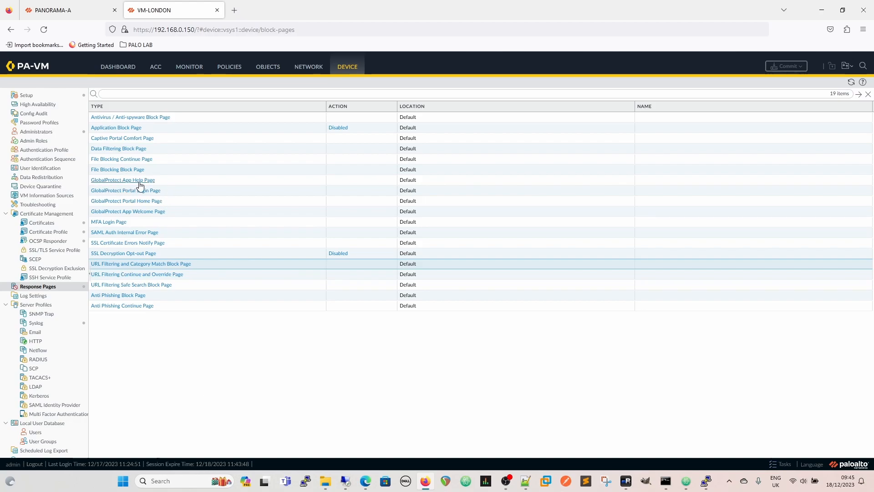
mouse_move(147, 209)
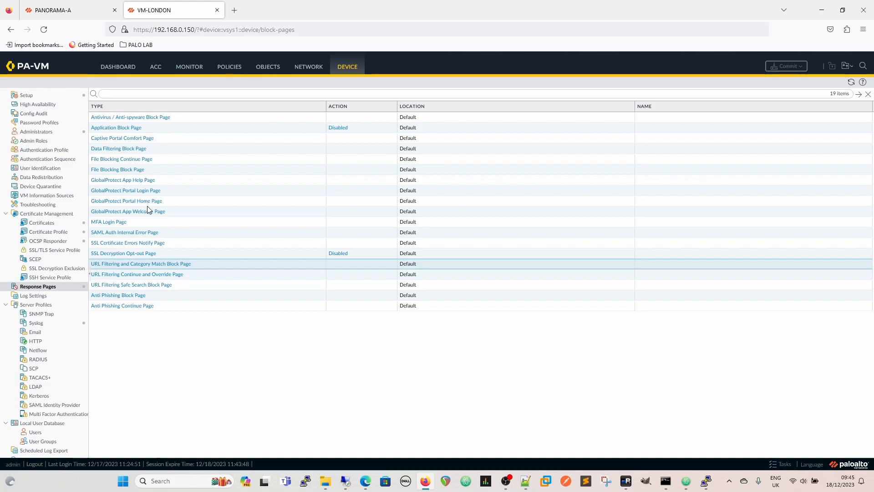
mouse_move(141, 170)
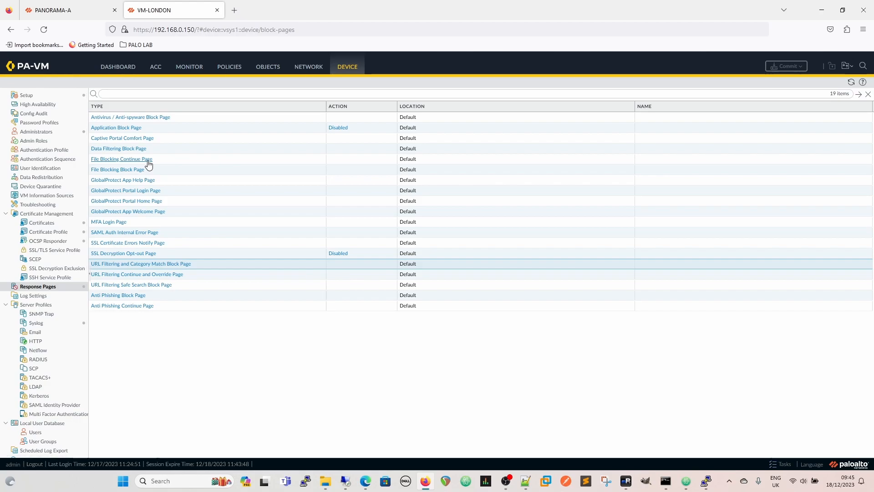
mouse_move(218, 367)
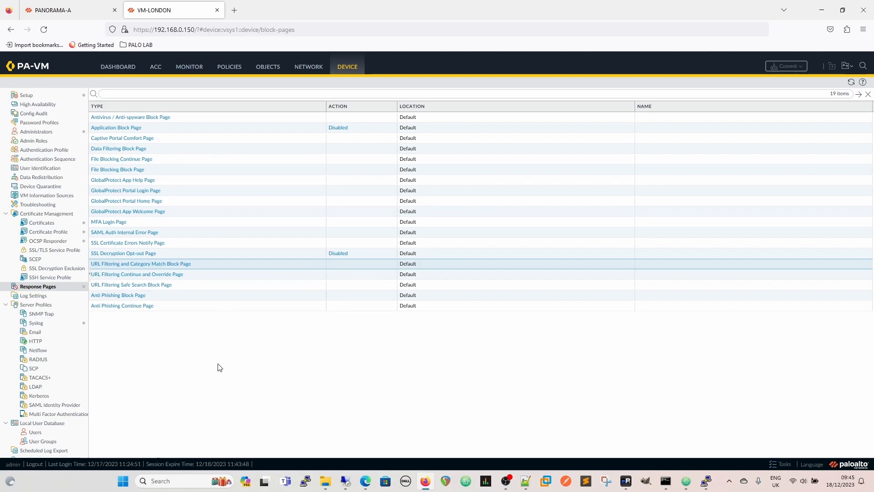
mouse_move(211, 373)
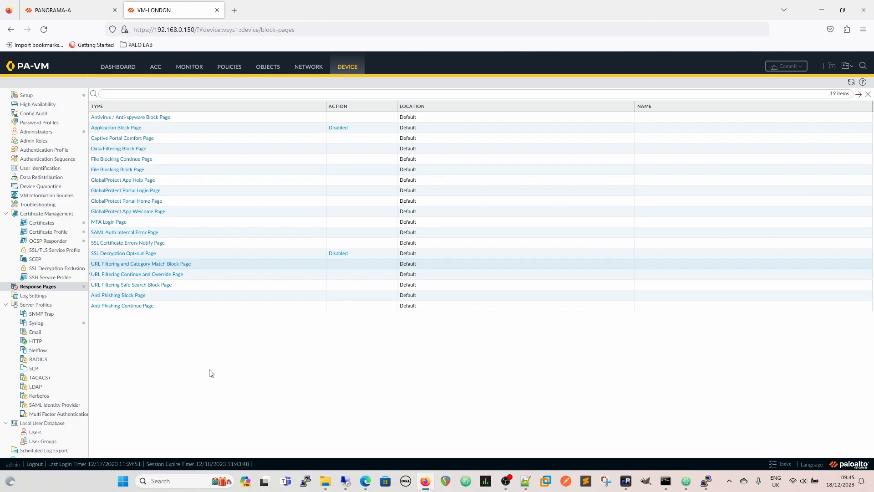
mouse_move(221, 400)
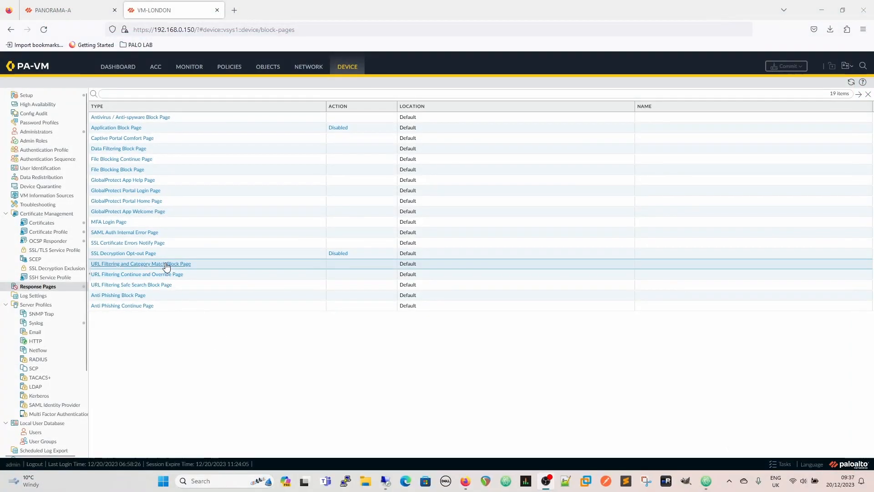
mouse_move(267, 346)
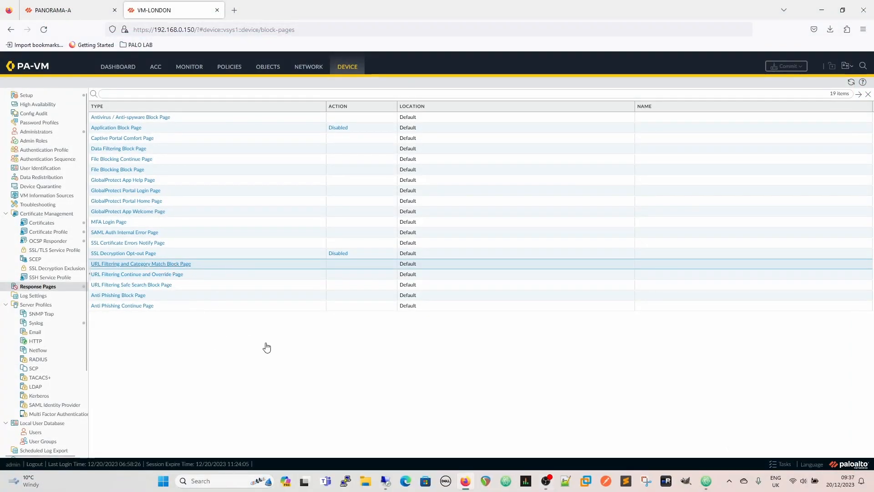
Step: View the firewall's URL Filtering and Category Match Block Page, listing only Predefined, and close it
left_click(141, 263)
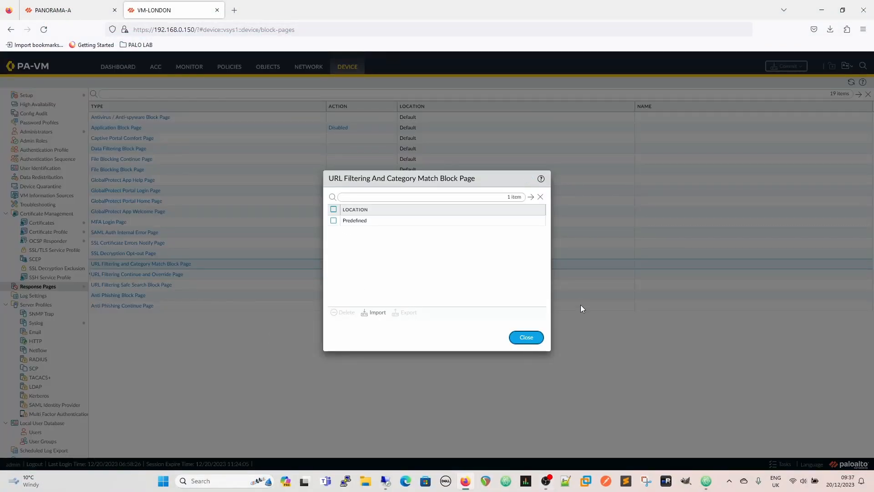
left_click(525, 337)
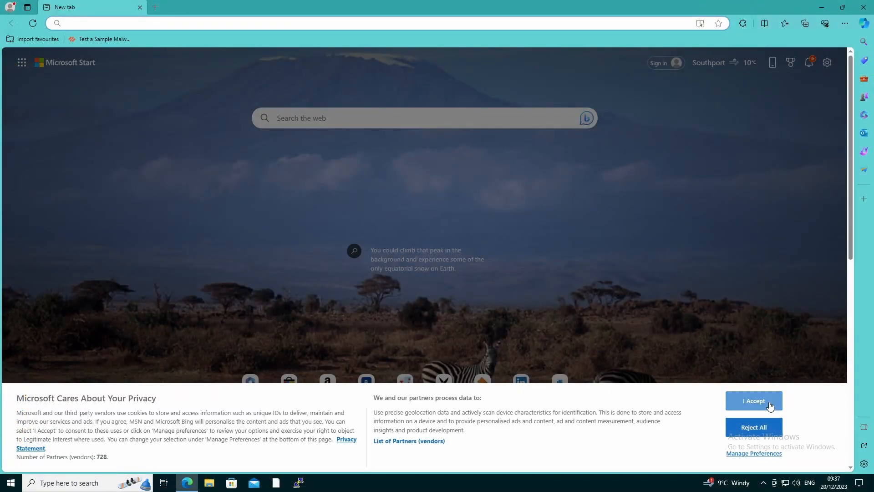
Step: Accept Edge's privacy notice and browse to gambling.com to reach the Web Page Blocked page
left_click(753, 401)
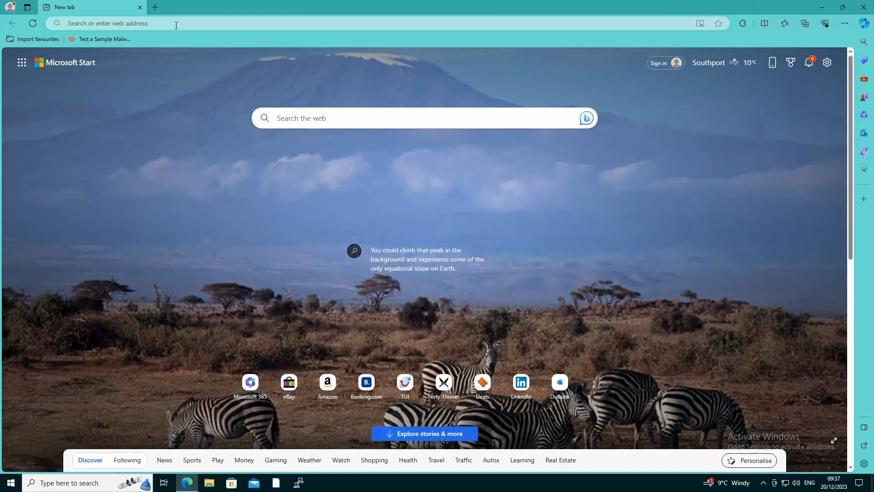
type("g")
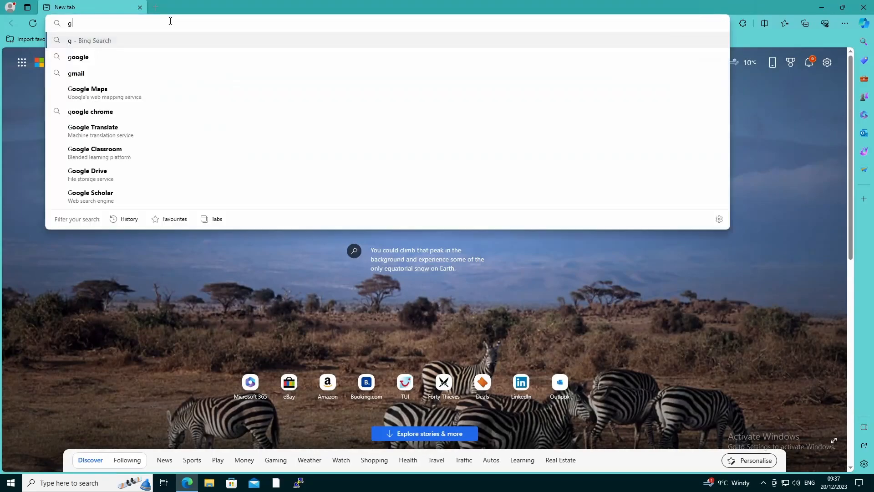
type("ambling.c")
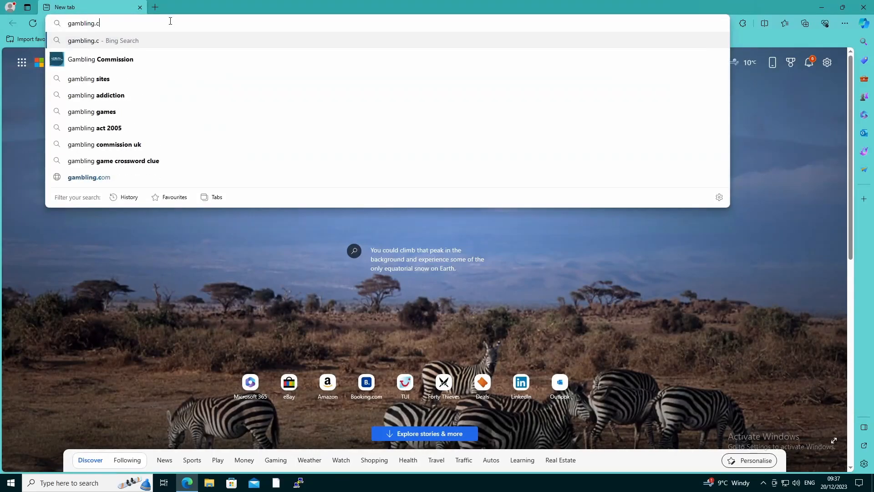
left_click(89, 176)
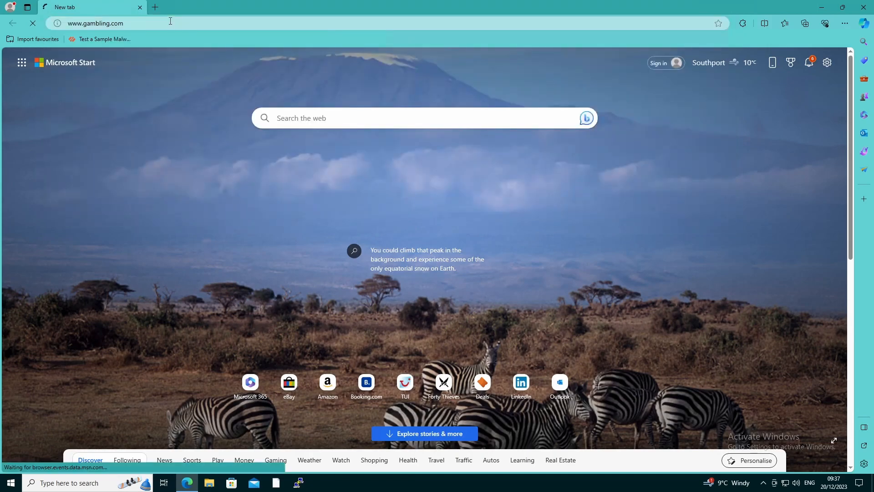
key("Return")
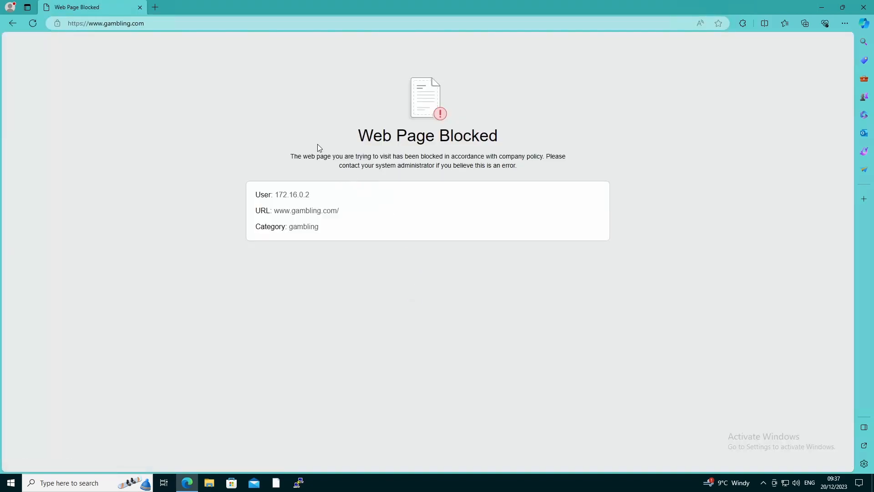
mouse_move(336, 167)
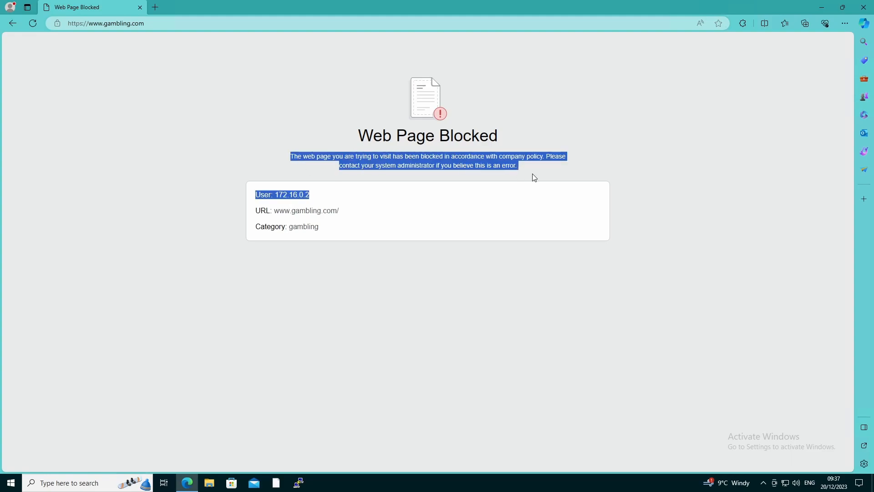
Step: Look up the block message text in the sidebar search, then dismiss the panel and selection
left_click(864, 41)
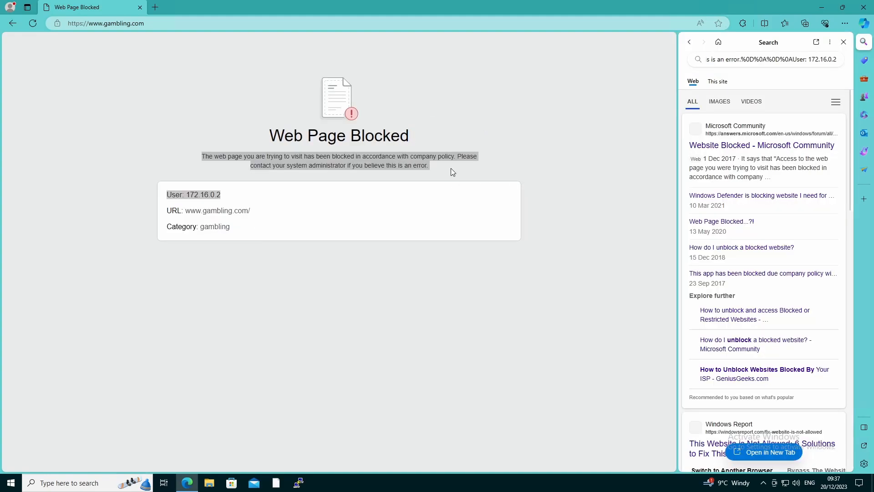
left_click(843, 42)
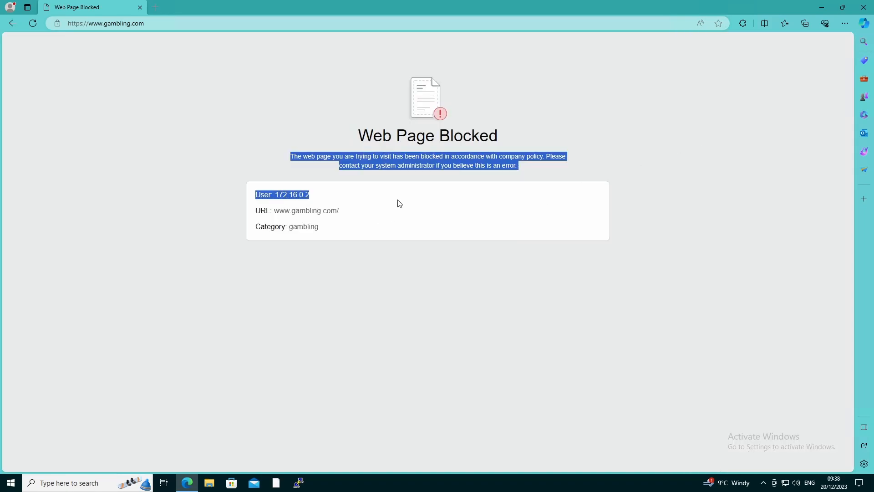
left_click(486, 166)
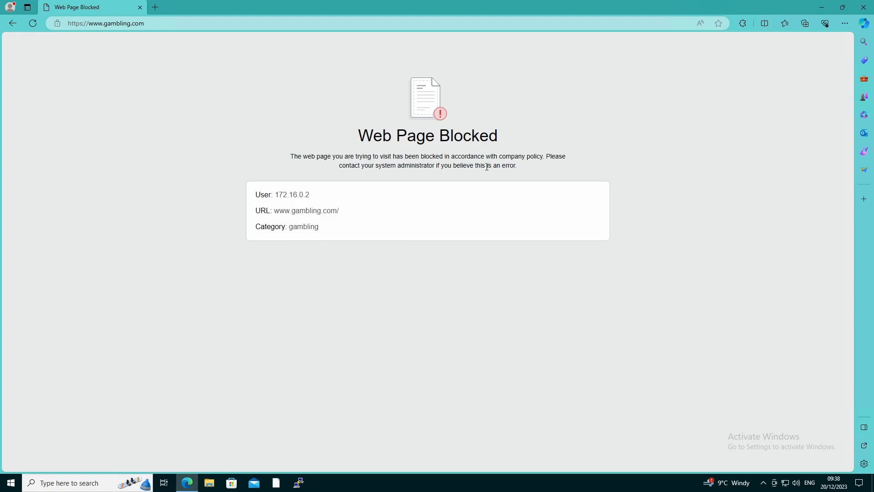
mouse_move(377, 326)
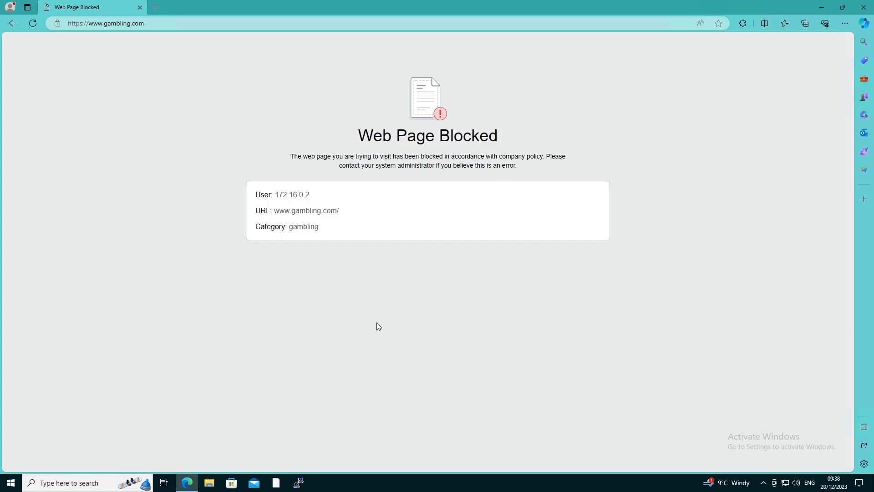
mouse_move(387, 237)
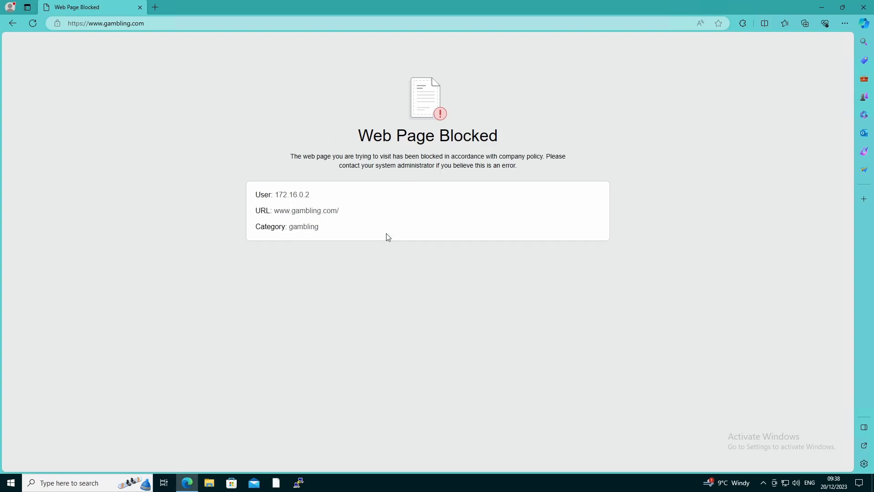
mouse_move(388, 158)
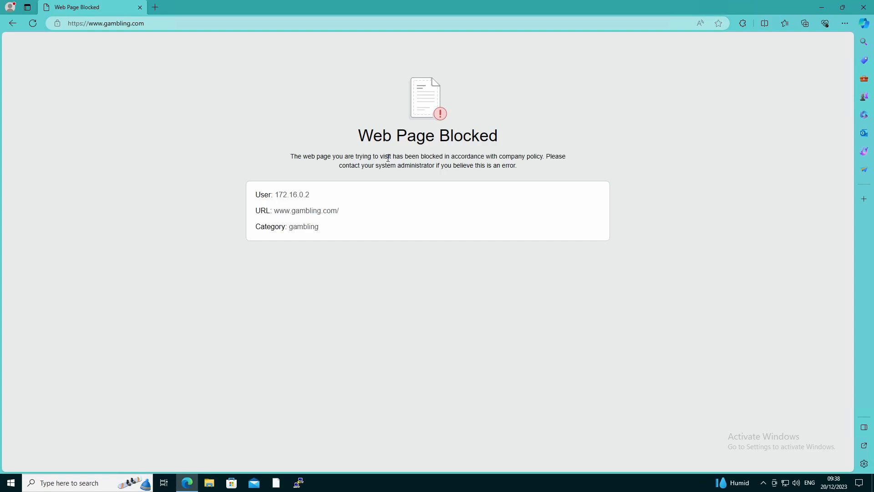
mouse_move(307, 246)
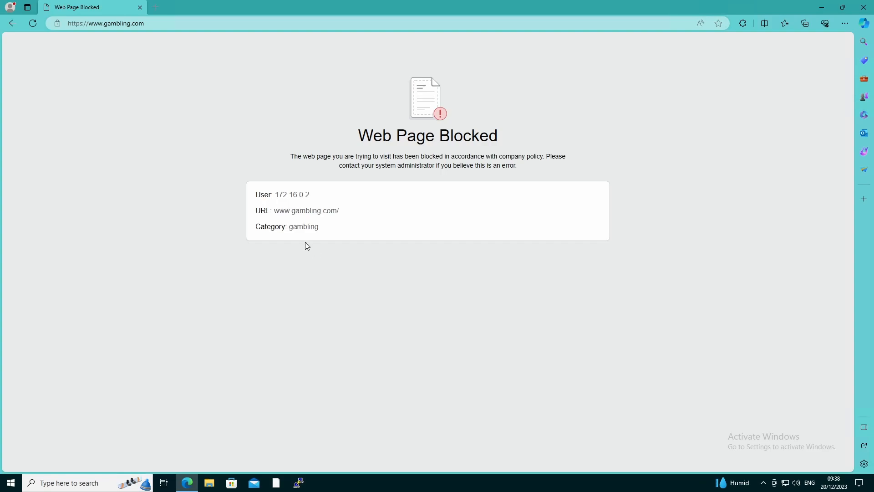
mouse_move(231, 297)
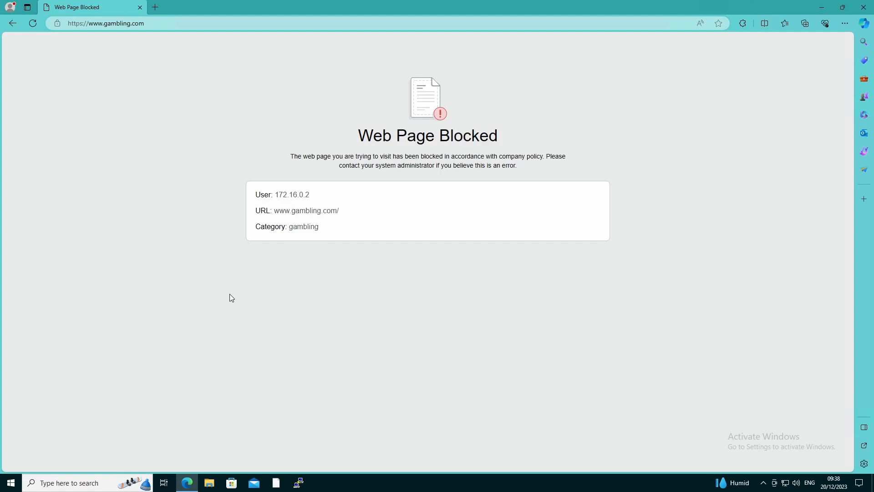
mouse_move(274, 291)
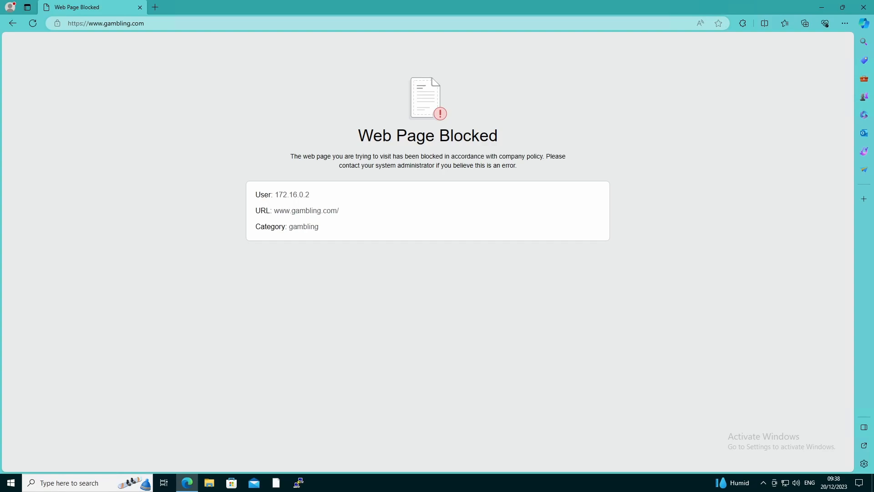
mouse_move(438, 109)
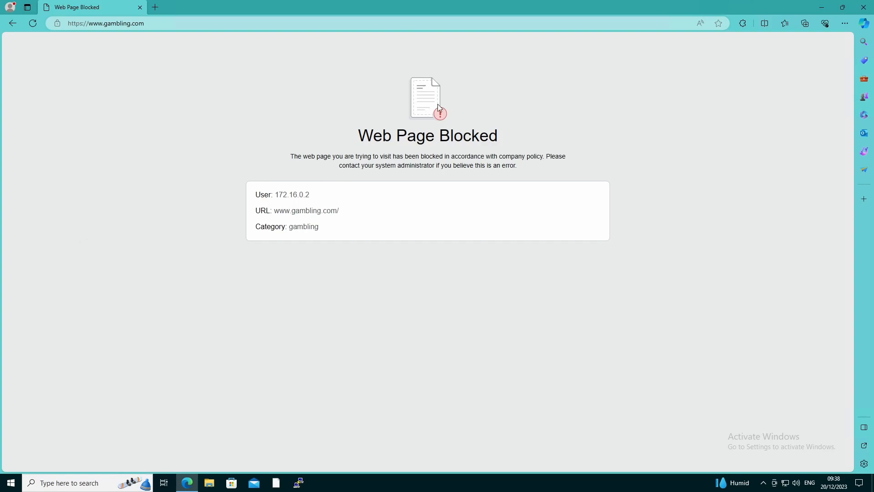
mouse_move(390, 88)
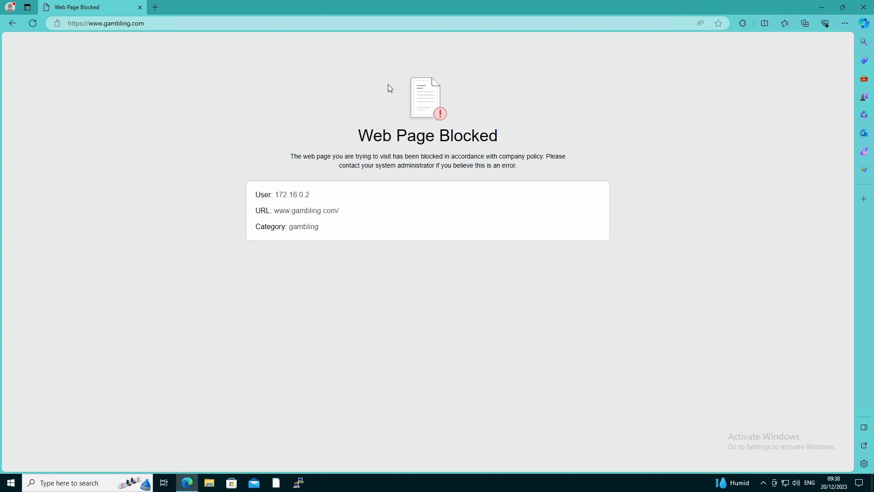
mouse_move(408, 104)
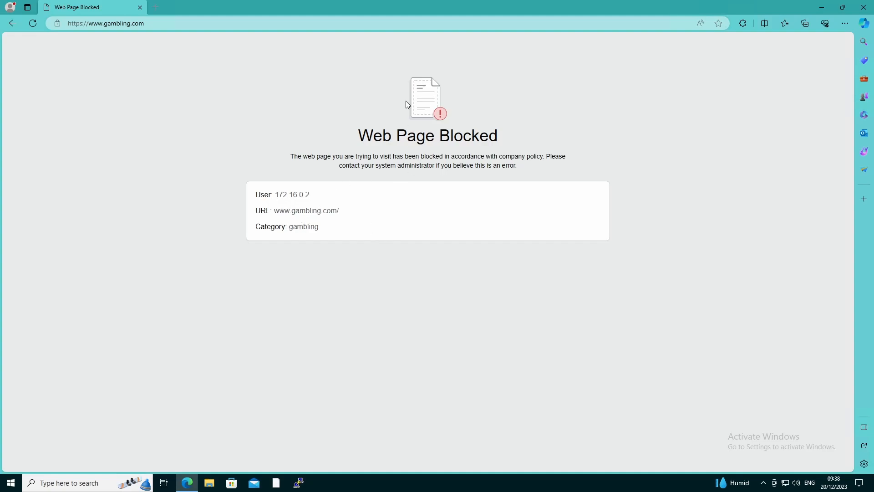
mouse_move(273, 116)
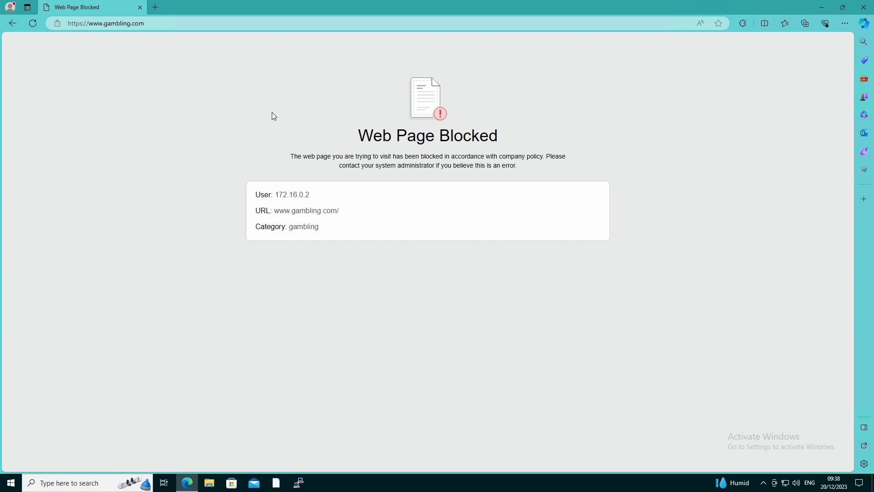
mouse_move(413, 247)
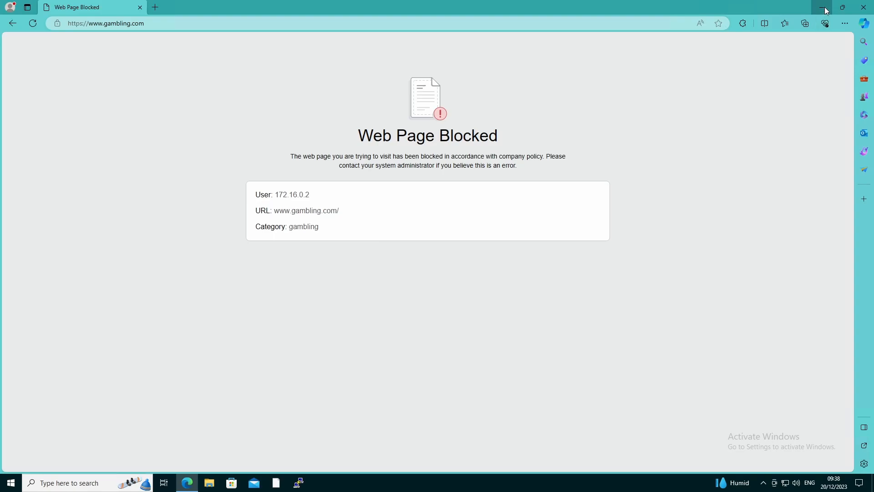
Step: Preview the local MODE44 custom block page file in Edge, then close its tab
left_click(826, 7)
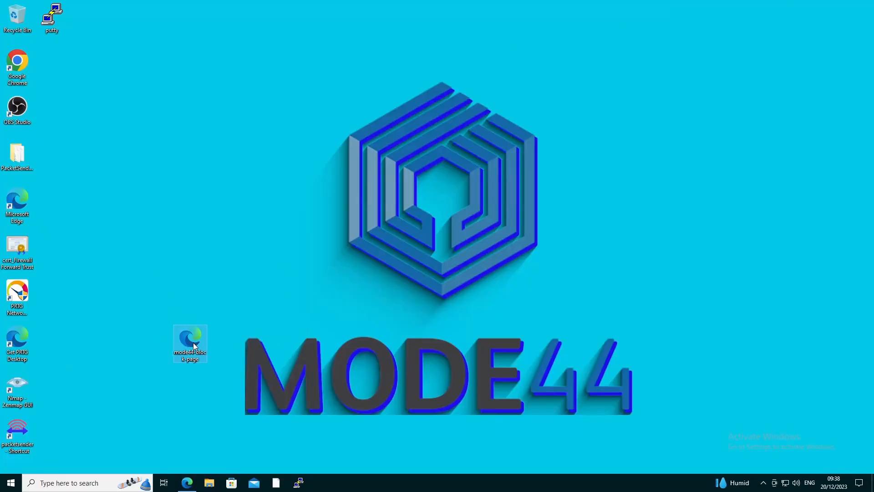
double_click(190, 340)
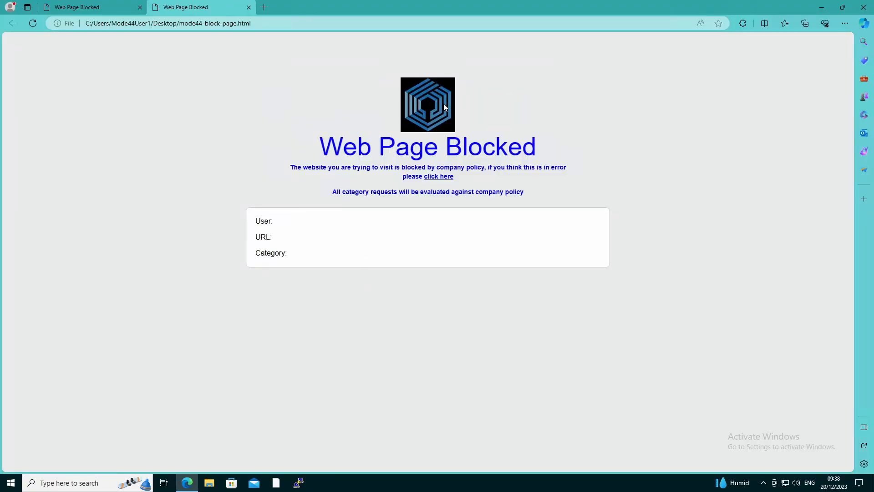
mouse_move(429, 113)
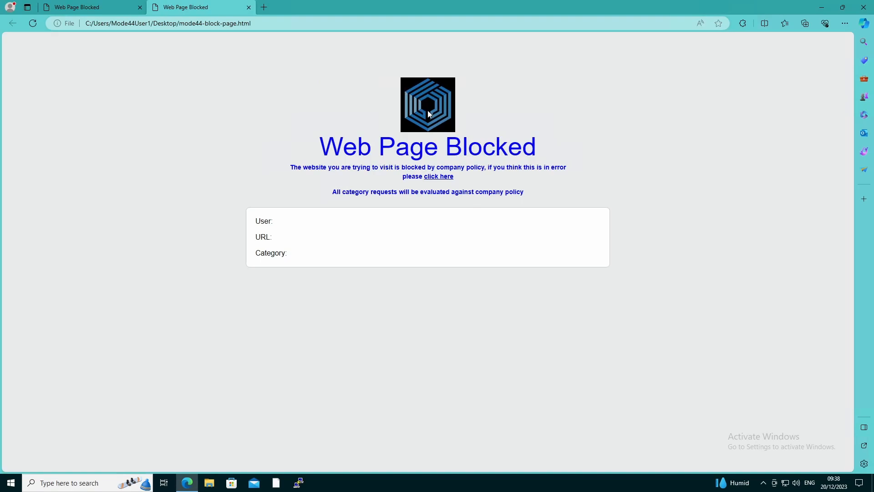
mouse_move(574, 170)
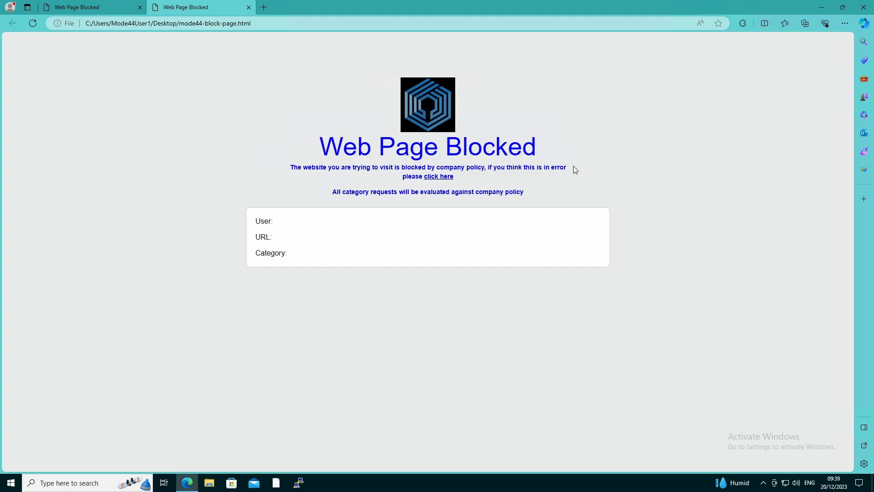
mouse_move(290, 186)
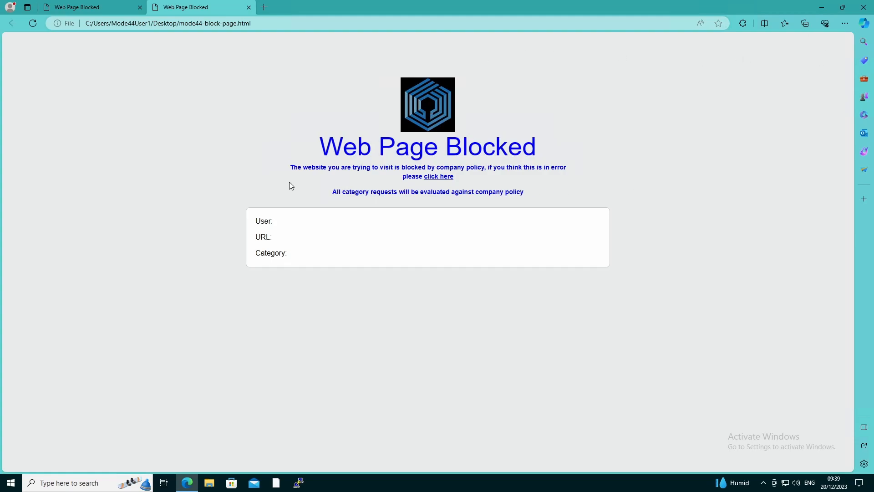
mouse_move(170, 167)
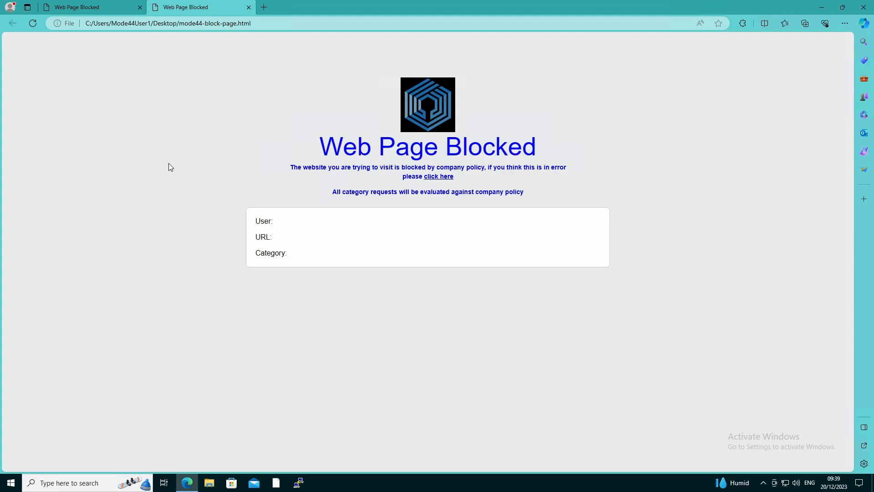
mouse_move(181, 161)
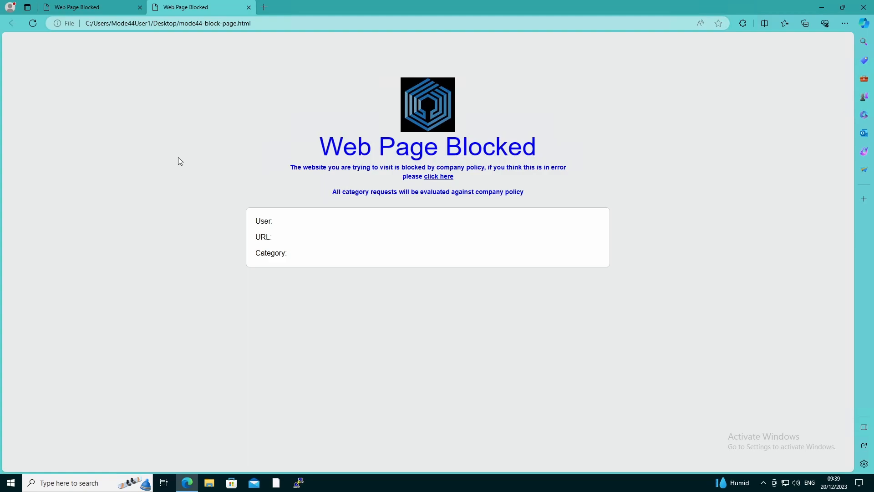
left_click(249, 7)
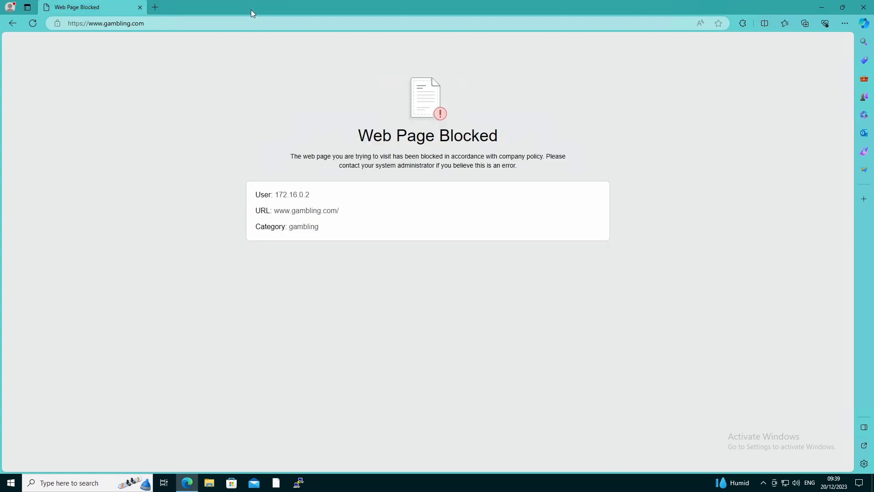
mouse_move(676, 184)
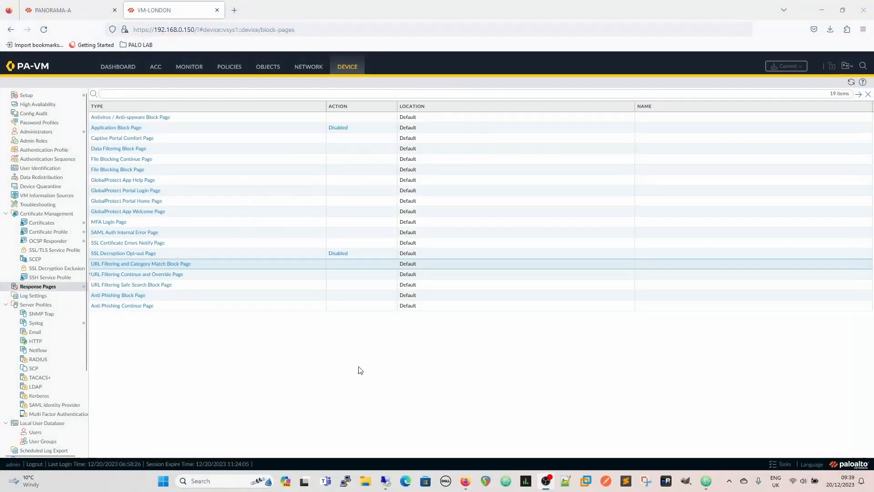
Step: Revisit the firewall's URL Filtering and Category Match Block Page entry and close it
left_click(141, 263)
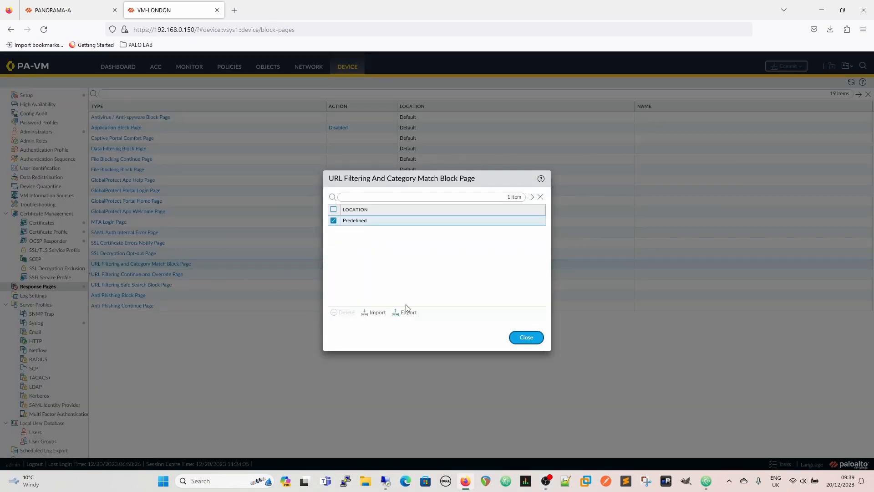
left_click(524, 338)
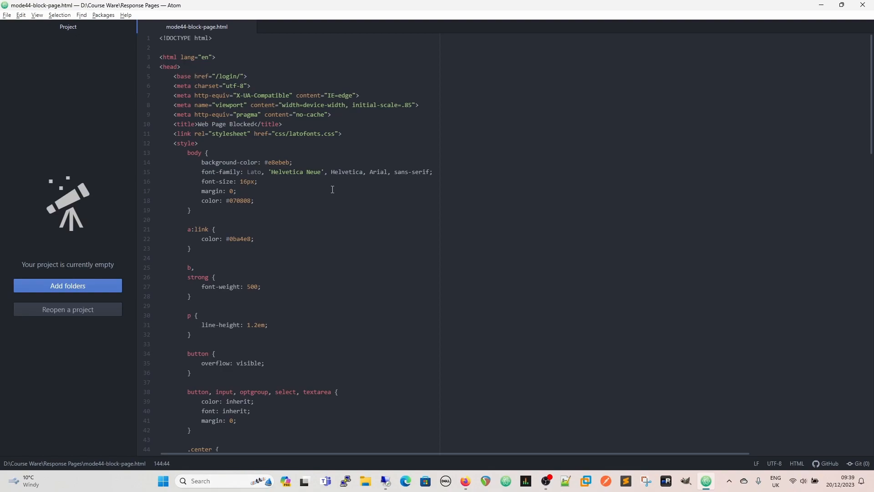
scroll("down", 3)
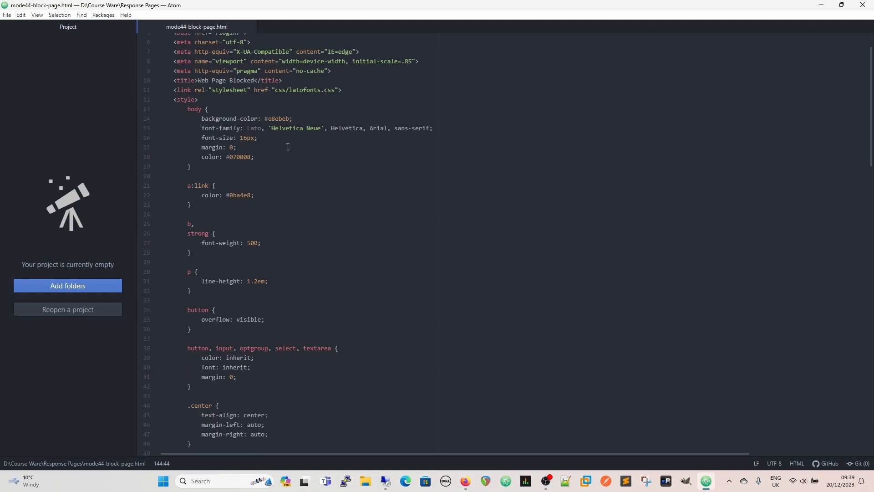
scroll("down", 3)
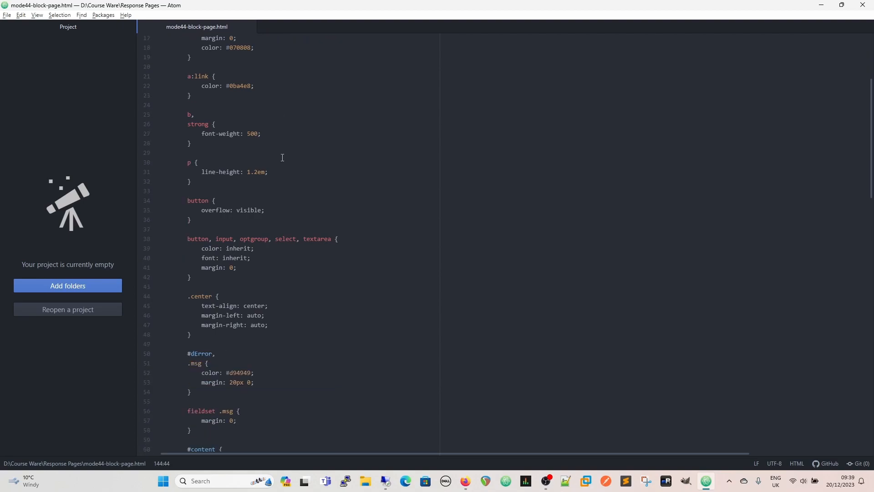
scroll("down", 3)
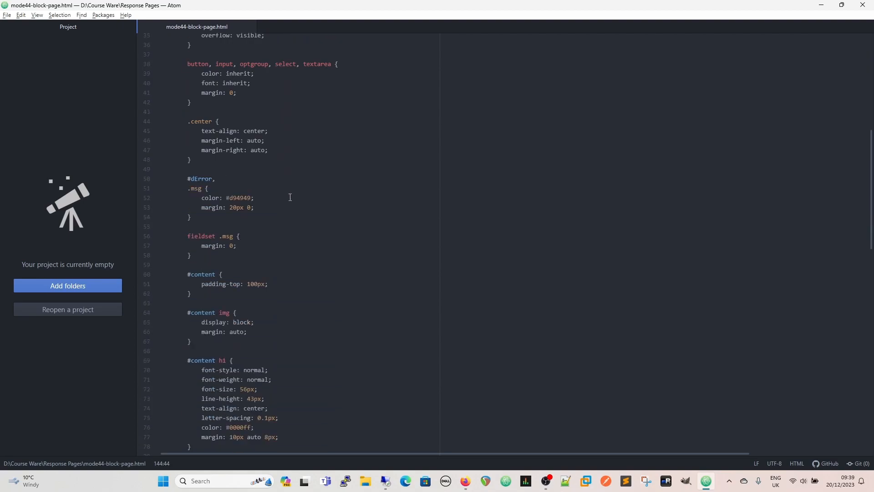
mouse_move(308, 233)
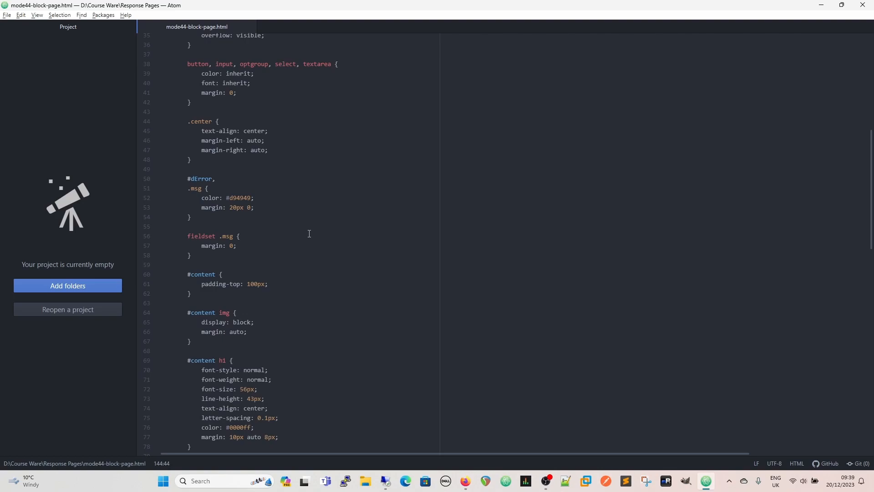
scroll("down", 3)
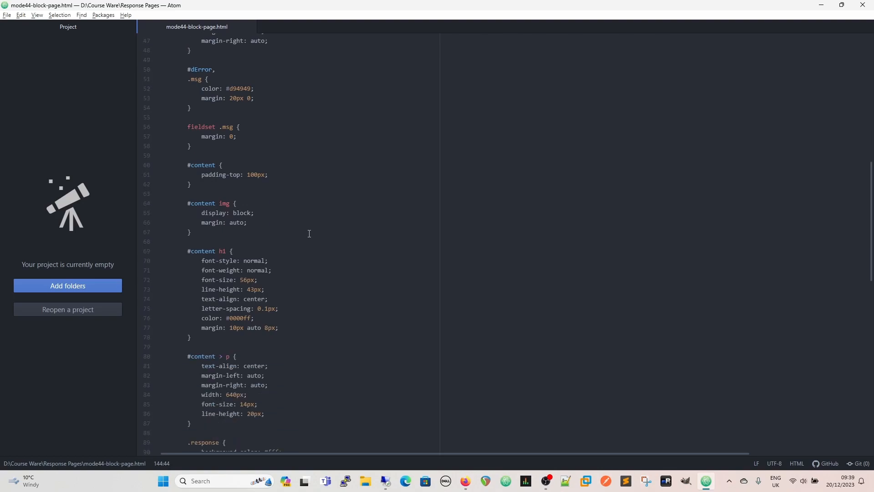
scroll("down", 3)
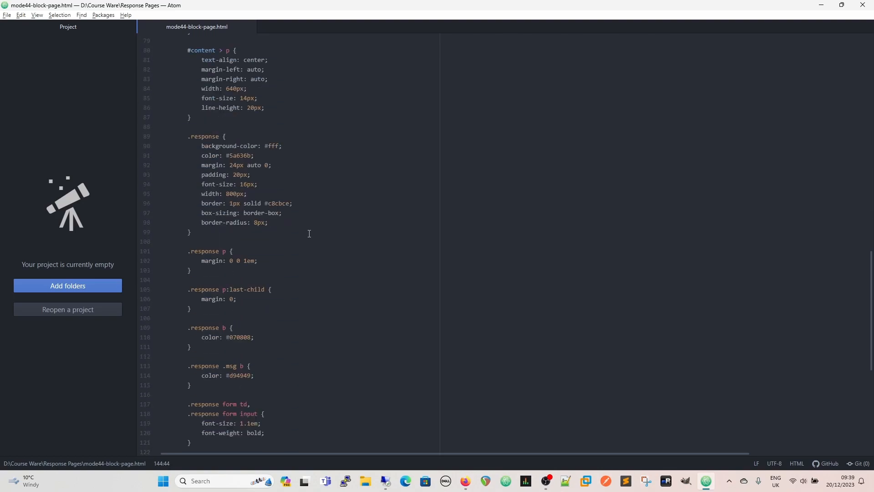
scroll("down", 3)
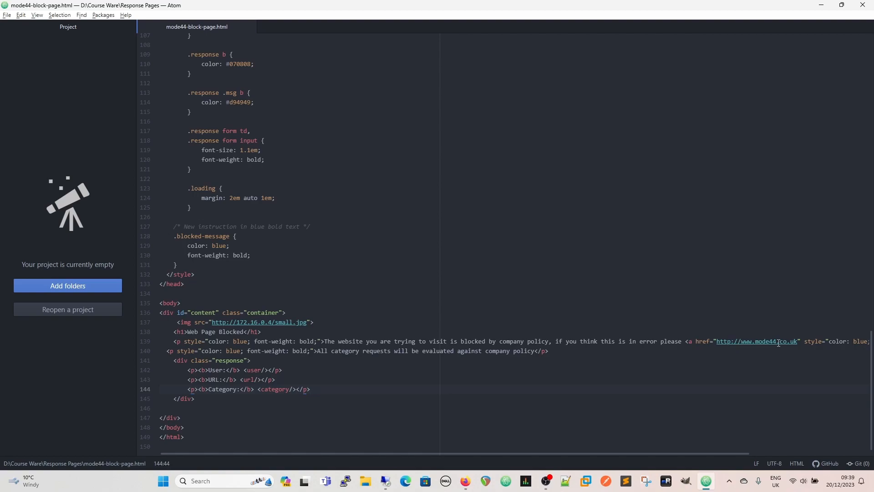
left_click(309, 389)
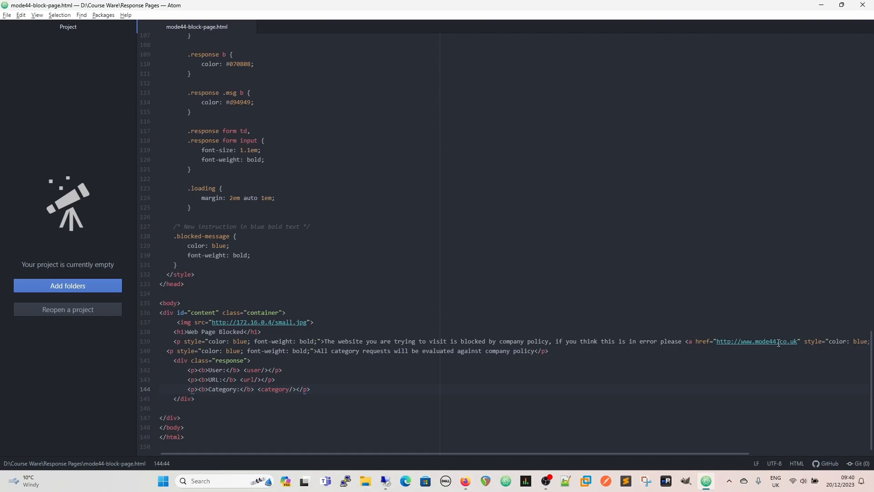
left_click(310, 389)
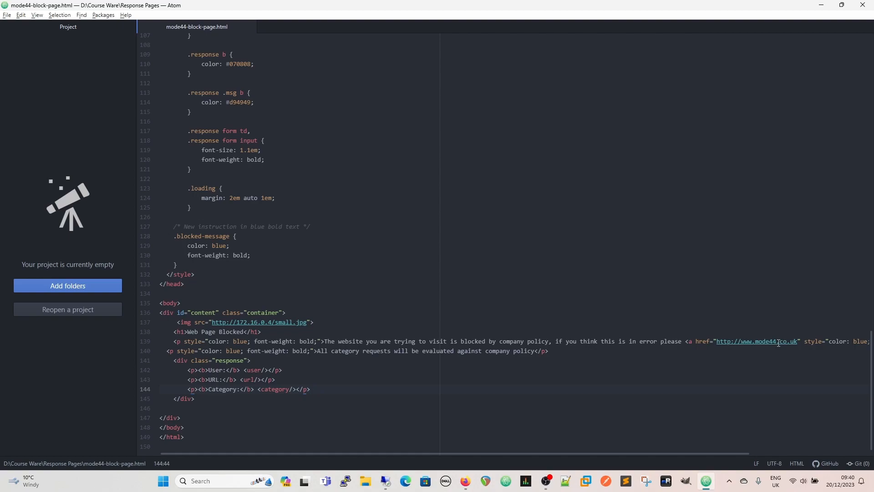
left_click(306, 389)
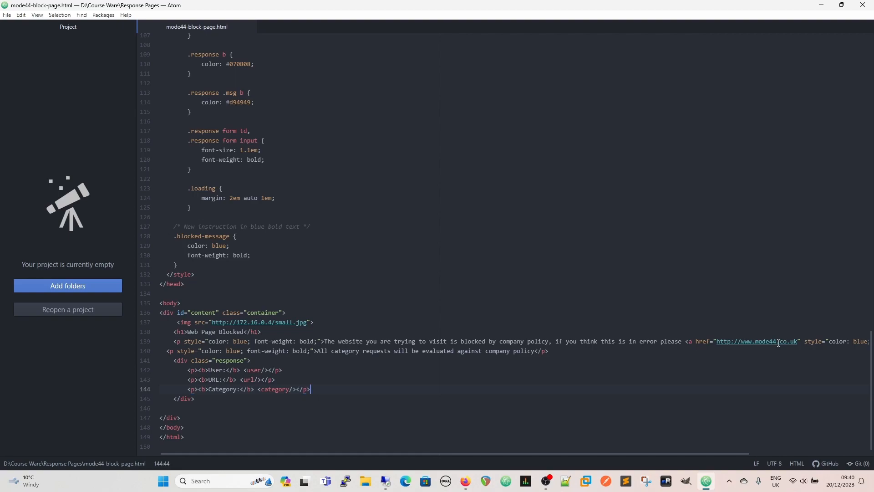
mouse_move(849, 326)
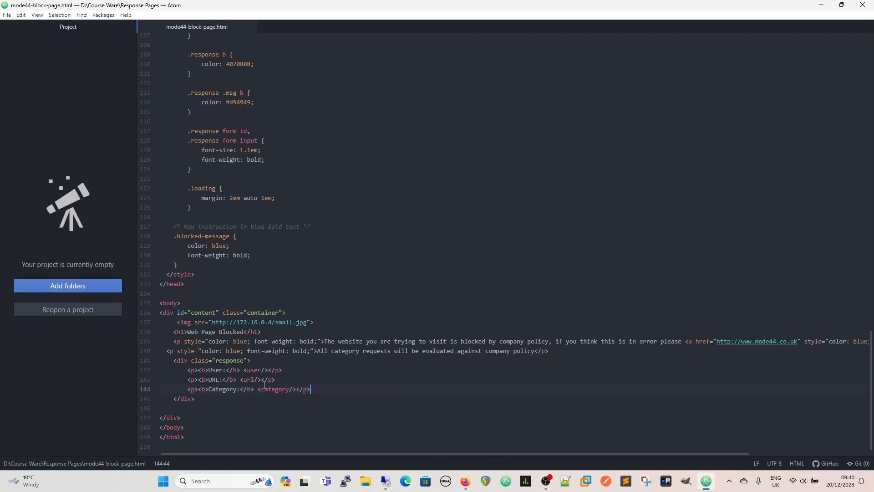
mouse_move(327, 393)
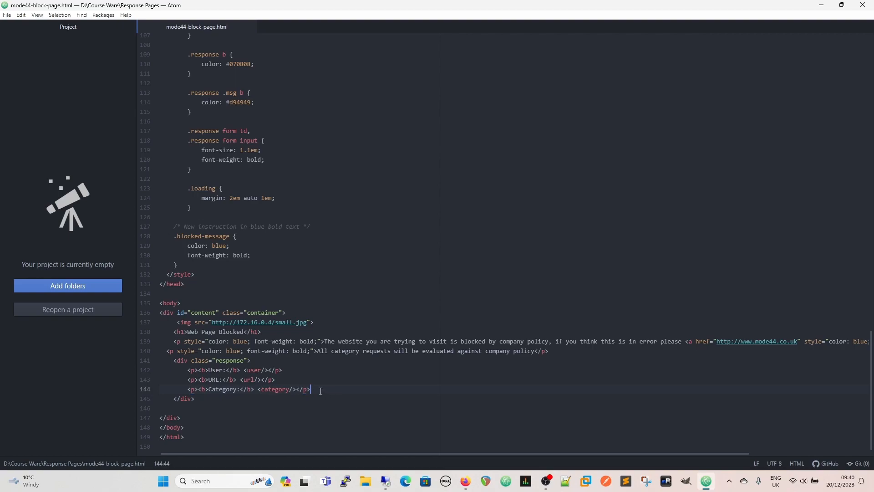
Step: Add a bold 'Rule Name' paragraph with a rulename placeholder below the Category line in mode44-block-page.html
key("enter")
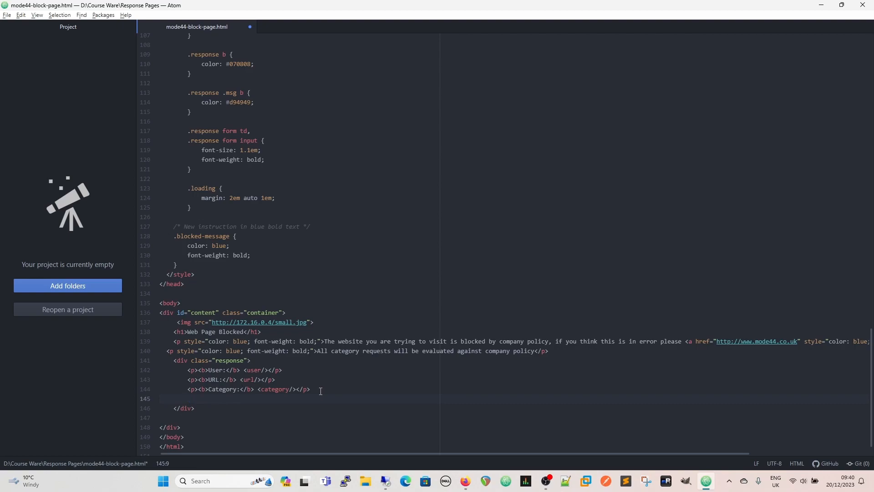
type("<p>")
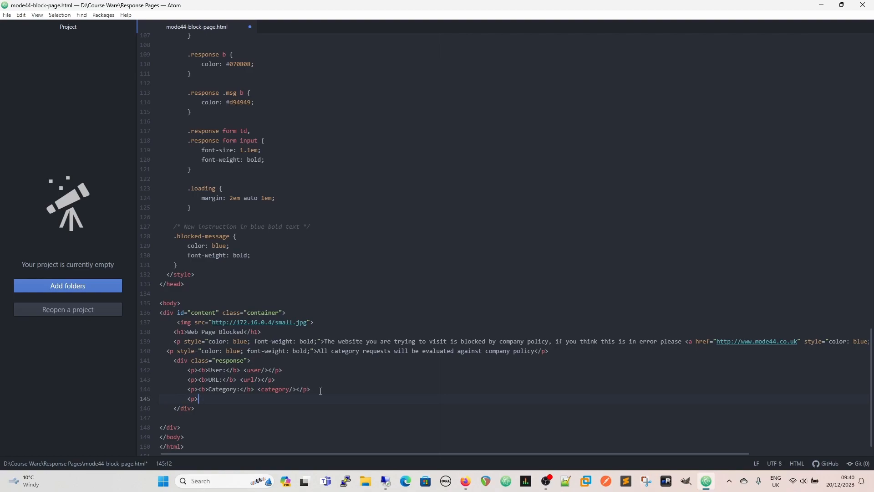
type("<b>")
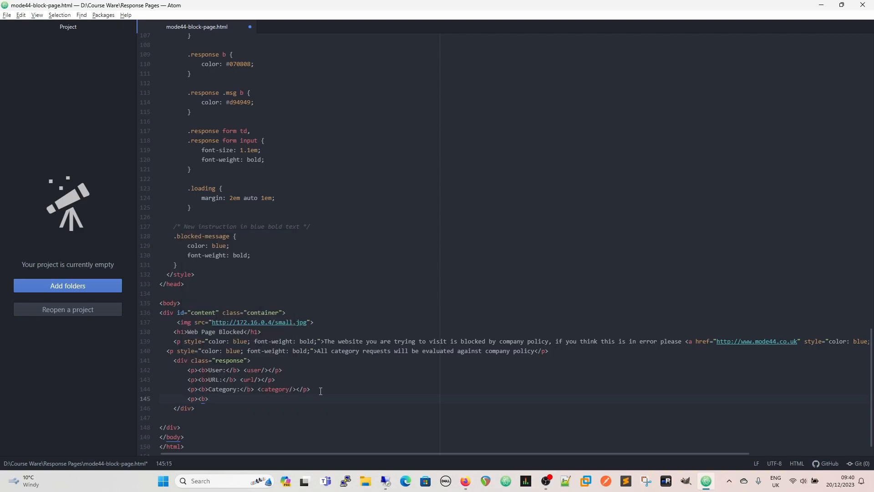
type("Rule Name:")
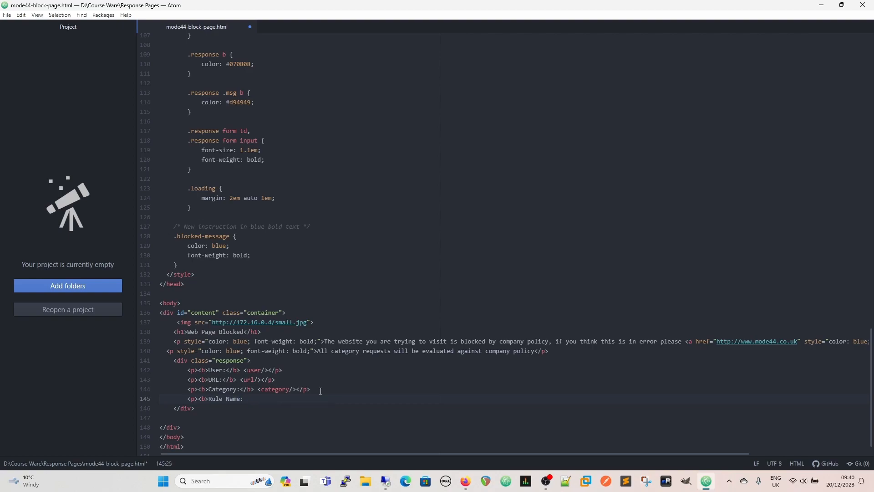
left_click(242, 399)
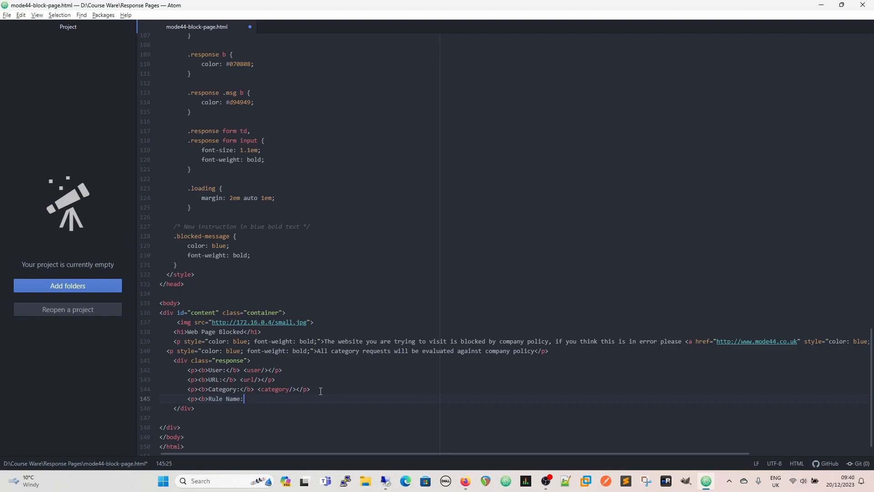
type("</b>")
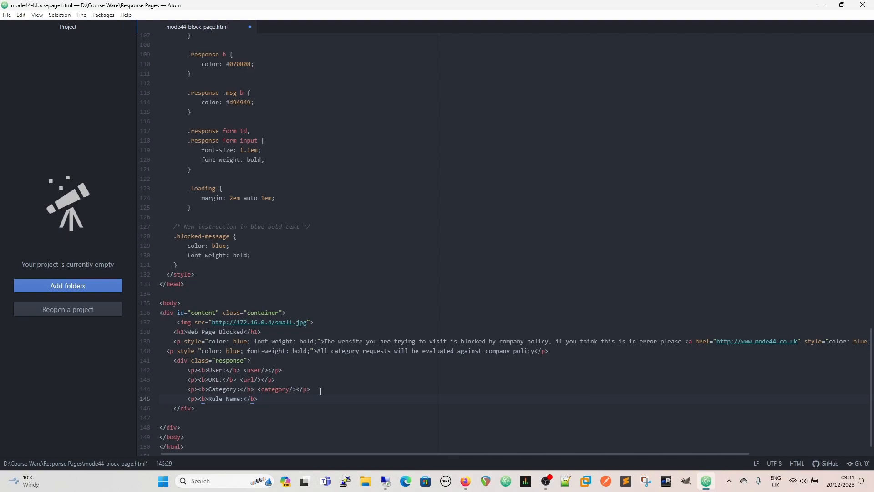
left_click(258, 399)
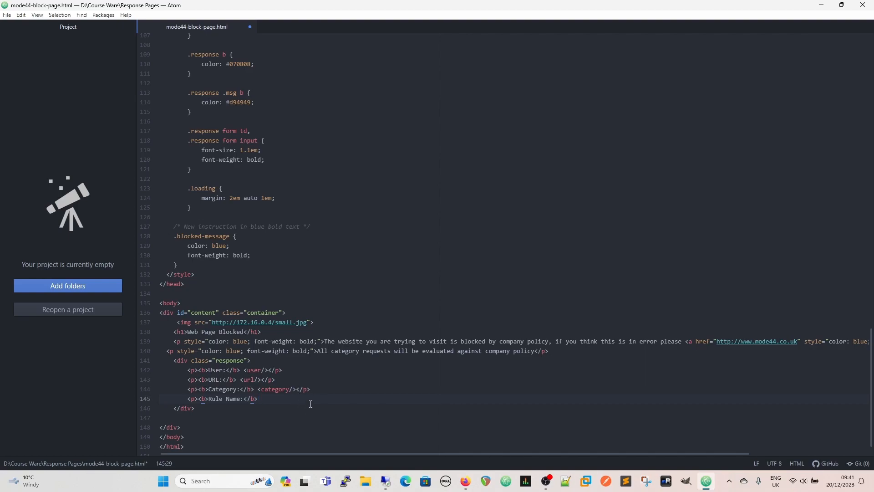
type("<rulename")
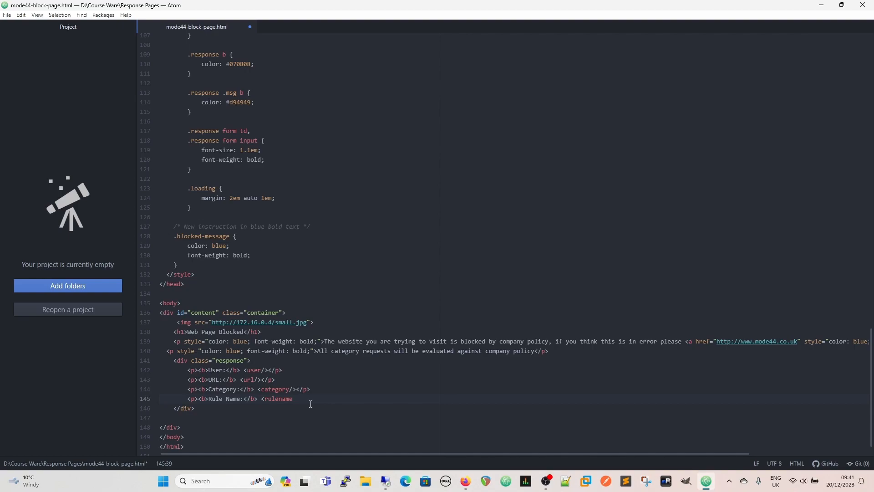
type("/>")
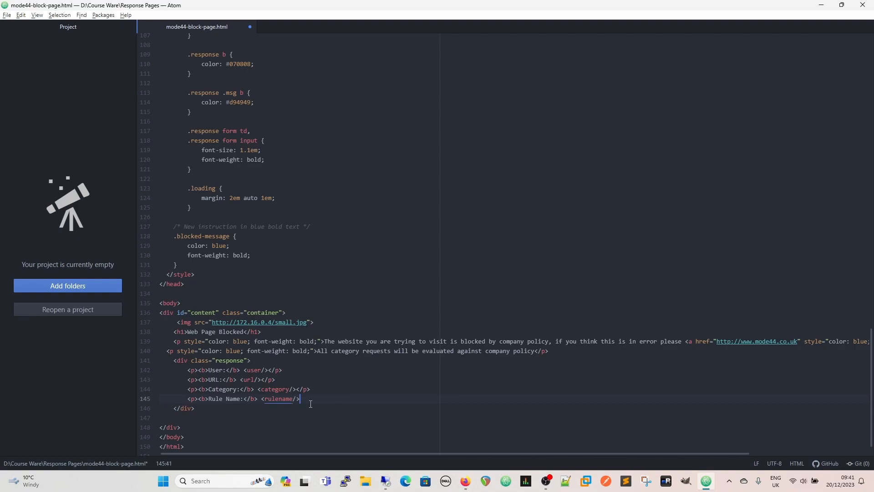
type("</p>")
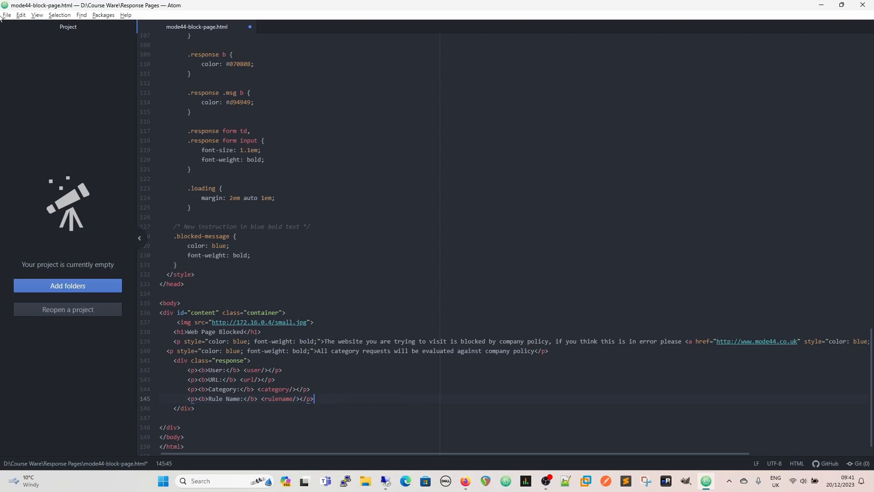
Step: Save the edited mode44-block-page.html via File > Save
left_click(7, 15)
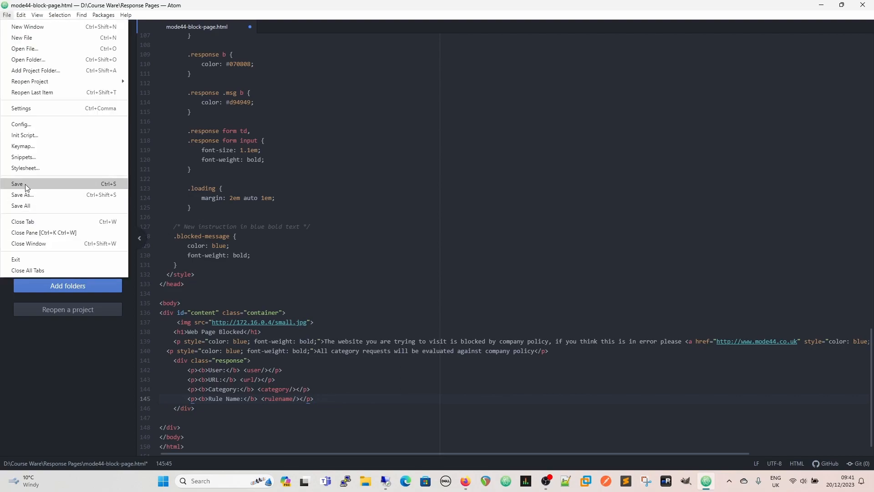
left_click(17, 184)
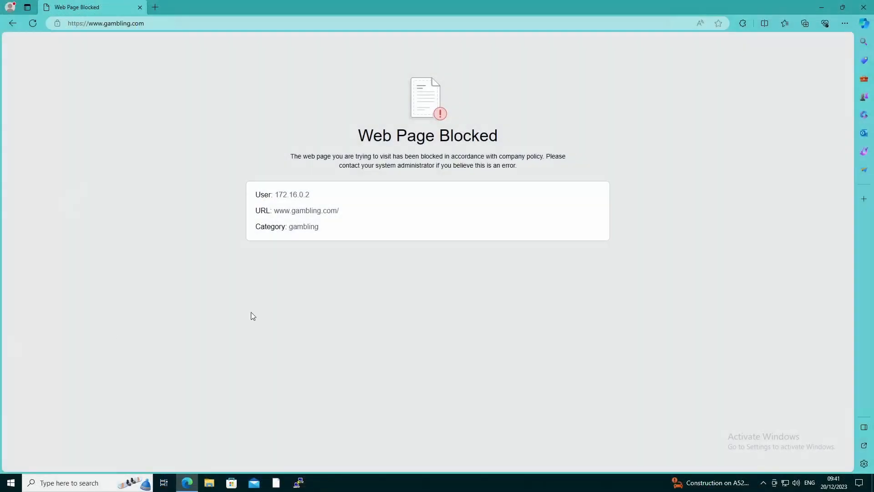
mouse_move(297, 215)
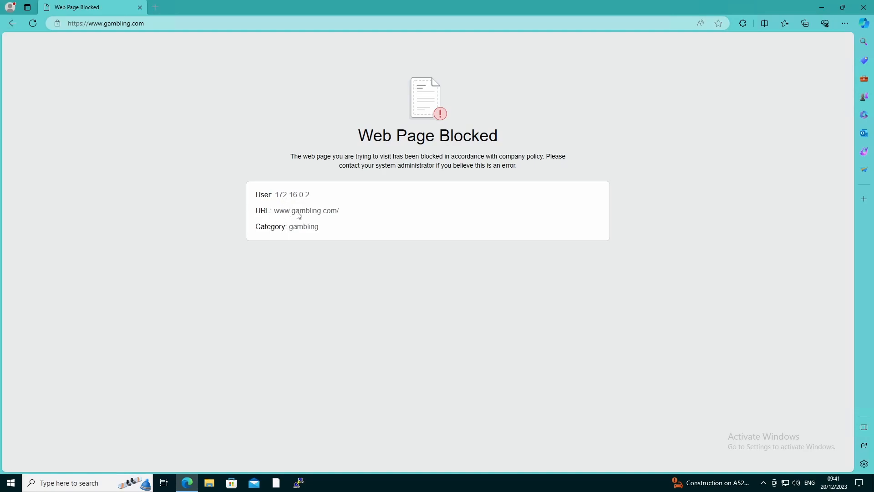
mouse_move(297, 216)
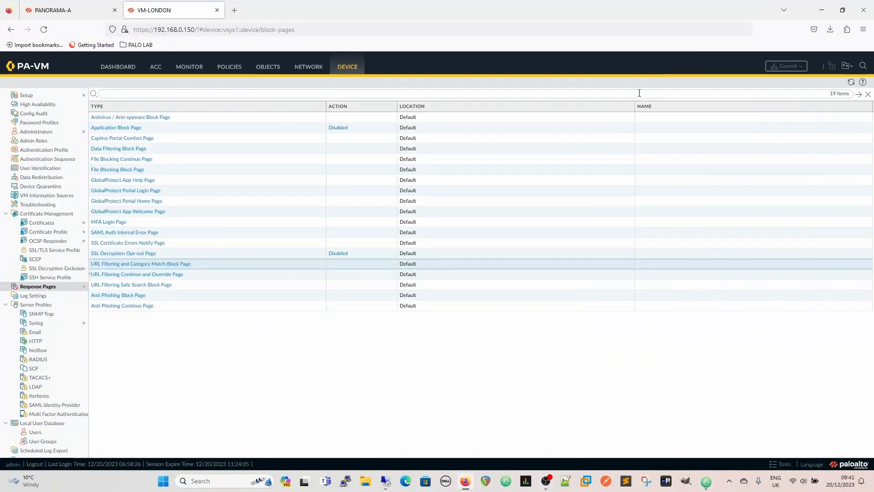
Step: Import mode44-block-page.html from Course Ware/Response Pages as the shared URL Filtering block page
left_click(141, 263)
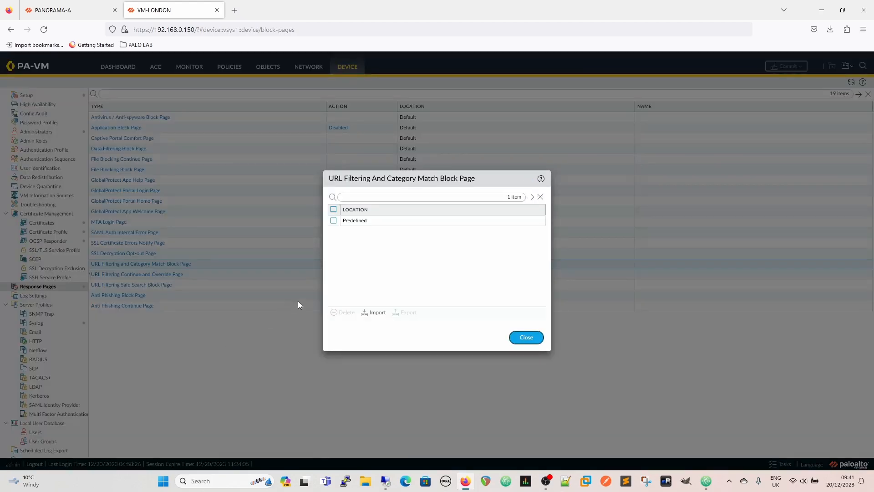
left_click(377, 313)
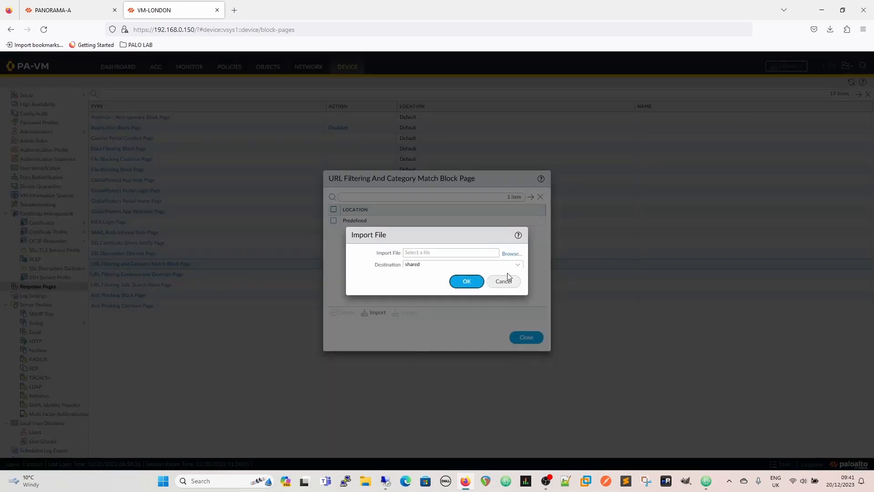
left_click(510, 254)
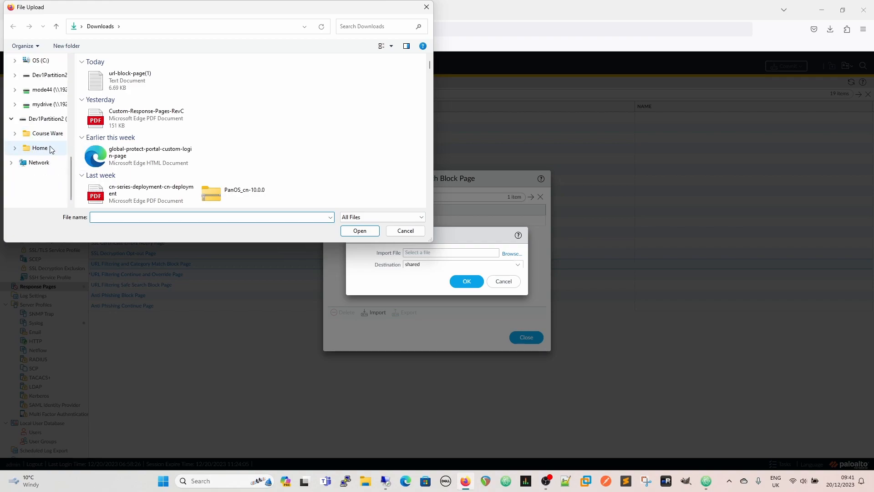
left_click(47, 133)
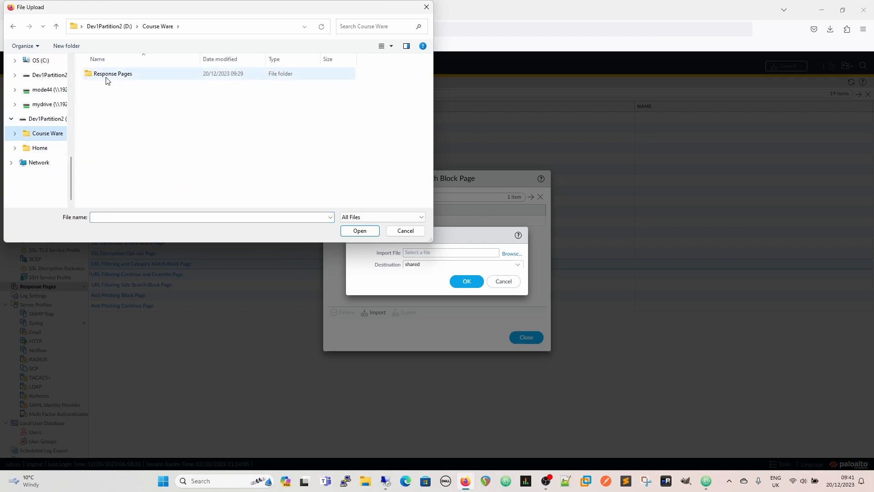
double_click(113, 73)
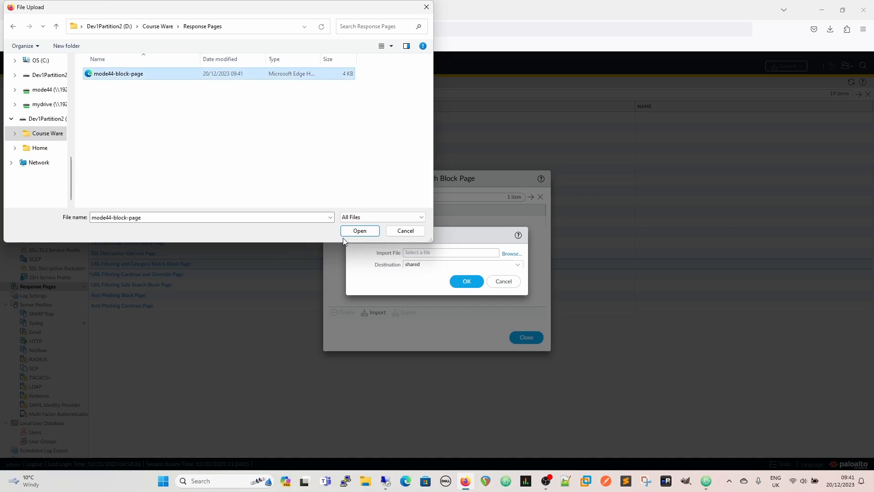
left_click(359, 231)
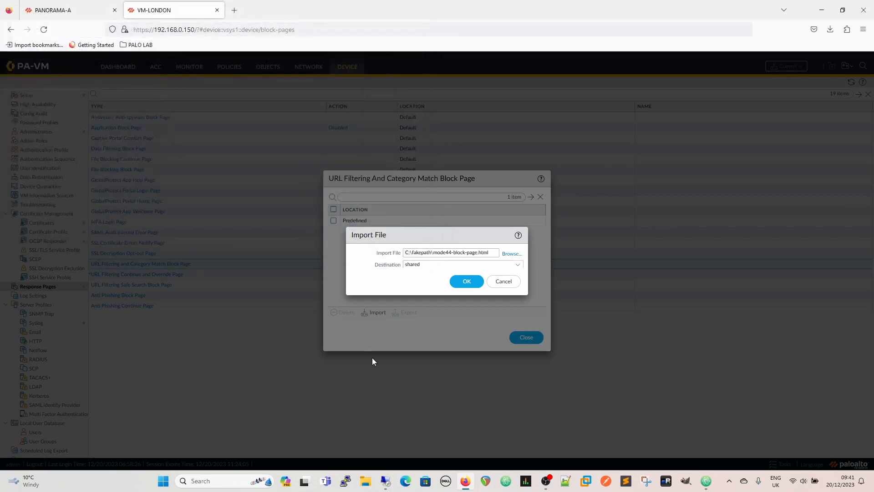
mouse_move(449, 281)
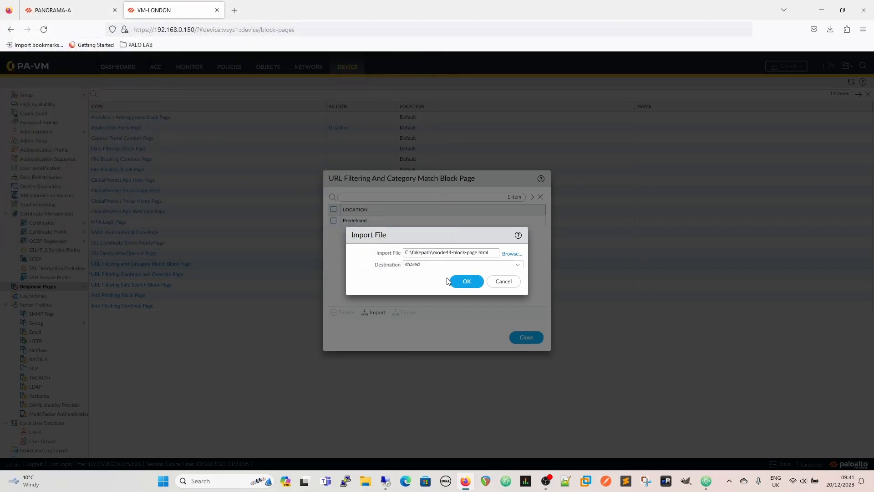
left_click(466, 281)
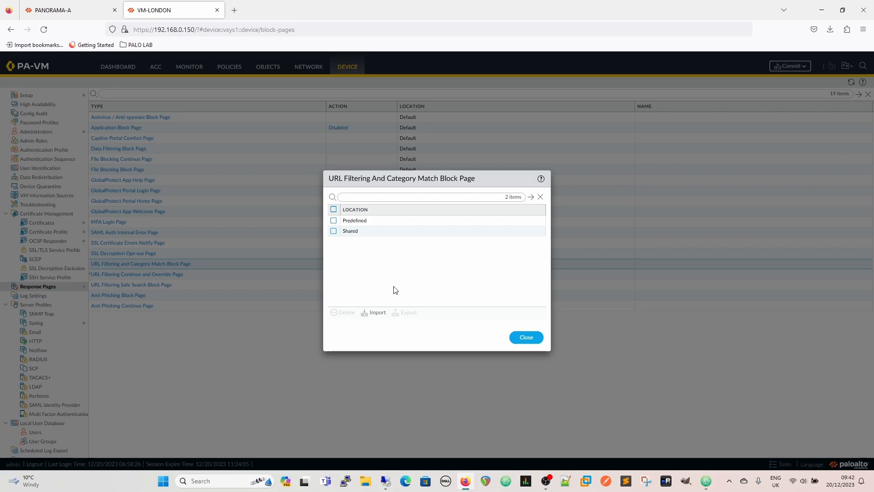
mouse_move(355, 224)
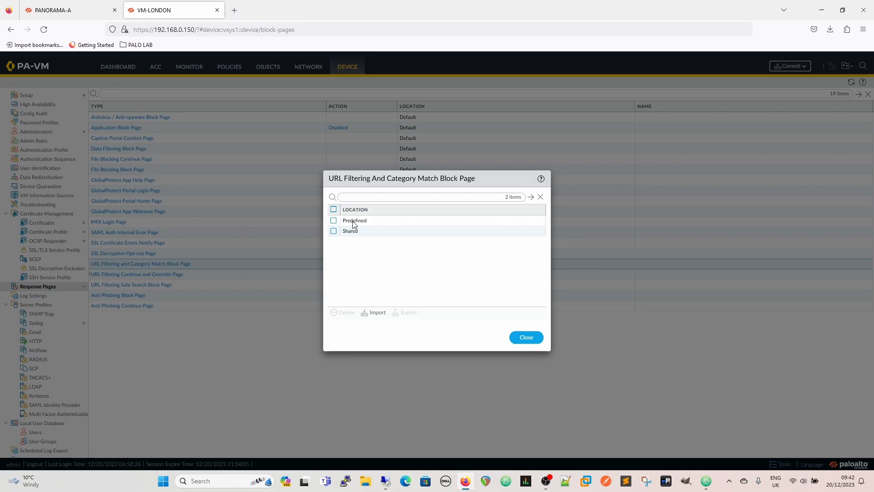
mouse_move(383, 226)
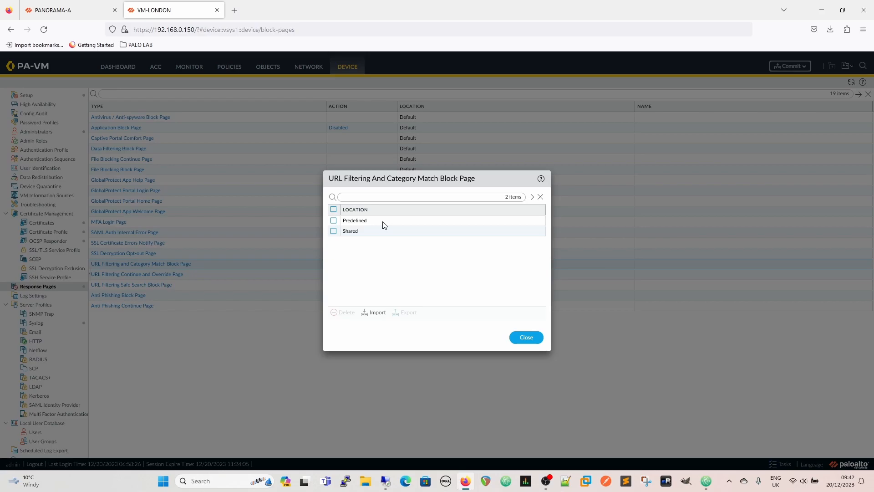
mouse_move(392, 240)
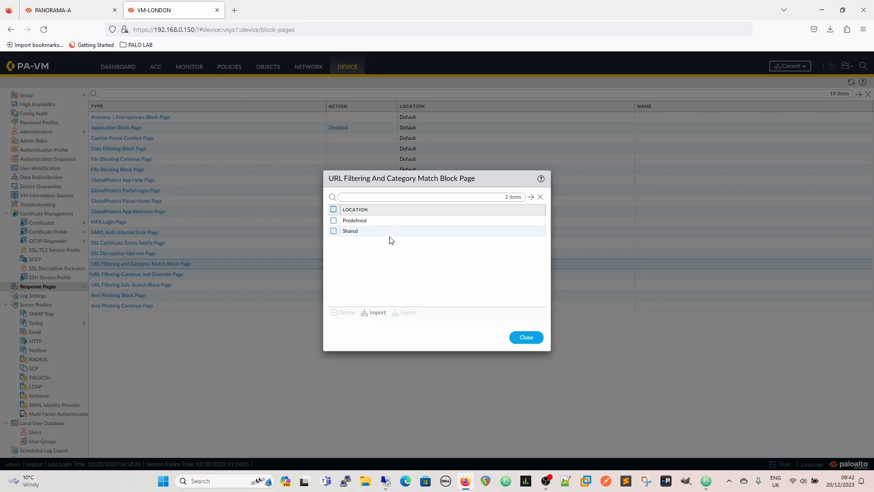
mouse_move(354, 223)
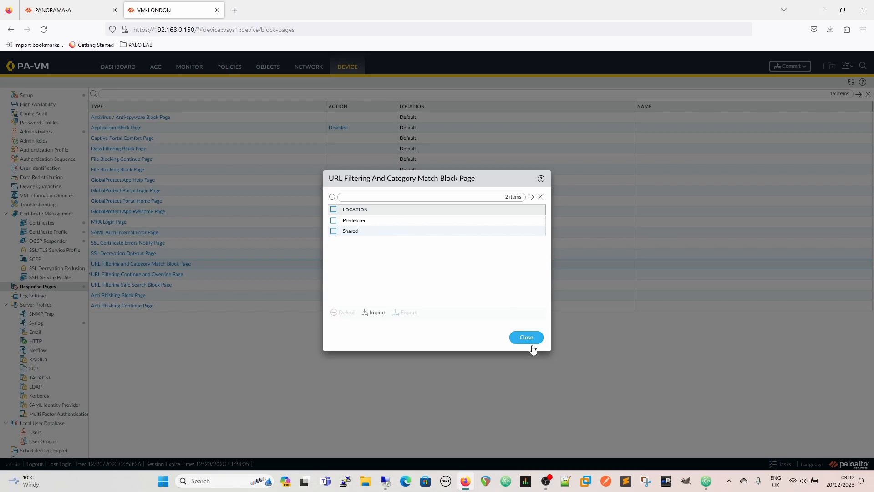
Step: Commit the pending custom block page change on the firewall and dismiss the status report
left_click(524, 337)
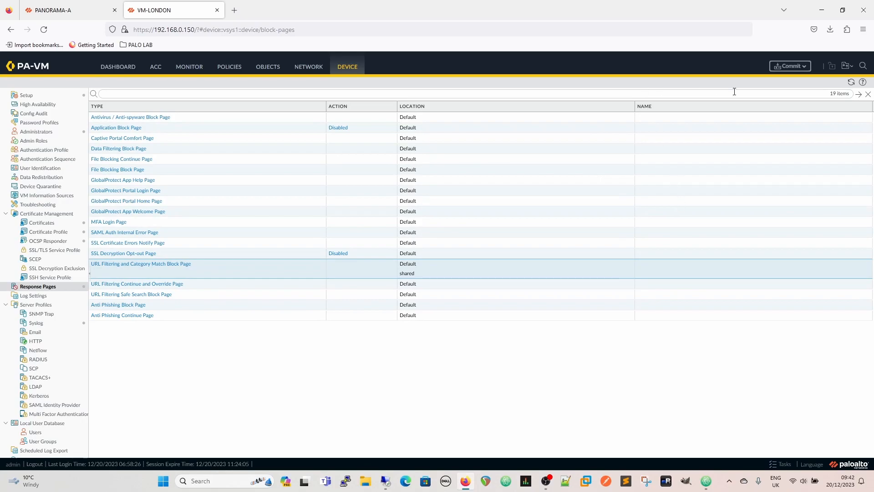
left_click(789, 66)
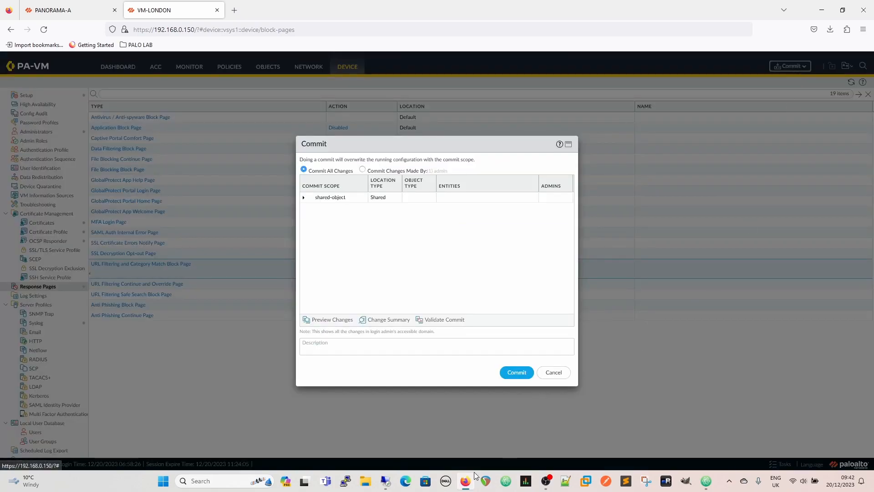
left_click(515, 372)
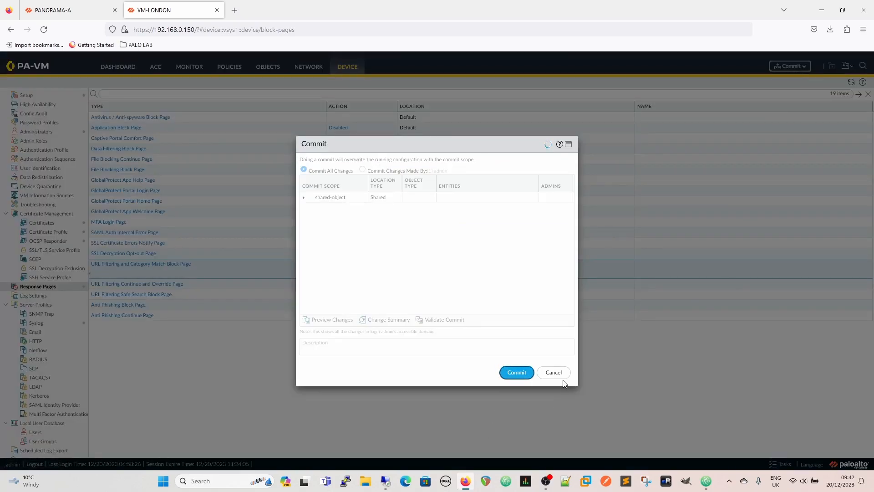
left_click(516, 372)
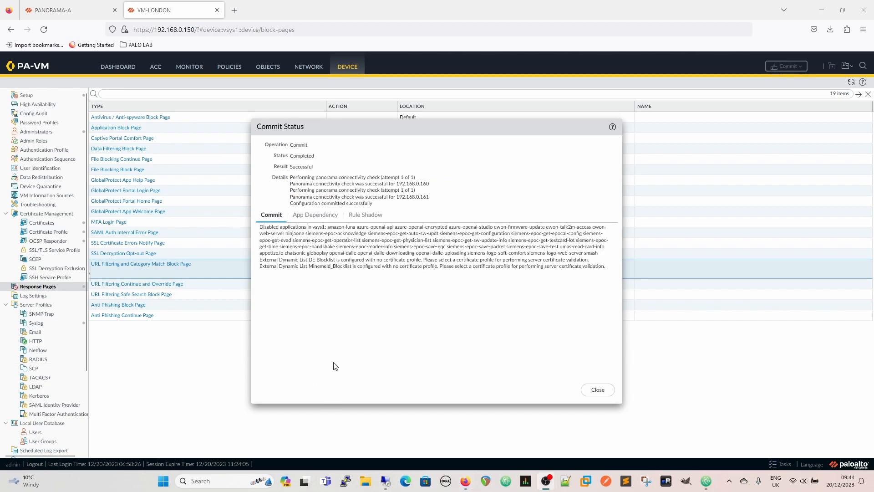
left_click(596, 389)
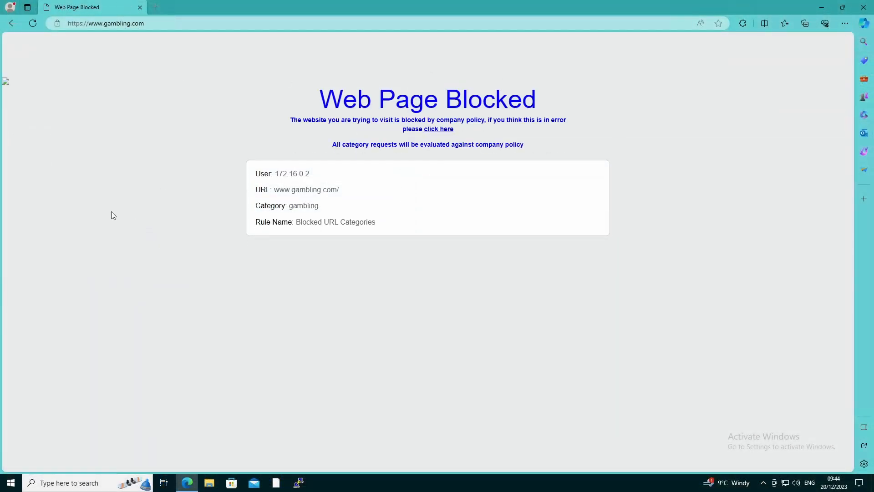
mouse_move(396, 128)
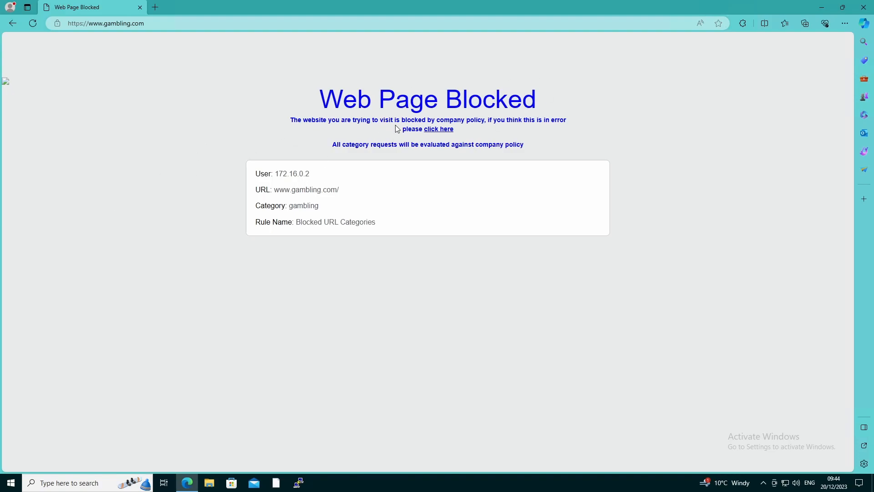
mouse_move(251, 127)
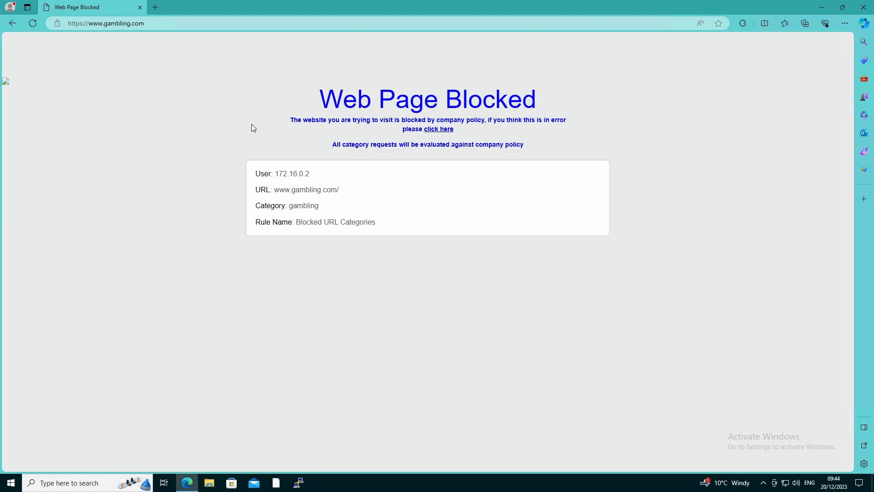
mouse_move(318, 231)
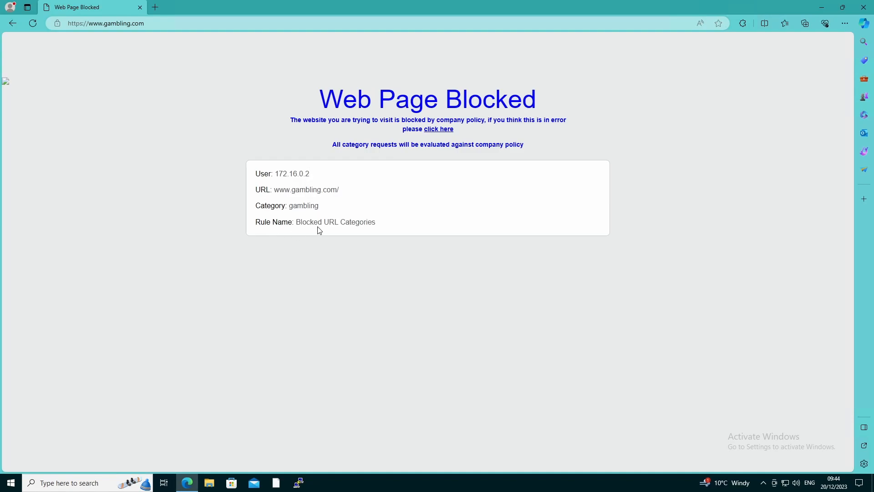
mouse_move(426, 150)
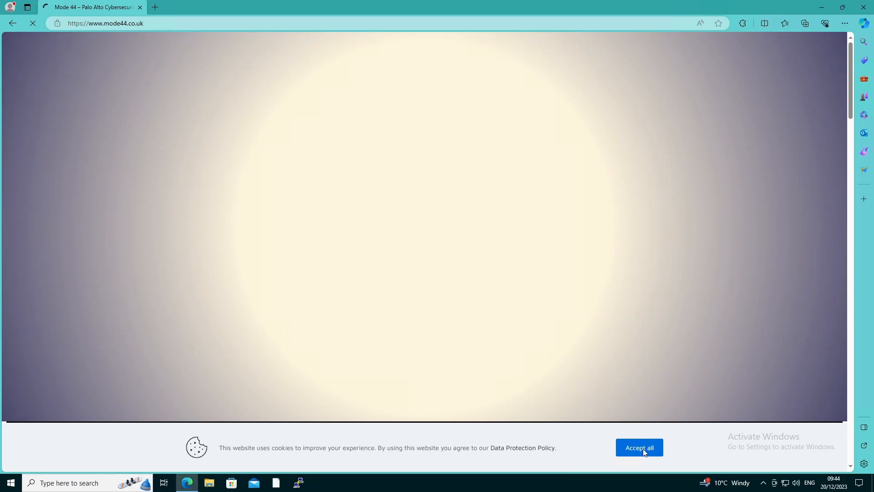
left_click(639, 447)
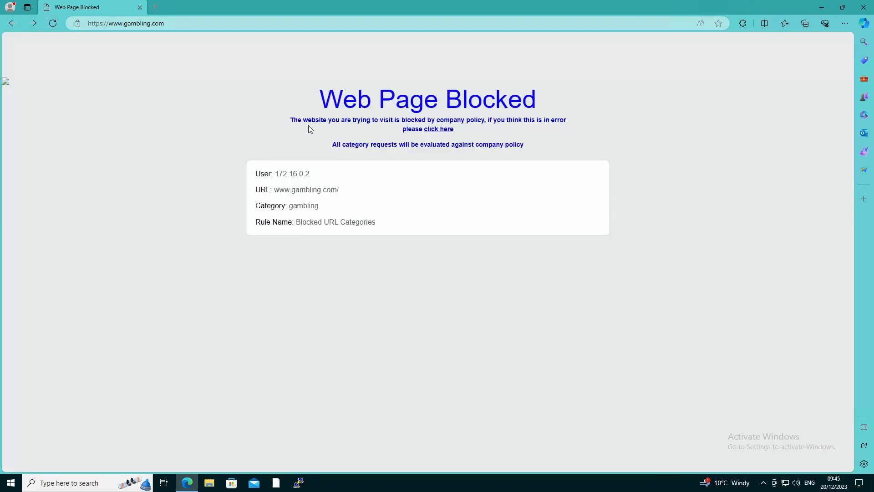
mouse_move(344, 80)
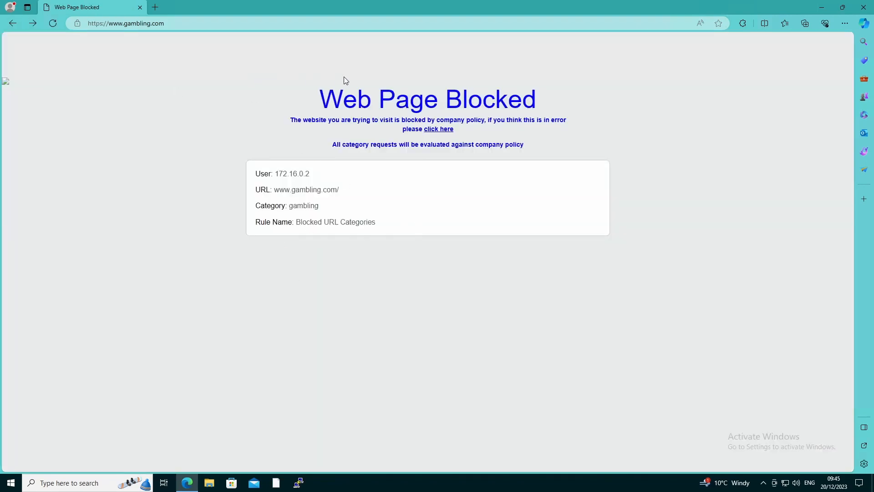
mouse_move(10, 83)
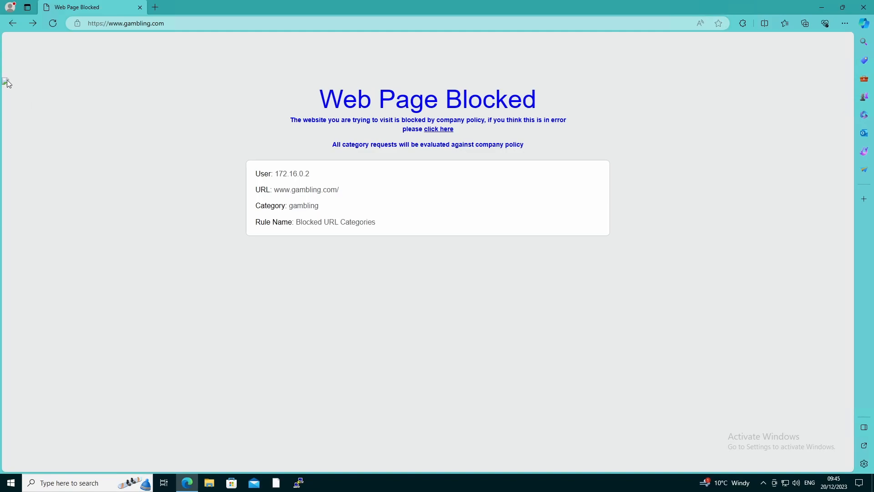
mouse_move(140, 168)
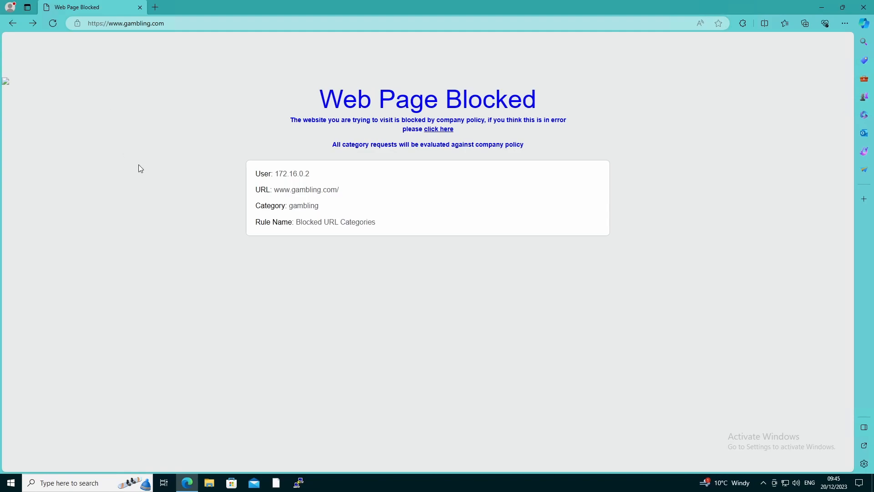
mouse_move(457, 320)
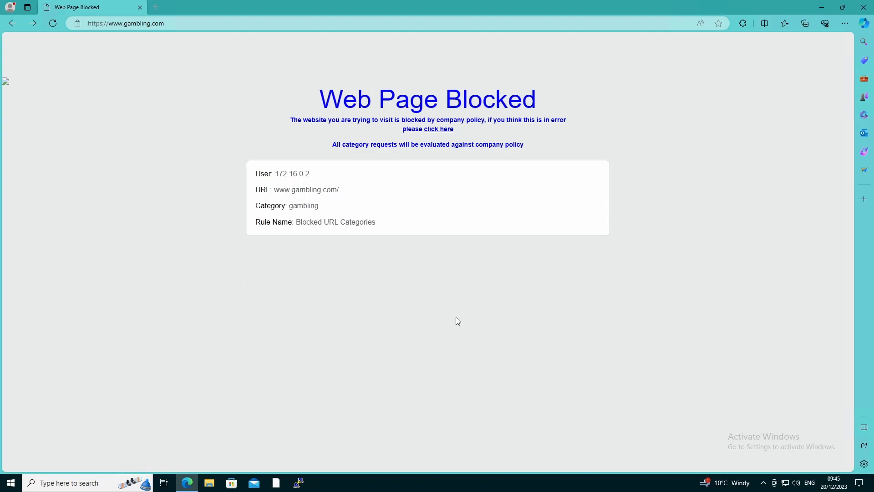
mouse_move(184, 230)
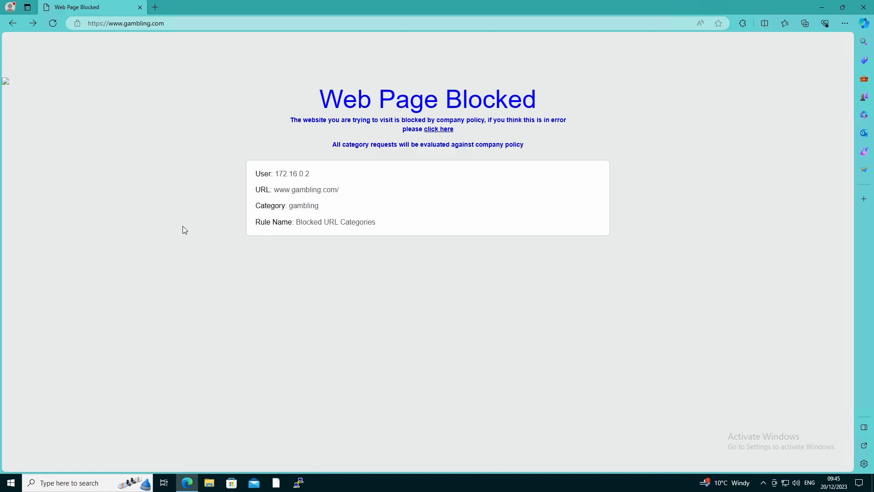
mouse_move(151, 351)
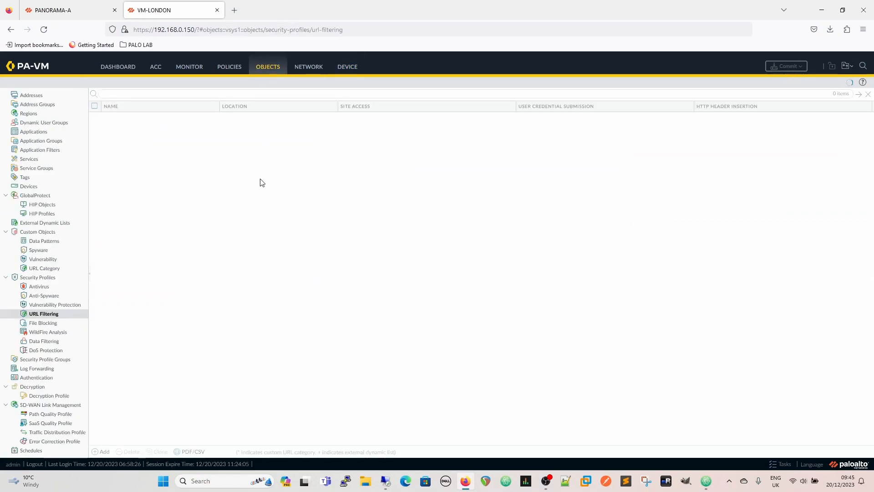
Step: Set gambling Site Access to continue in the VM-LONDON default URL filtering profile and save it
left_click(64, 10)
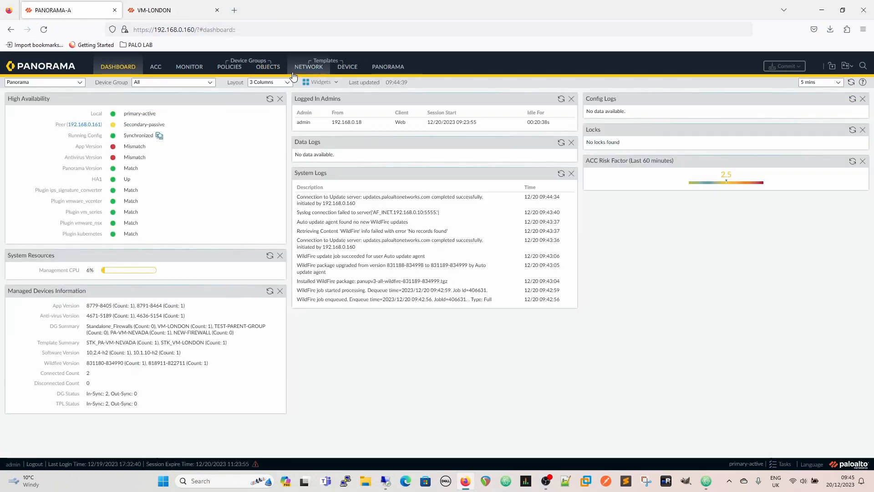
left_click(268, 67)
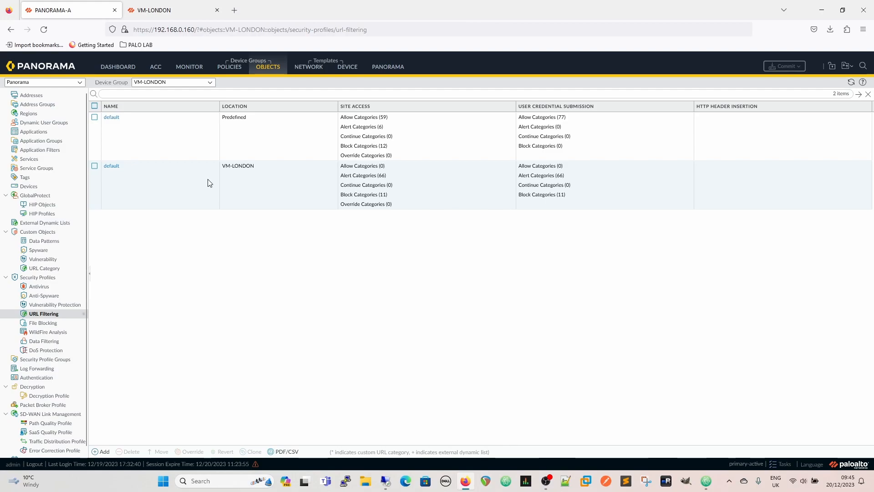
mouse_move(117, 232)
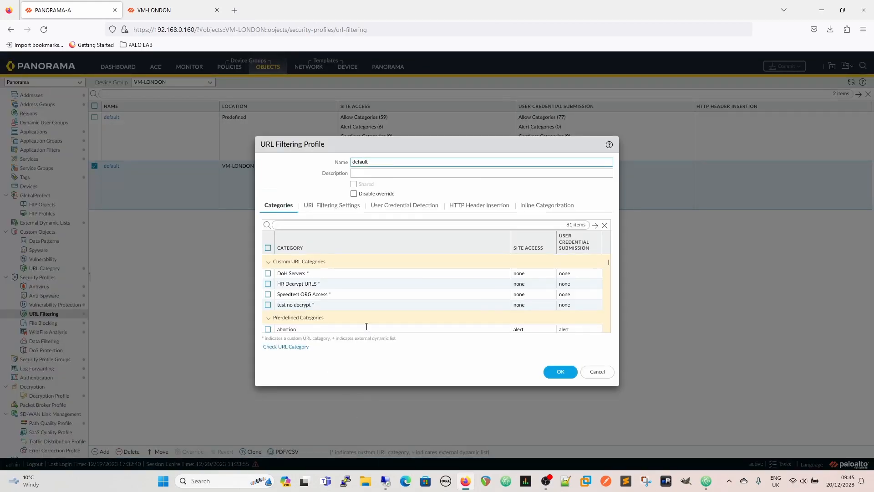
scroll("down", 3)
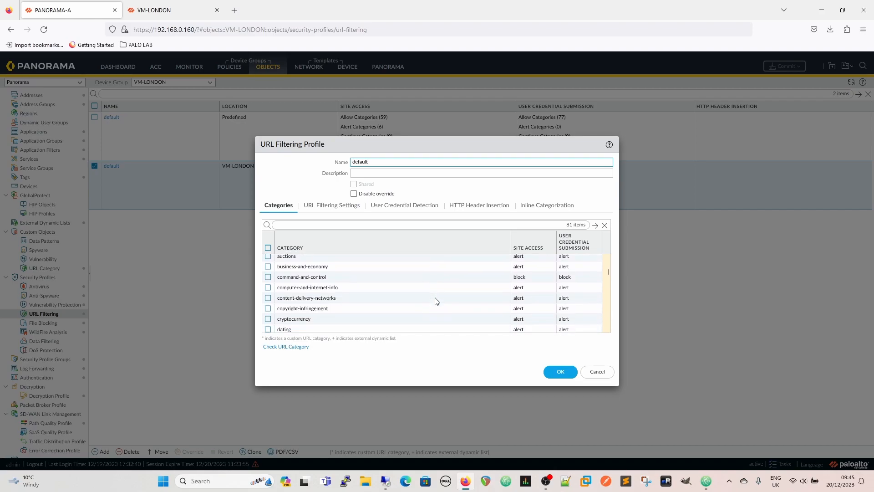
scroll("down", 3)
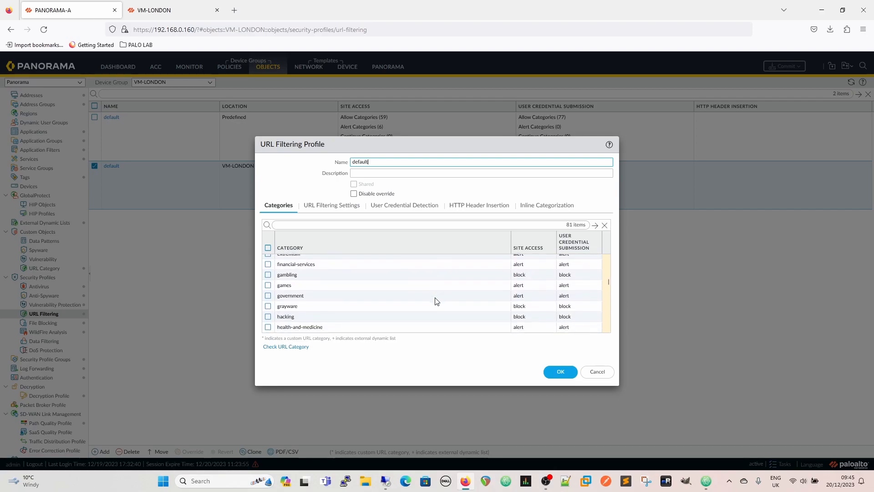
left_click(532, 285)
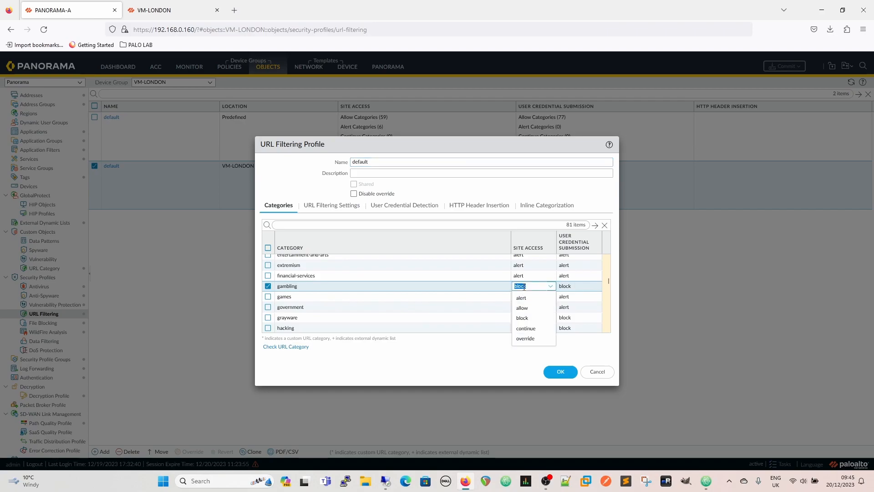
left_click(526, 328)
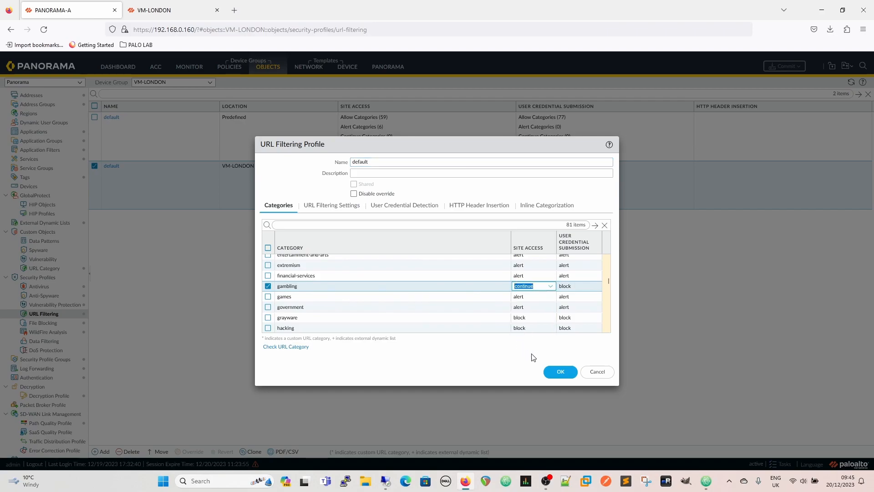
left_click(559, 372)
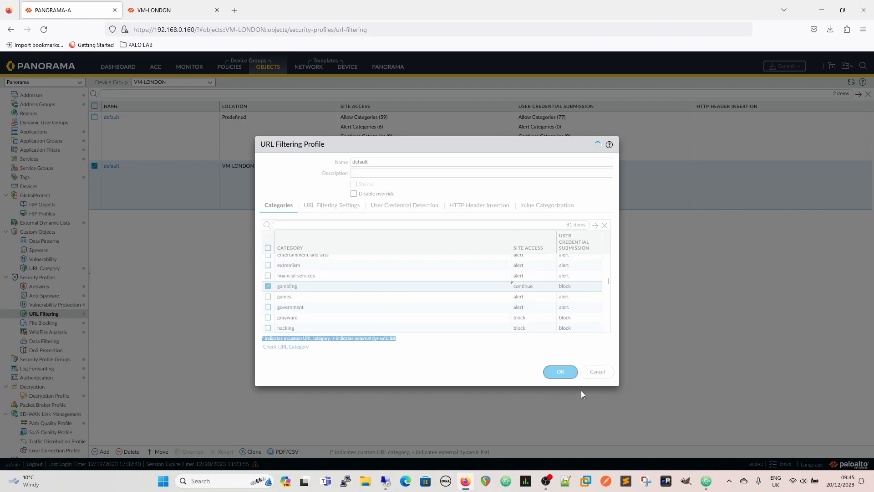
mouse_move(617, 370)
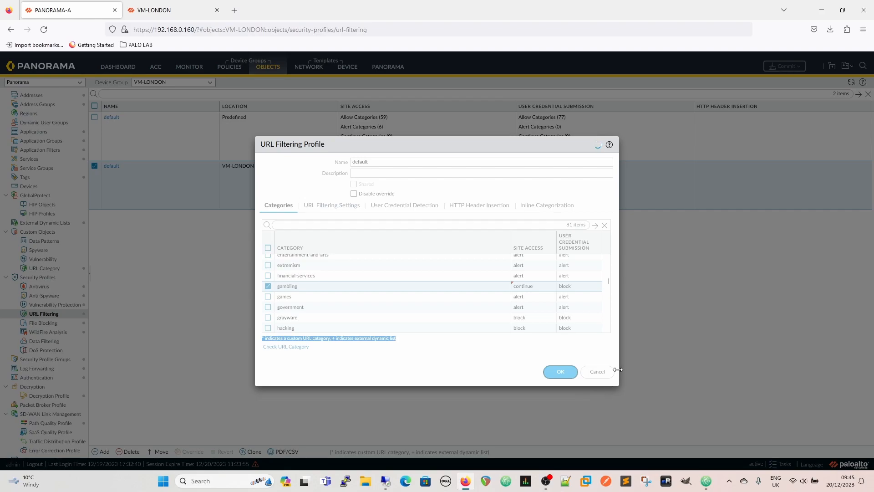
left_click(560, 372)
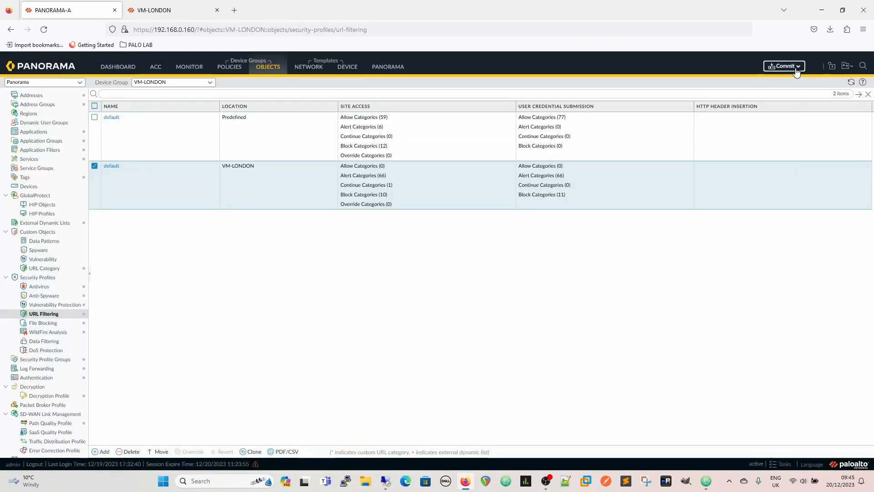
mouse_move(589, 368)
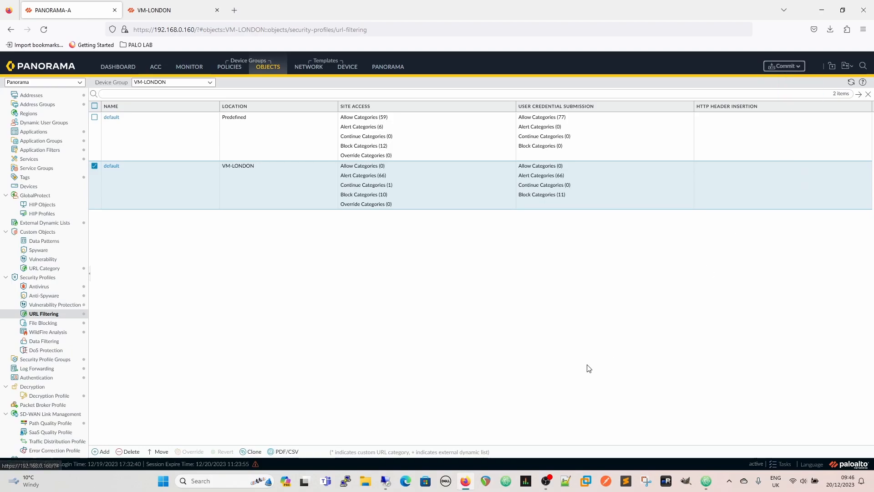
Step: Launch Commit And Push of the VM-LONDON change and dismiss the progress window
left_click(783, 65)
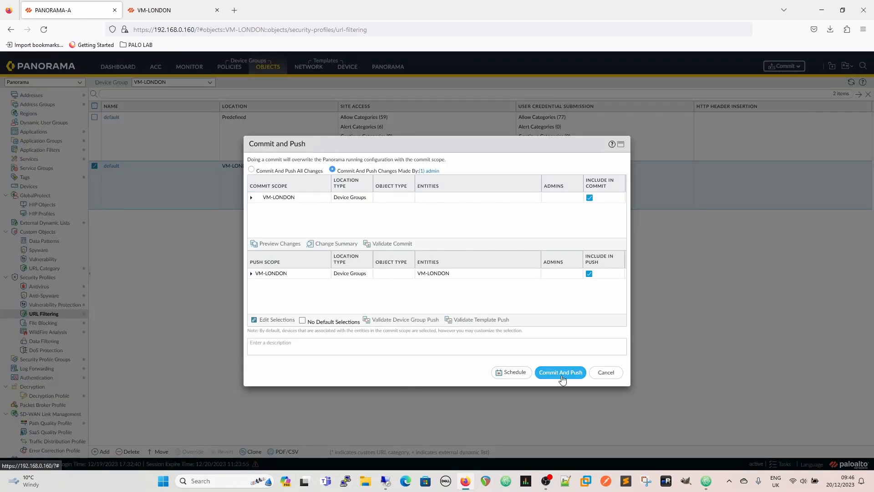
left_click(560, 372)
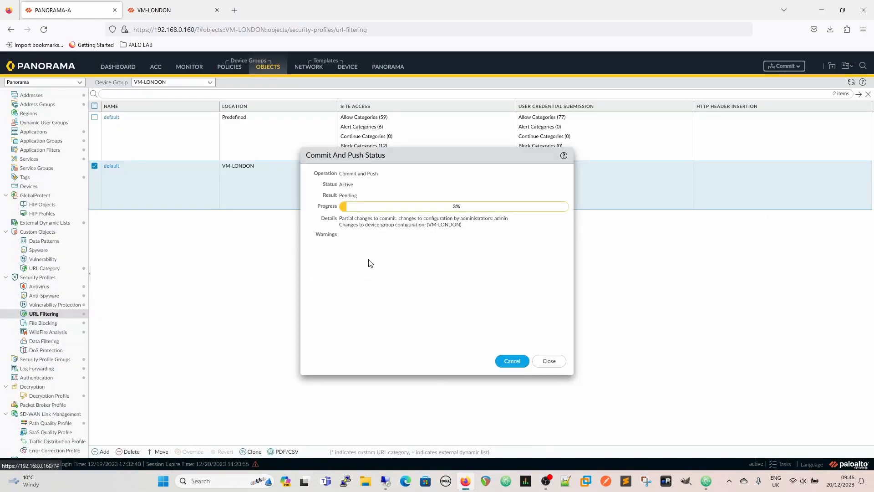
mouse_move(390, 299)
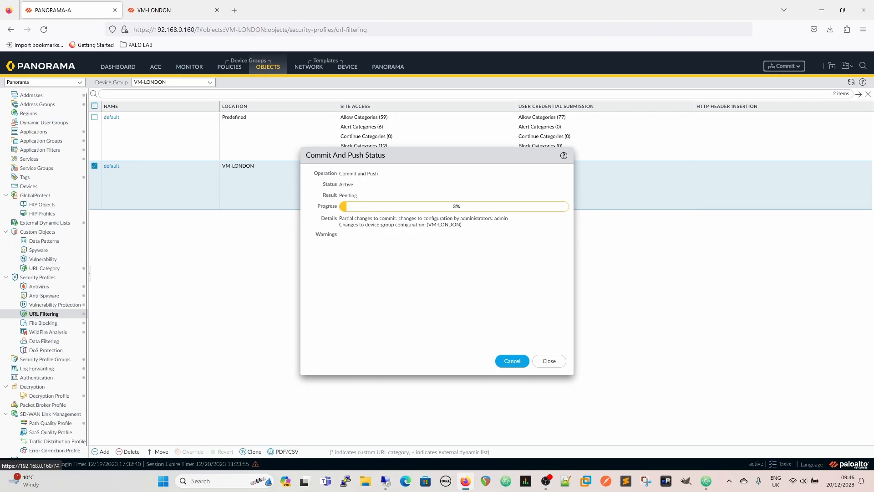
left_click(548, 361)
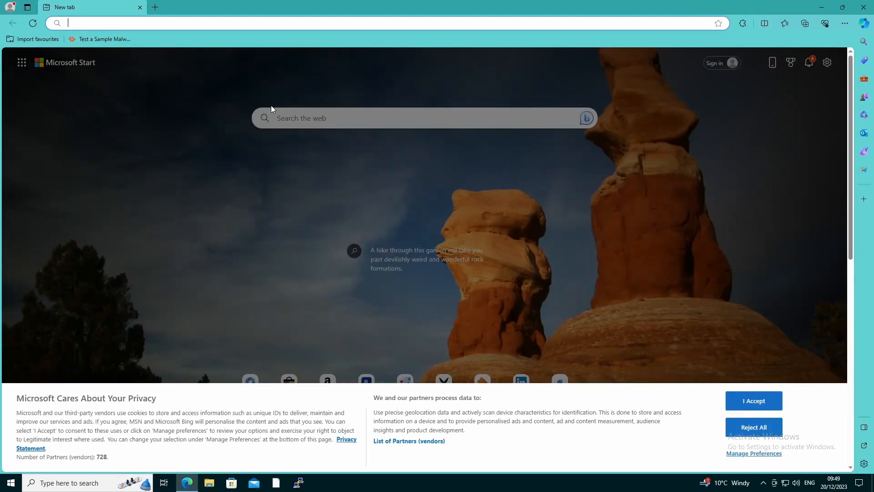
Step: Browse to gambling.com in a new tab and proceed past the Continue response page
left_click(753, 400)
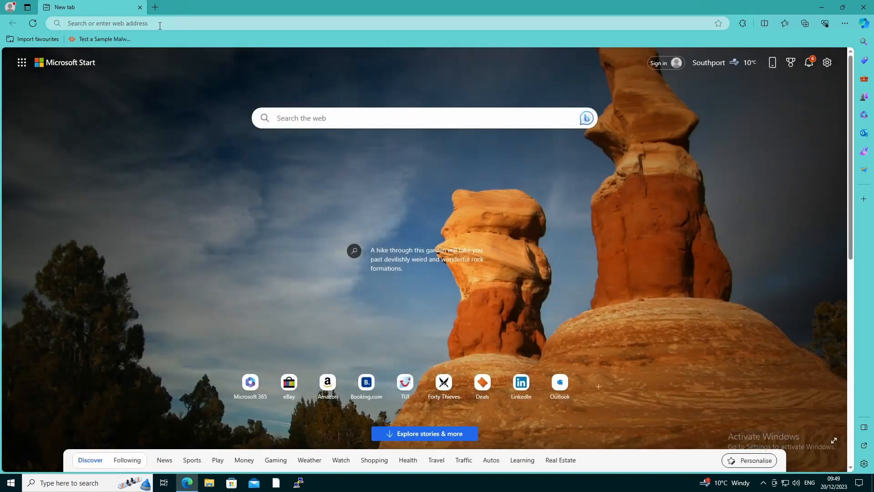
type("gam")
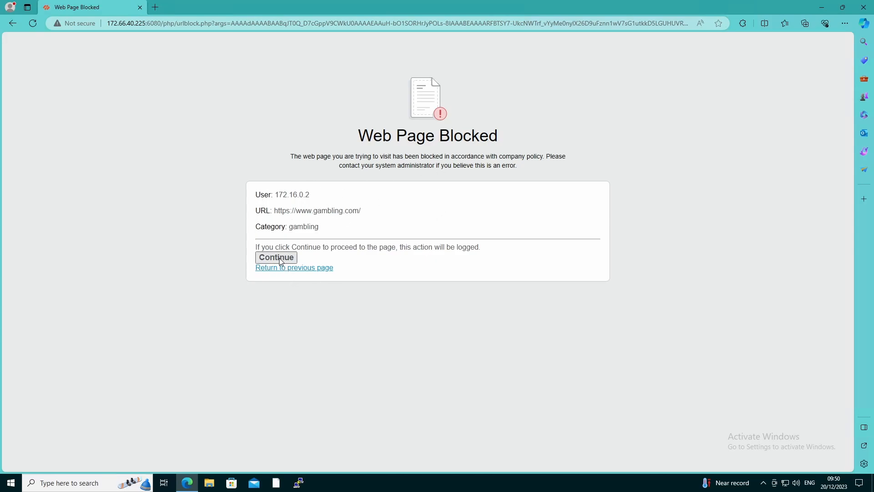
mouse_move(293, 268)
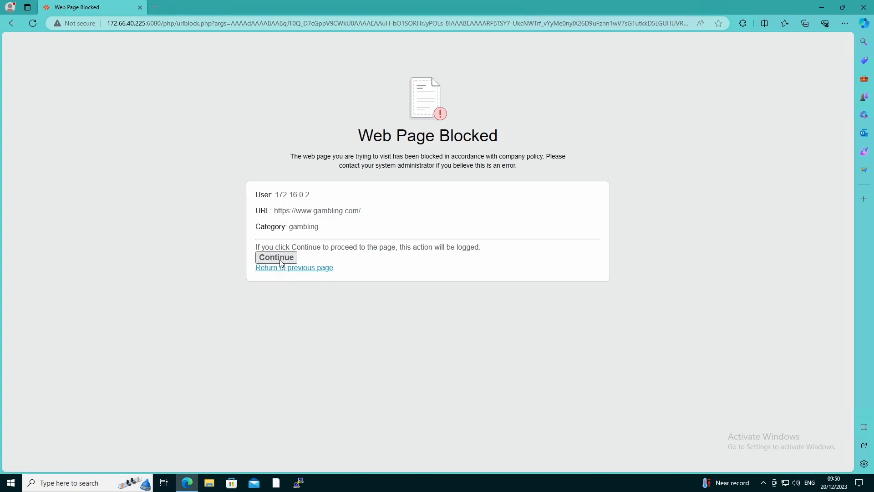
mouse_move(409, 261)
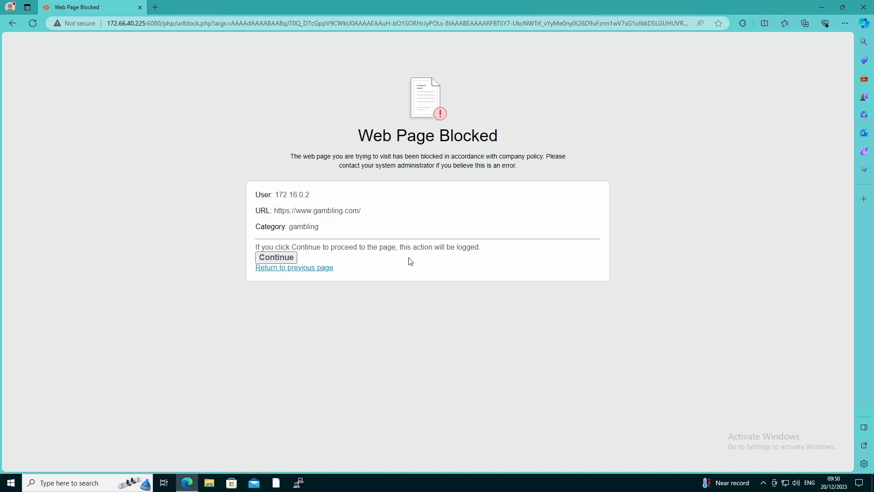
left_click(276, 257)
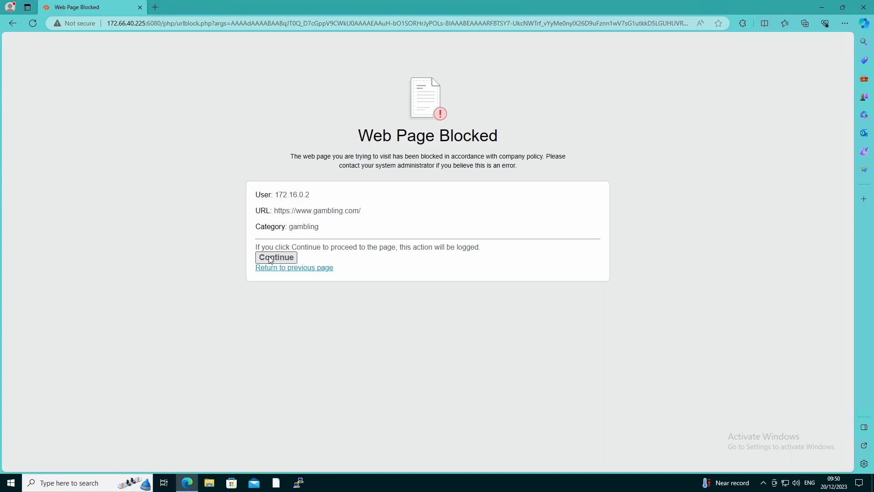
left_click(276, 257)
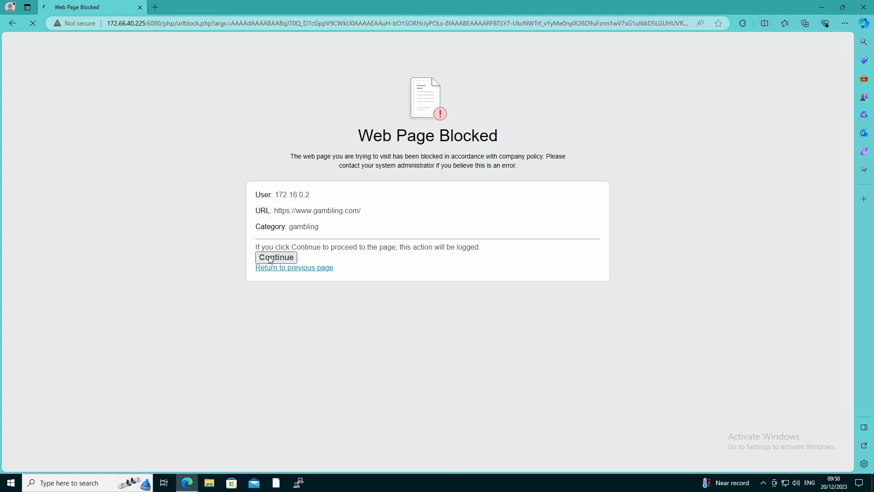
left_click(276, 257)
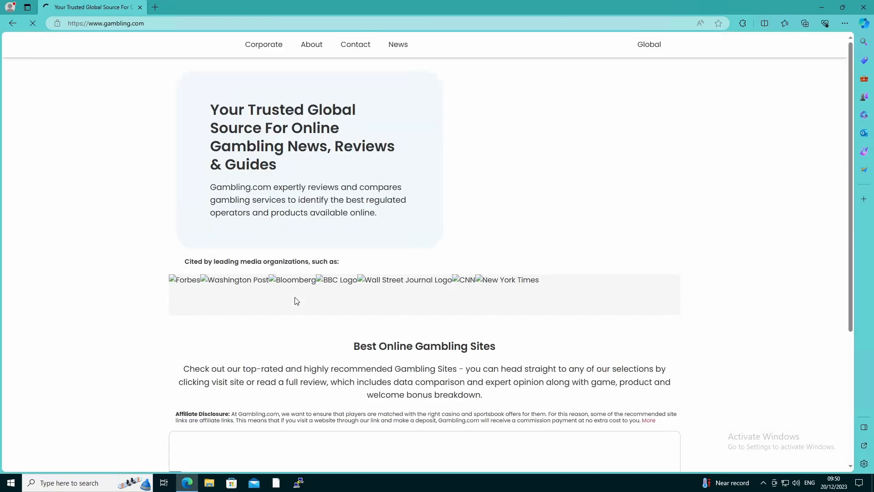